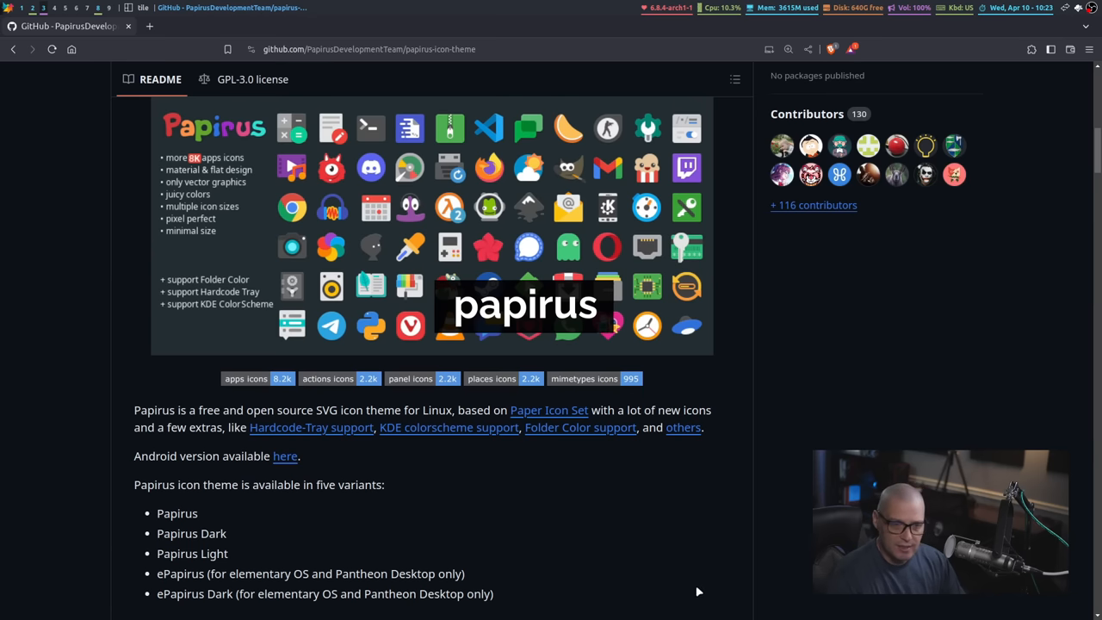
Scroll through the qtile folder's files shown with the current icons, then leave the folder view.
scroll(down, 3)
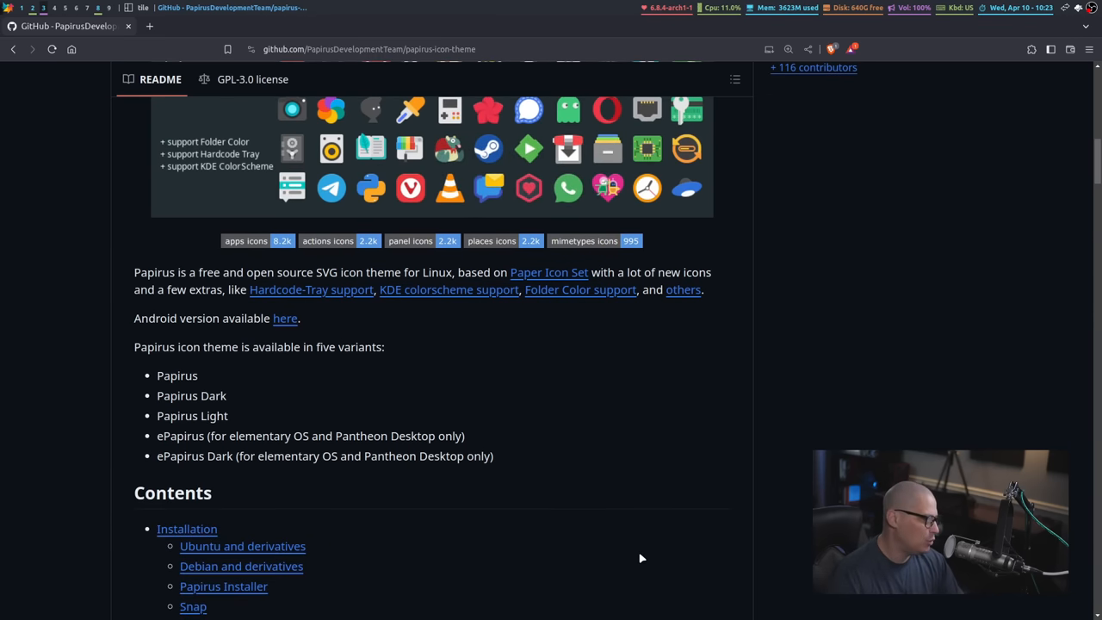
scroll(down, 3)
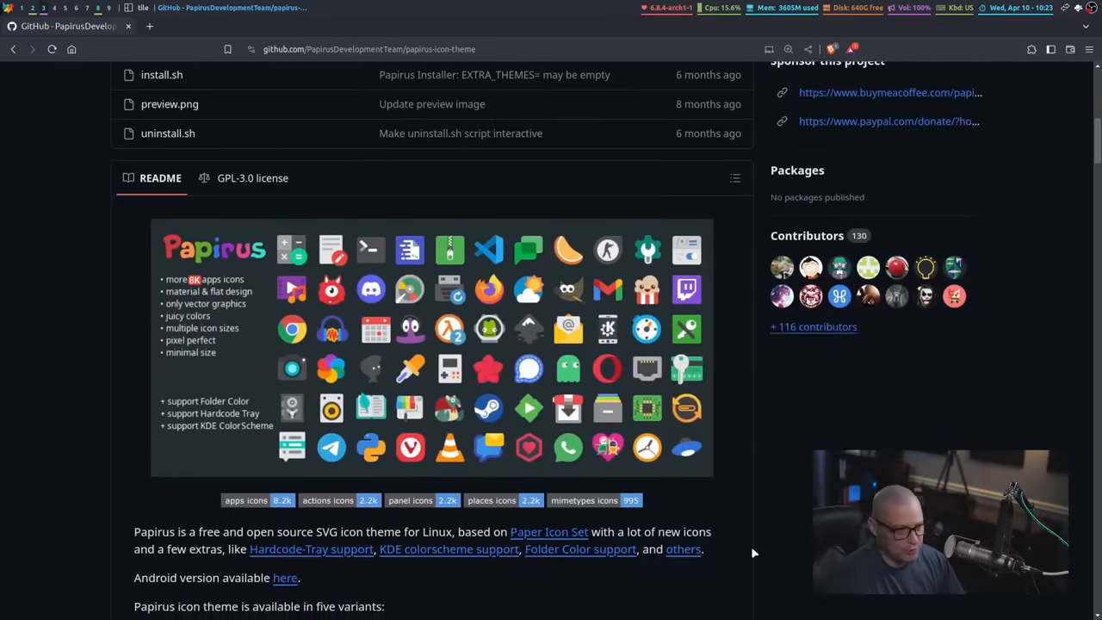
scroll(down, 3)
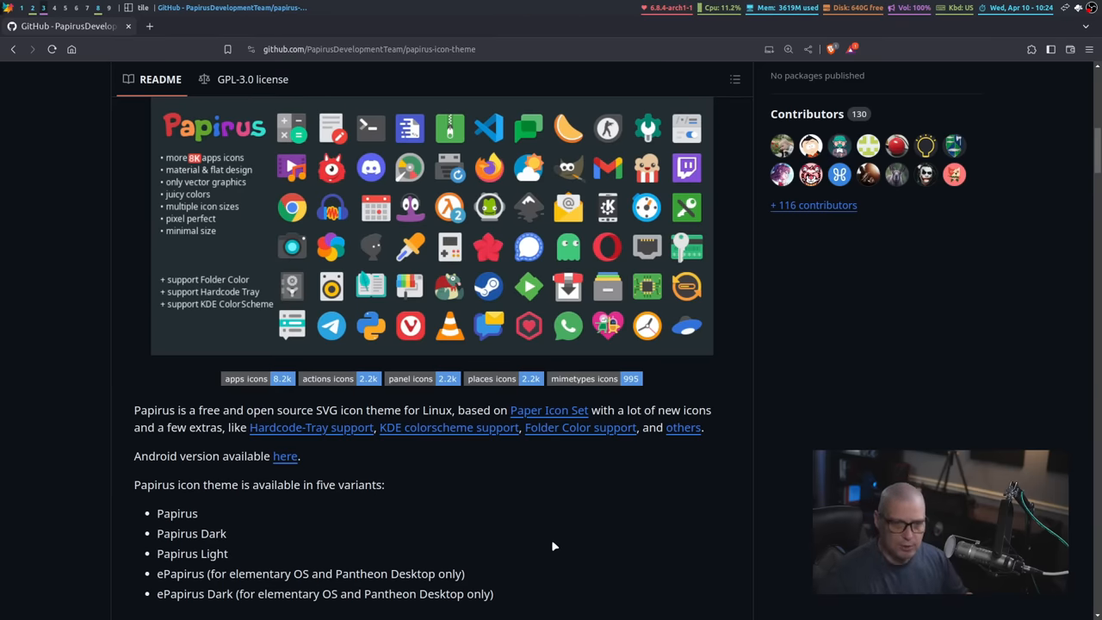
scroll(down, 3)
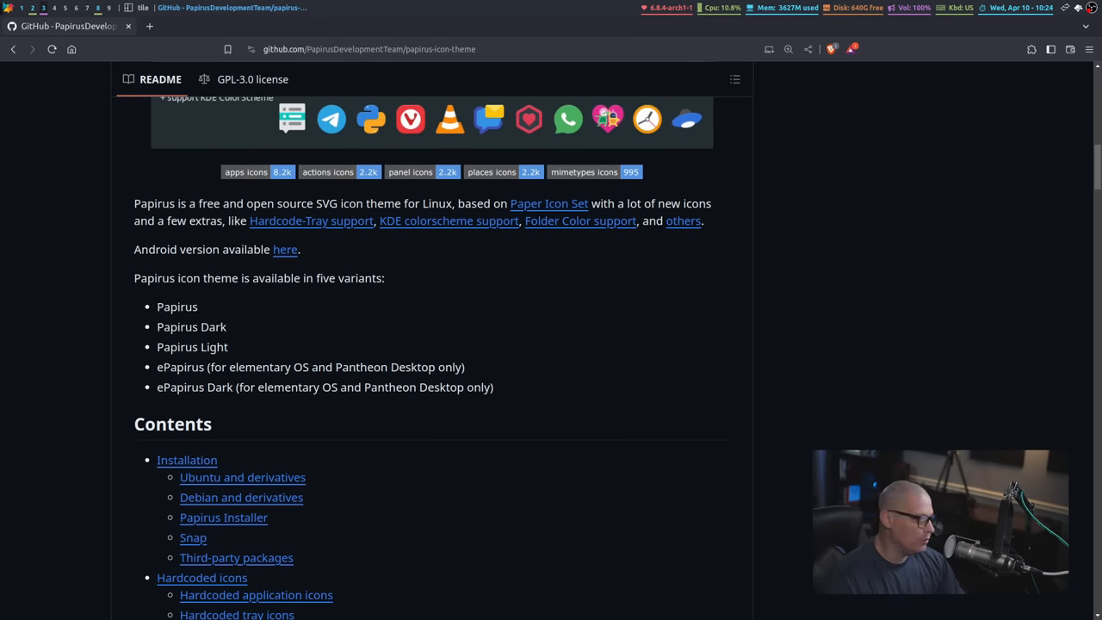
scroll(down, 3)
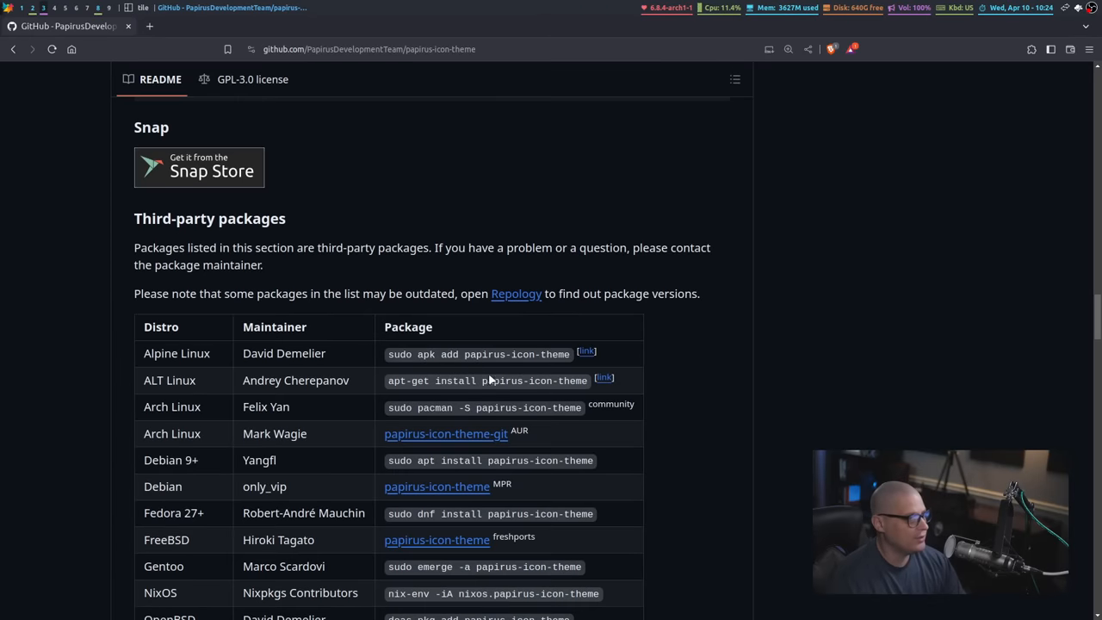
scroll(down, 3)
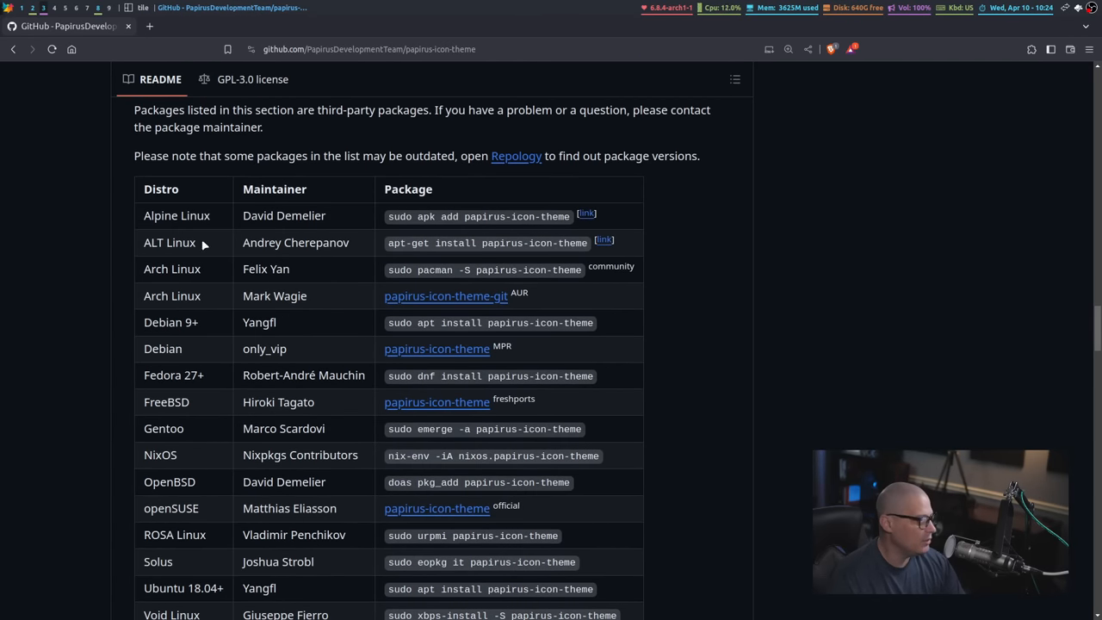
scroll(down, 3)
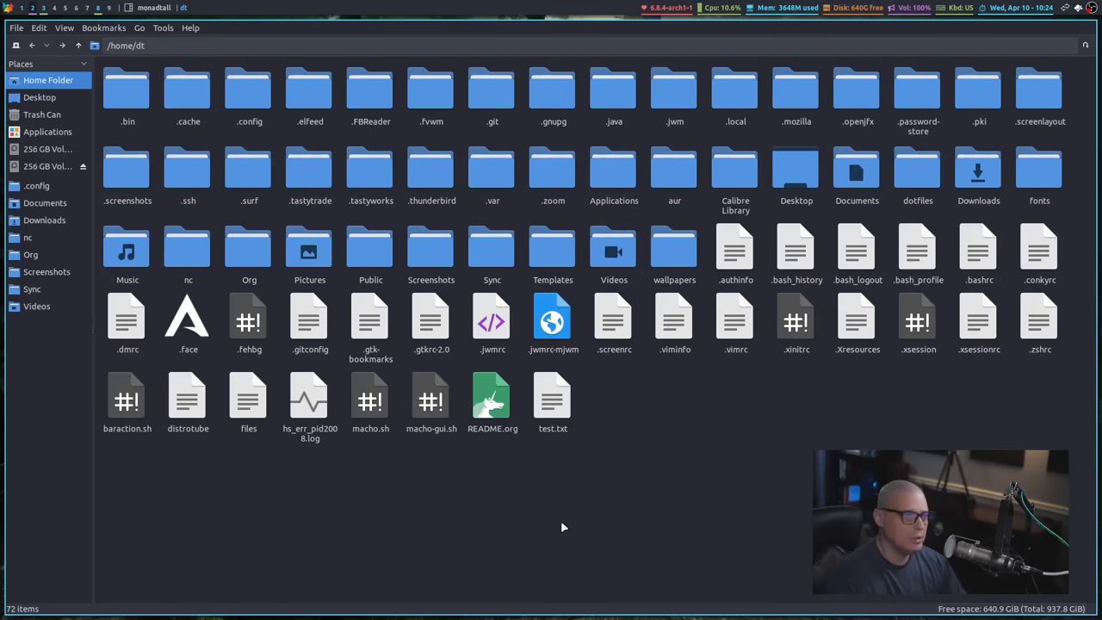
mouse_move(551, 401)
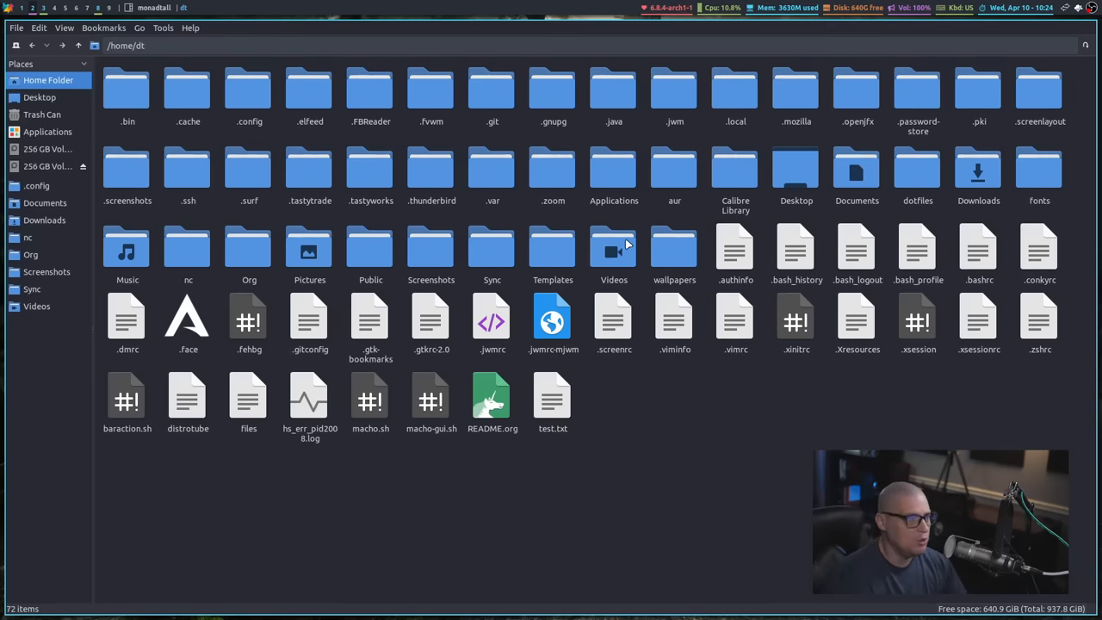
mouse_move(193, 210)
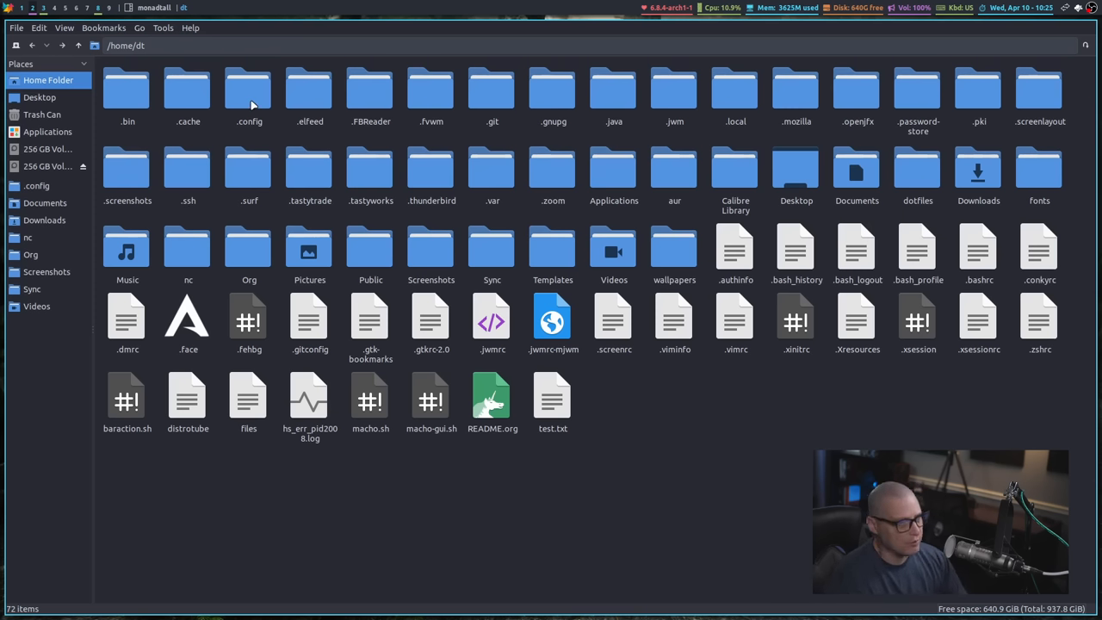
mouse_move(816, 284)
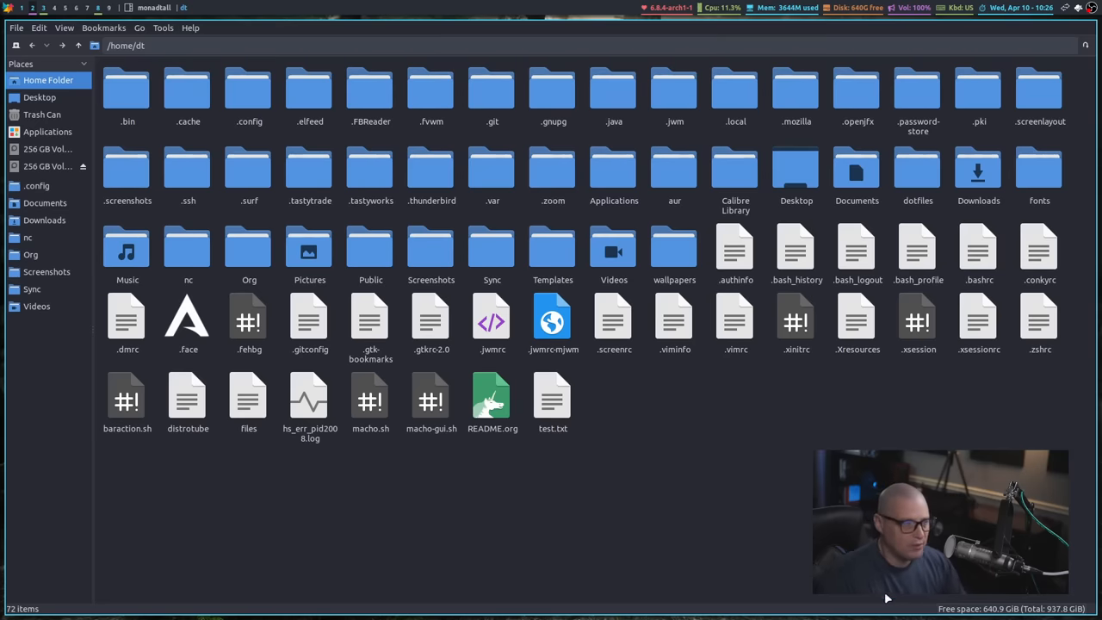
mouse_move(730, 516)
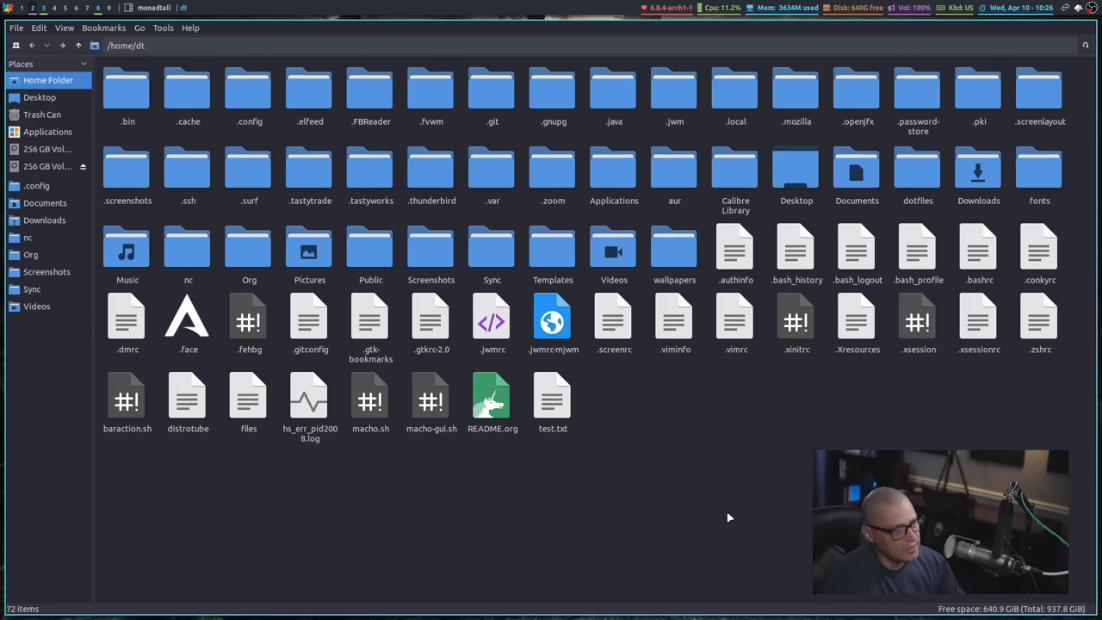
mouse_move(626, 472)
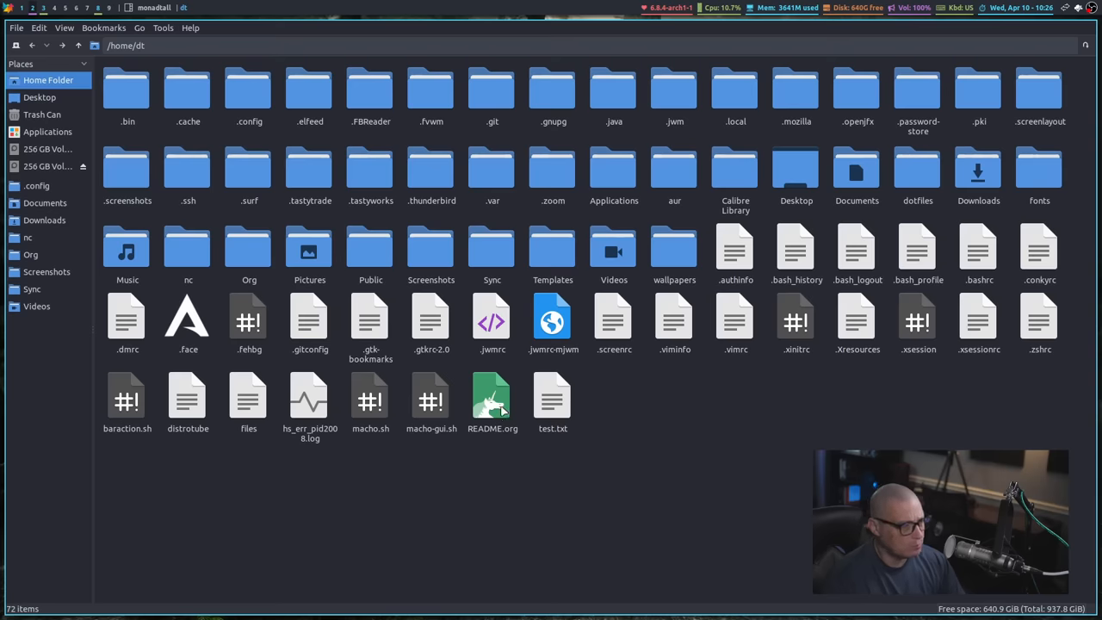
mouse_move(454, 291)
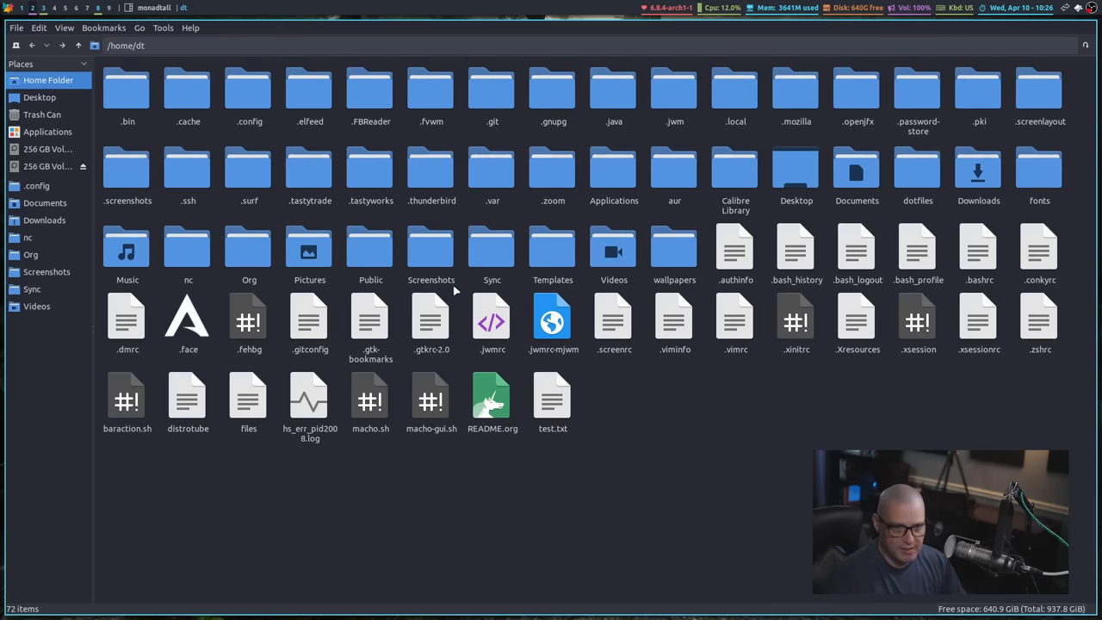
mouse_move(127, 129)
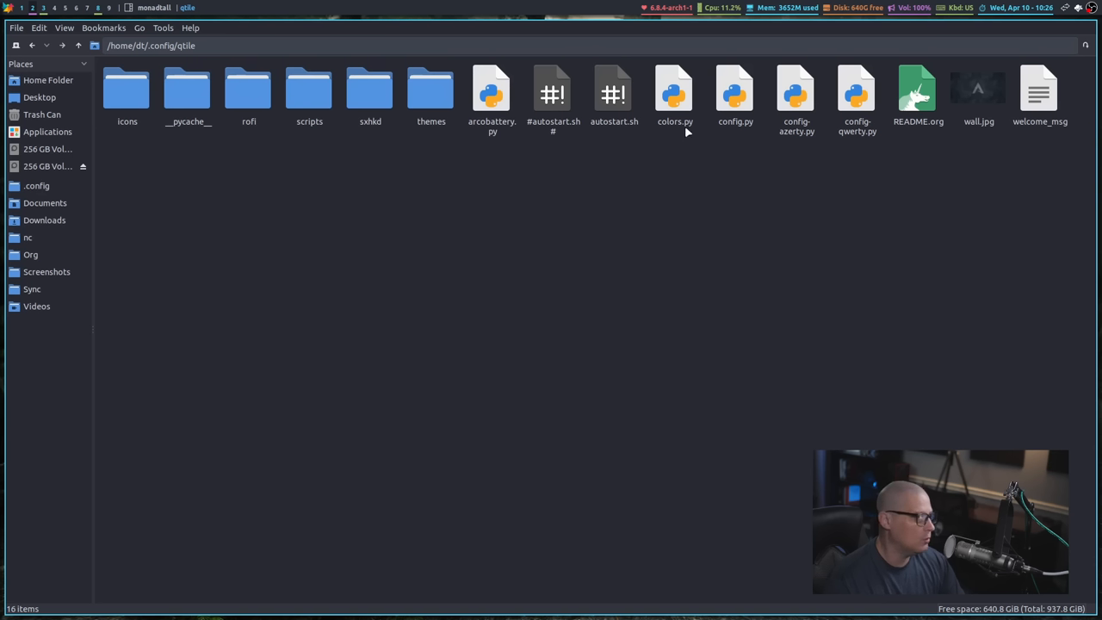
mouse_move(704, 107)
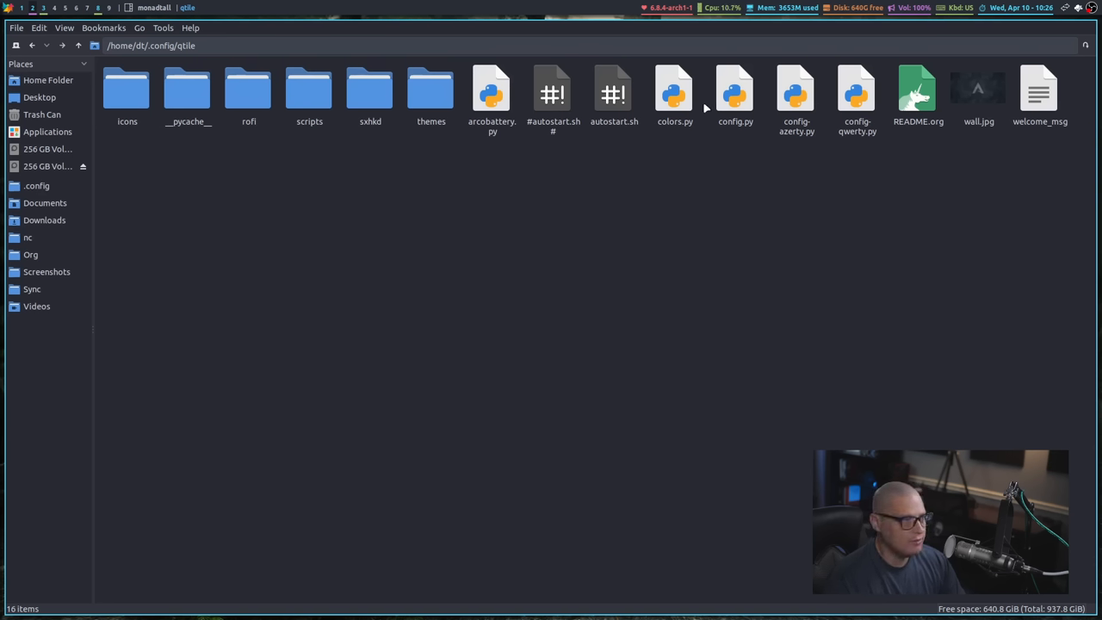
mouse_move(42, 120)
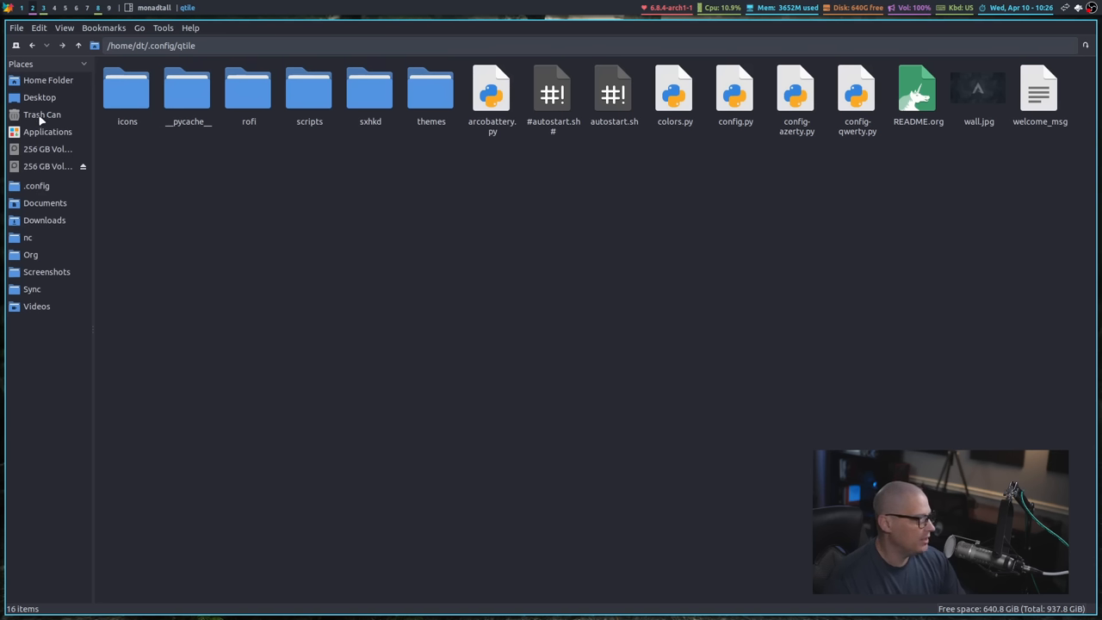
mouse_move(38, 117)
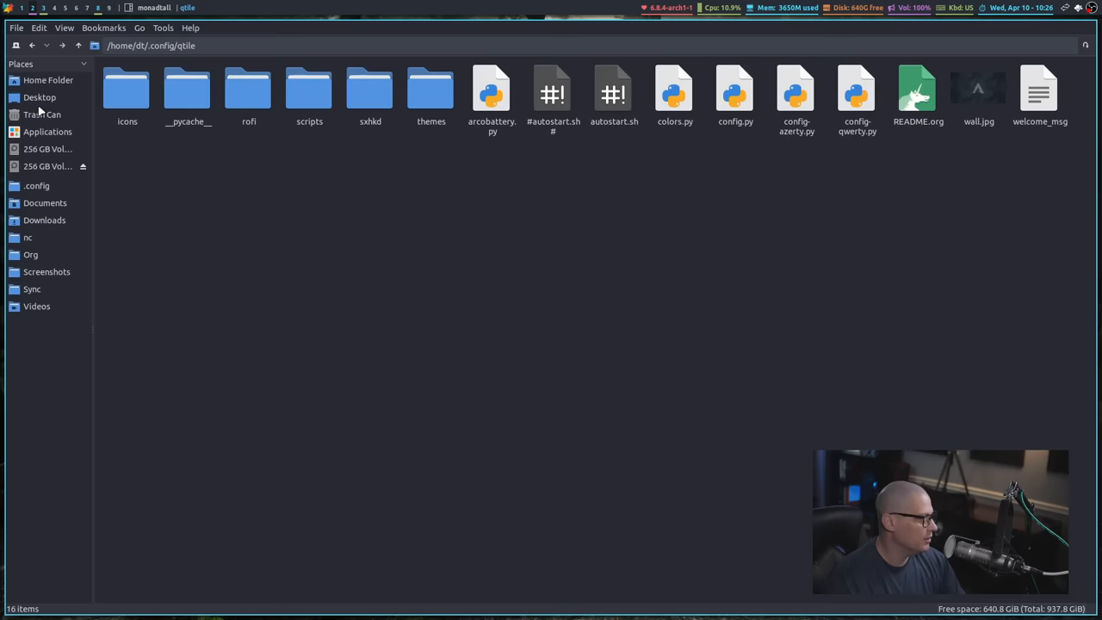
click(48, 79)
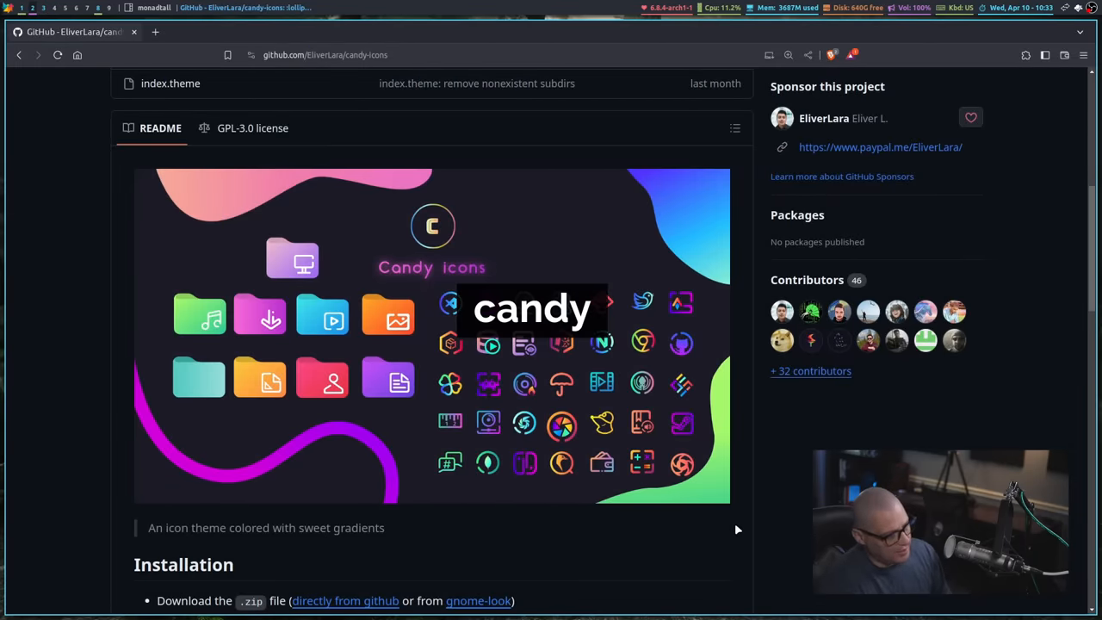
scroll(down, 3)
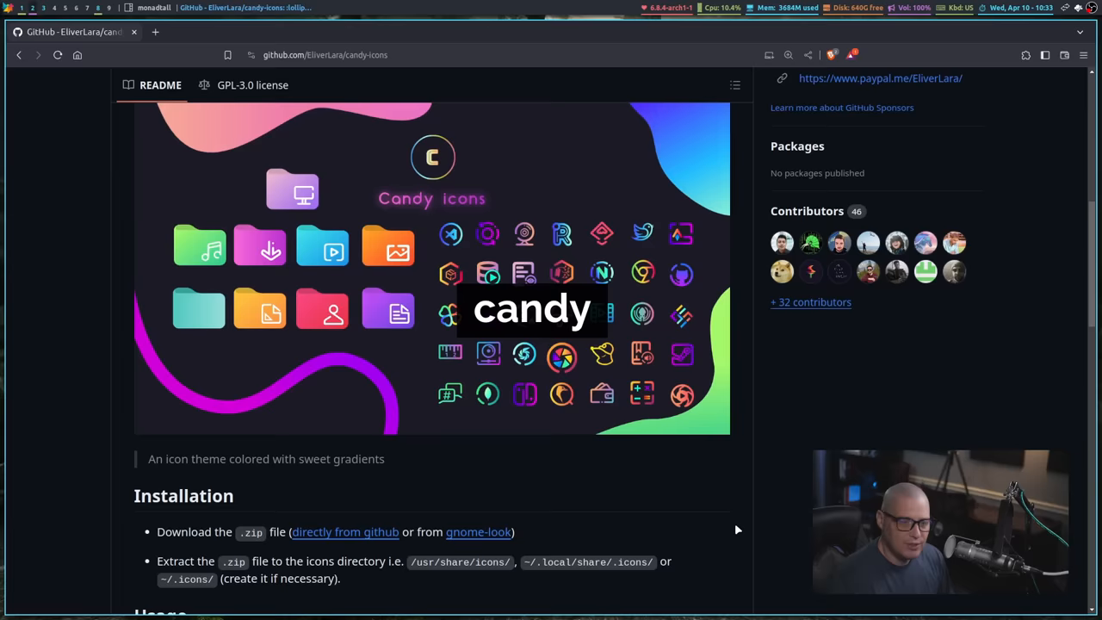
scroll(down, 3)
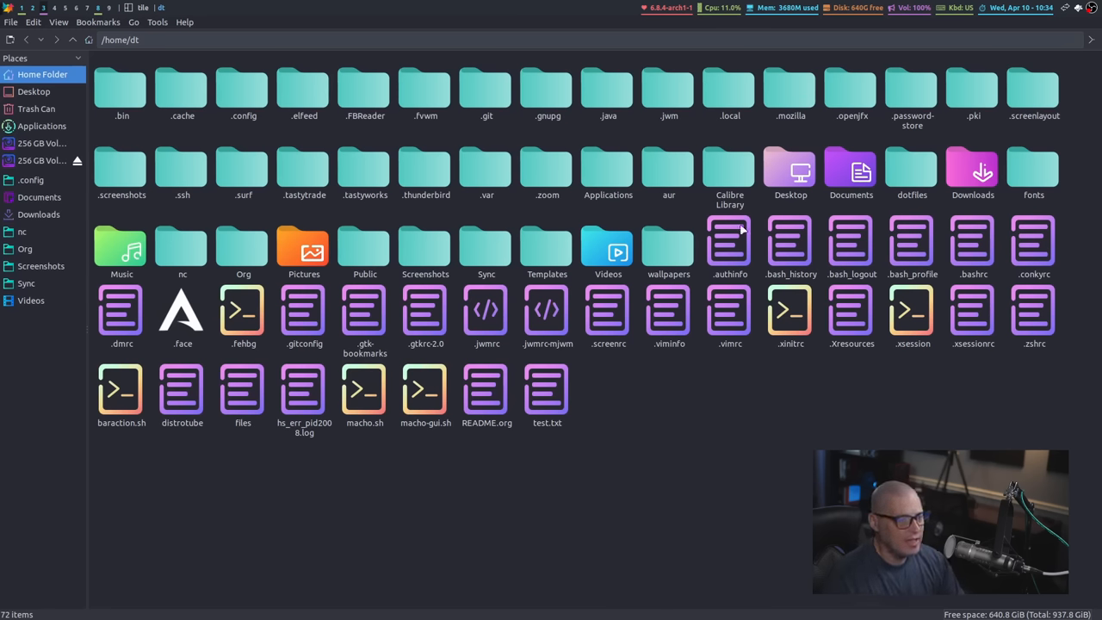
mouse_move(394, 348)
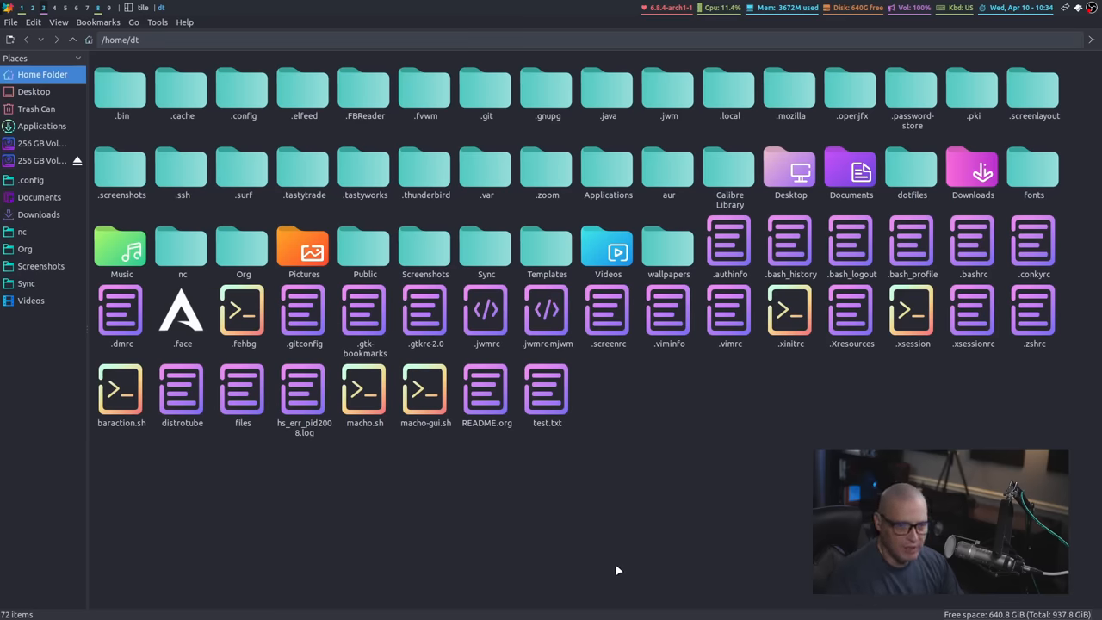
mouse_move(527, 424)
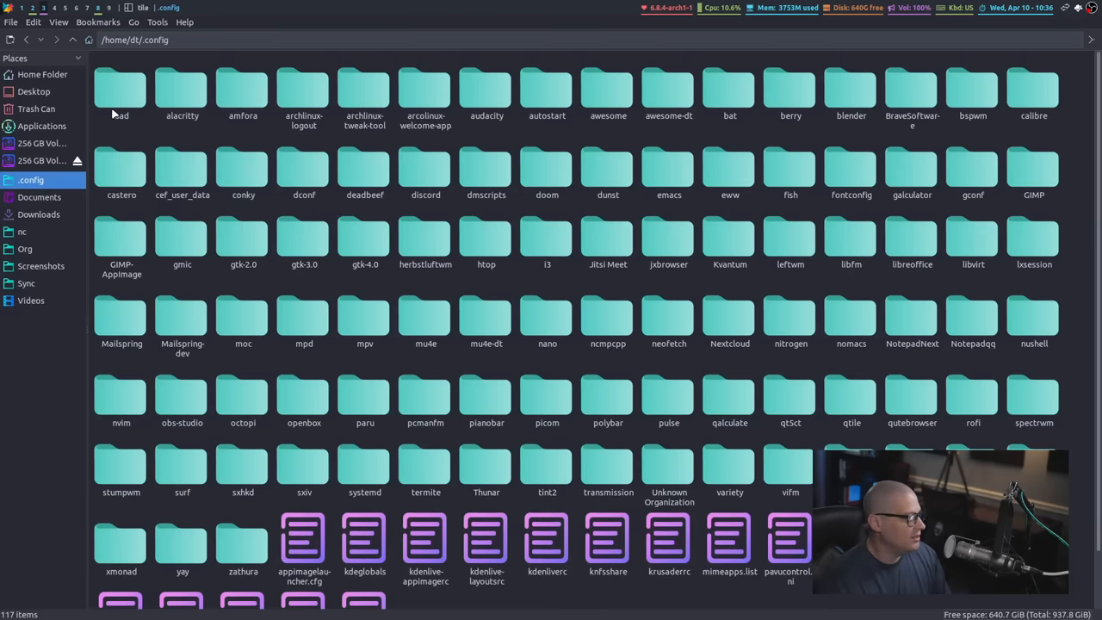
mouse_move(145, 175)
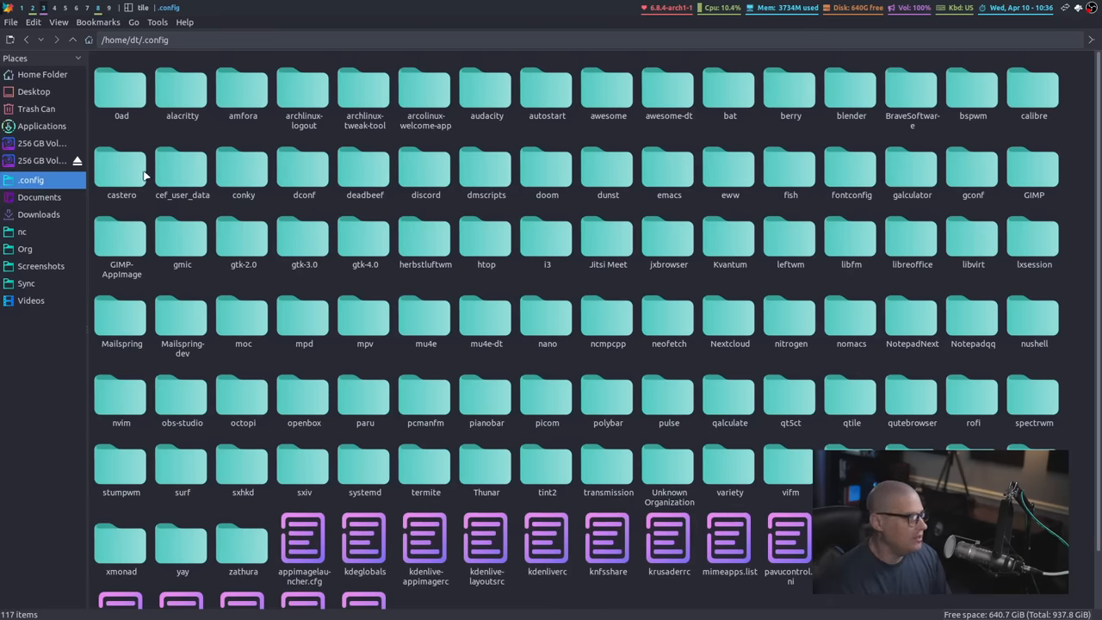
double_click(607, 86)
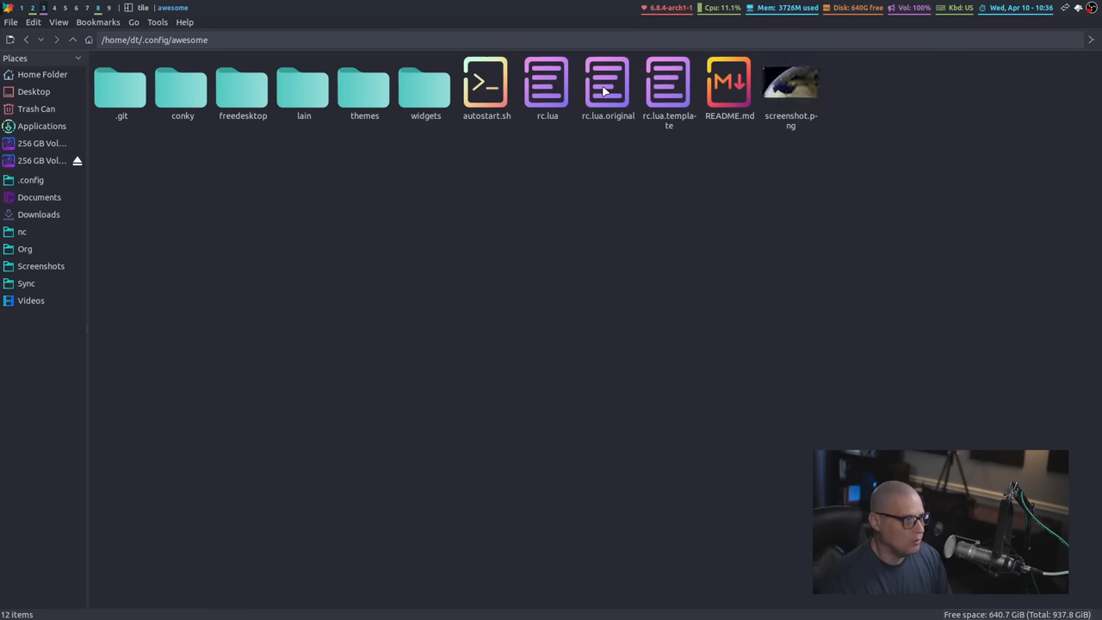
mouse_move(456, 158)
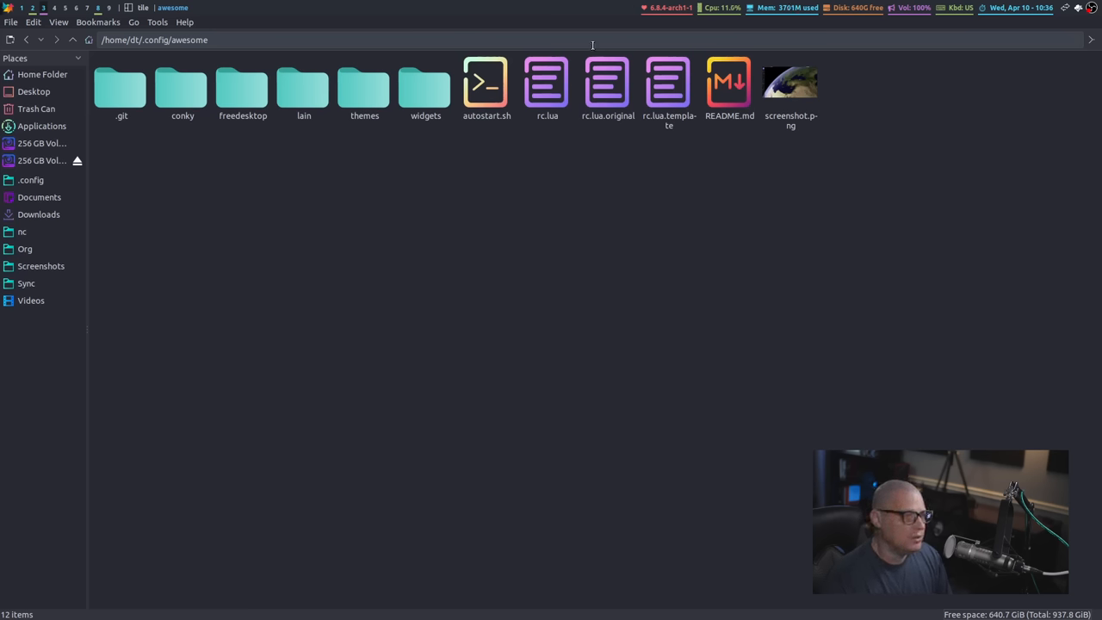
mouse_move(589, 262)
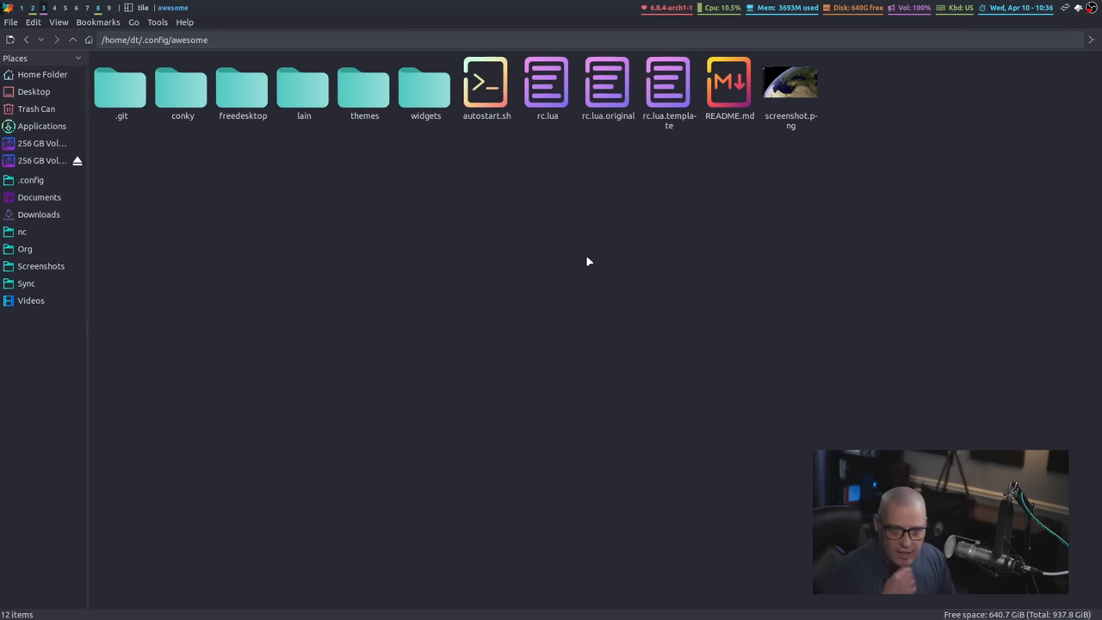
mouse_move(709, 152)
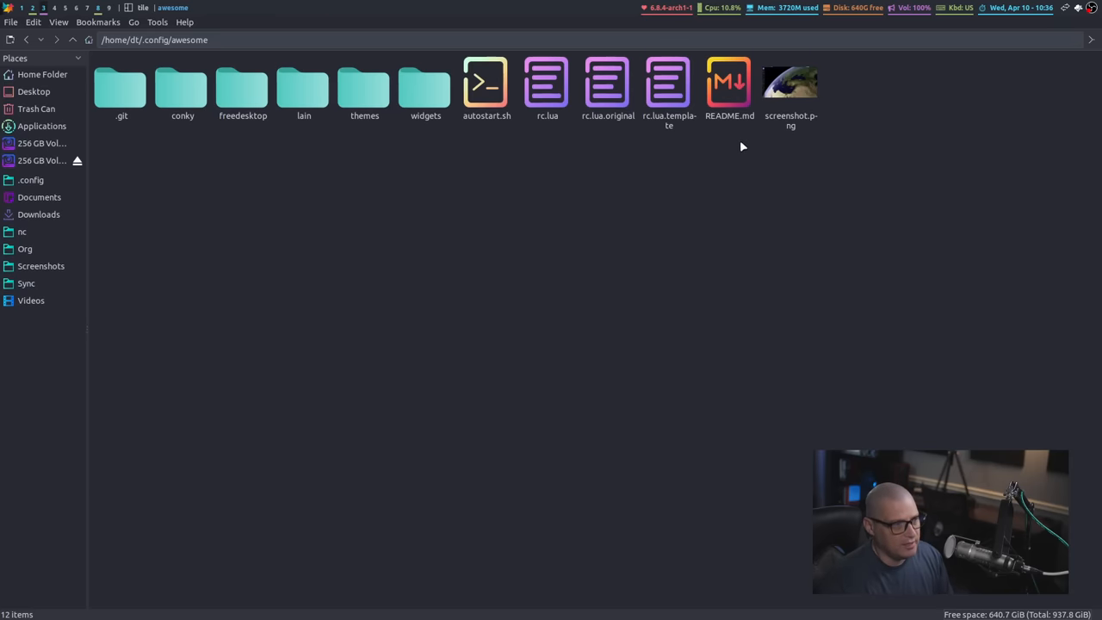
mouse_move(742, 124)
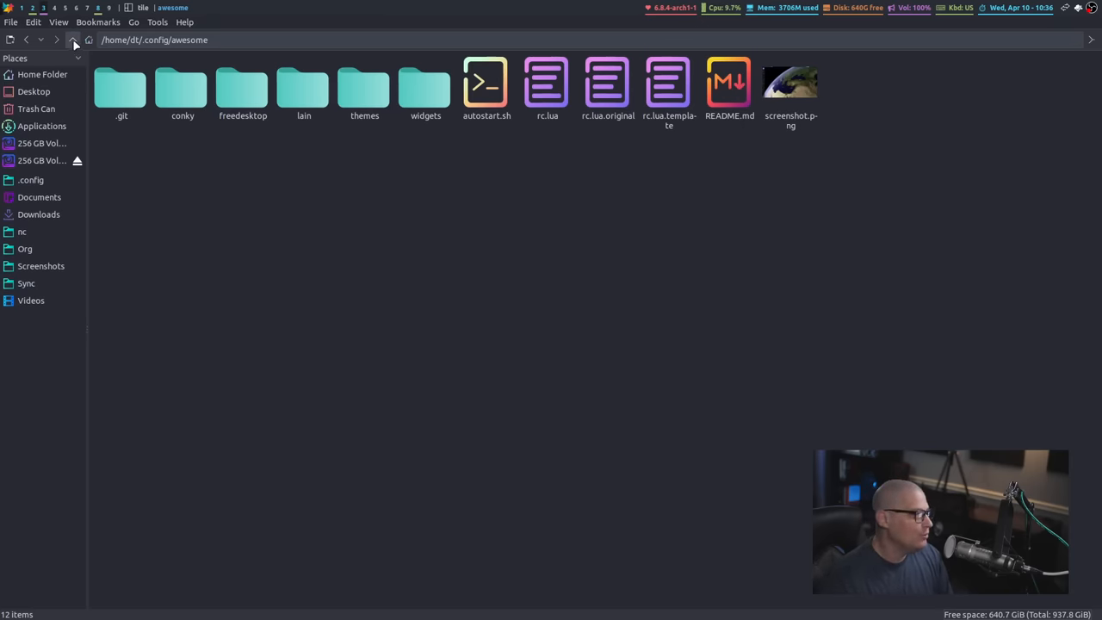
click(26, 39)
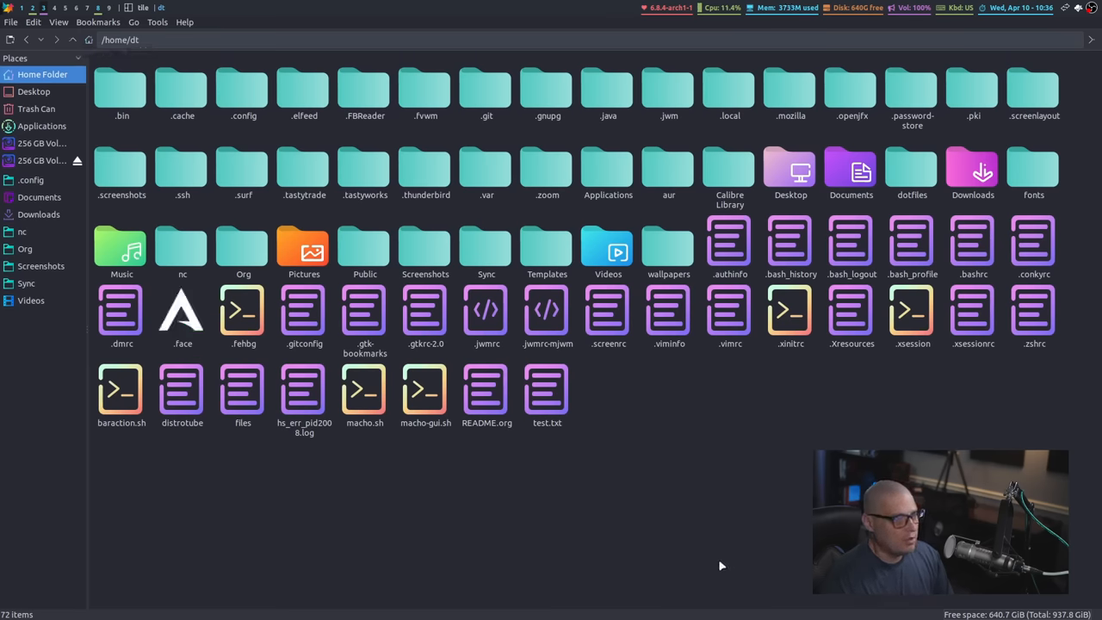
mouse_move(737, 549)
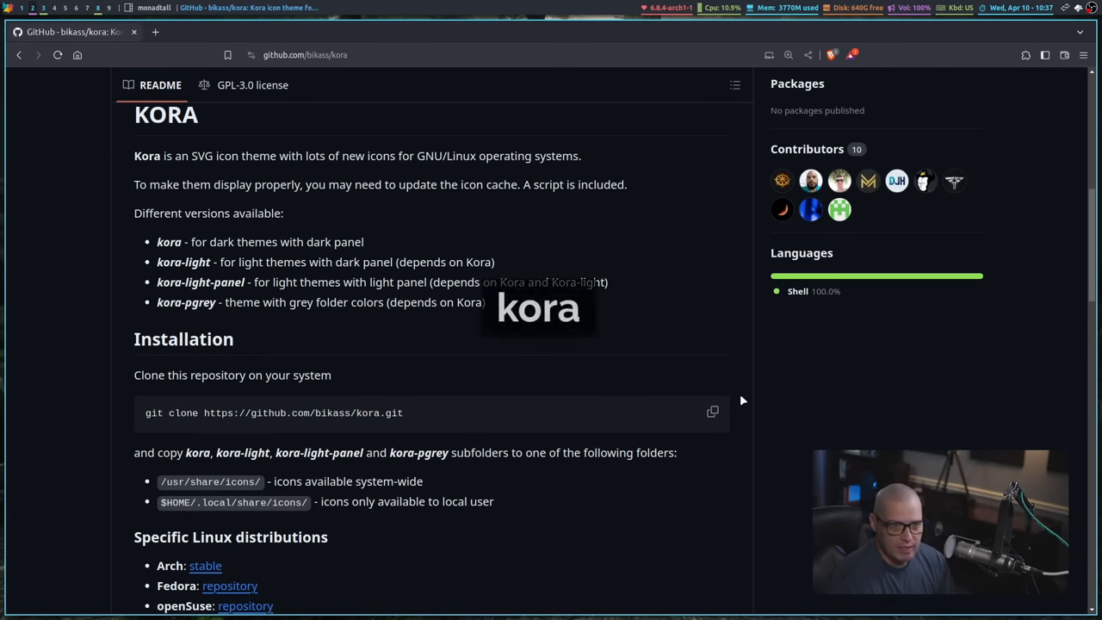
Scroll the Kora README past its screenshots down to the app and folder icon preview.
scroll(down, 3)
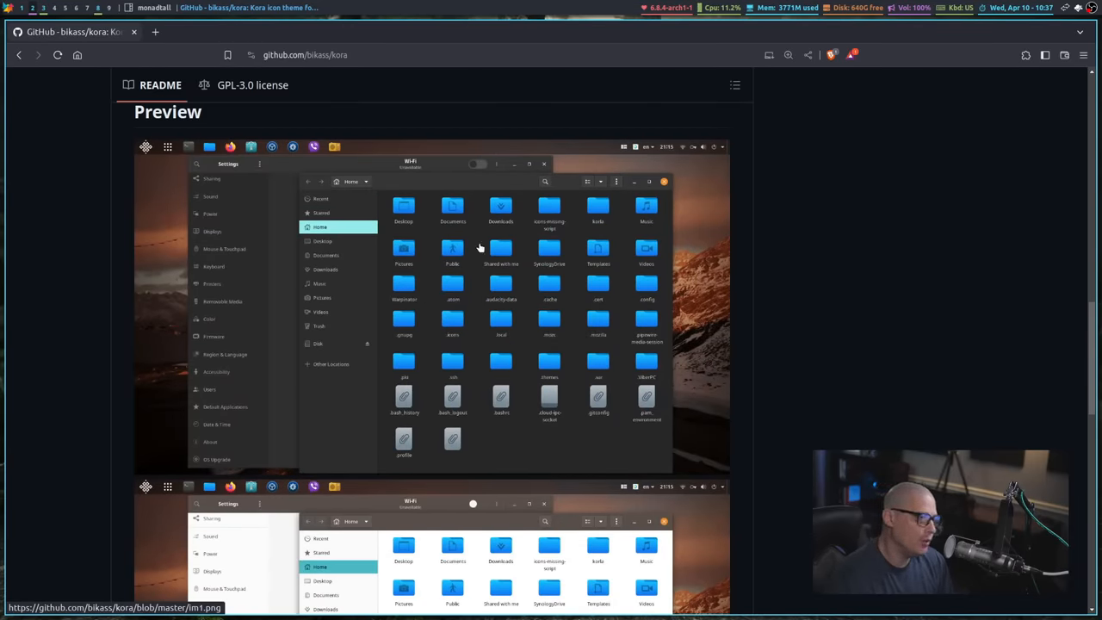
scroll(down, 3)
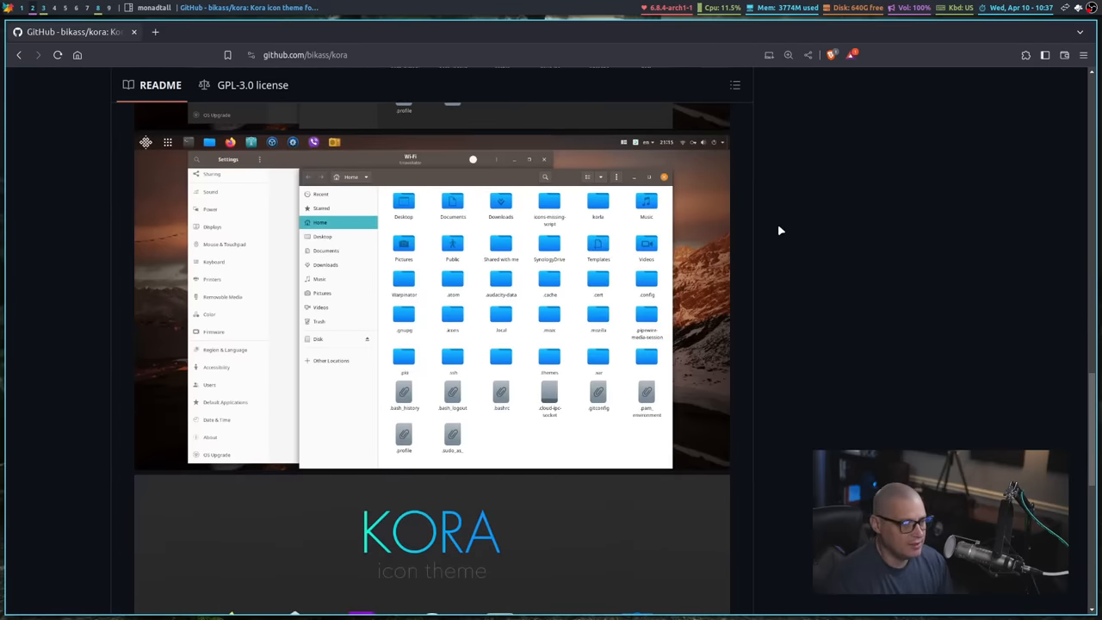
scroll(down, 3)
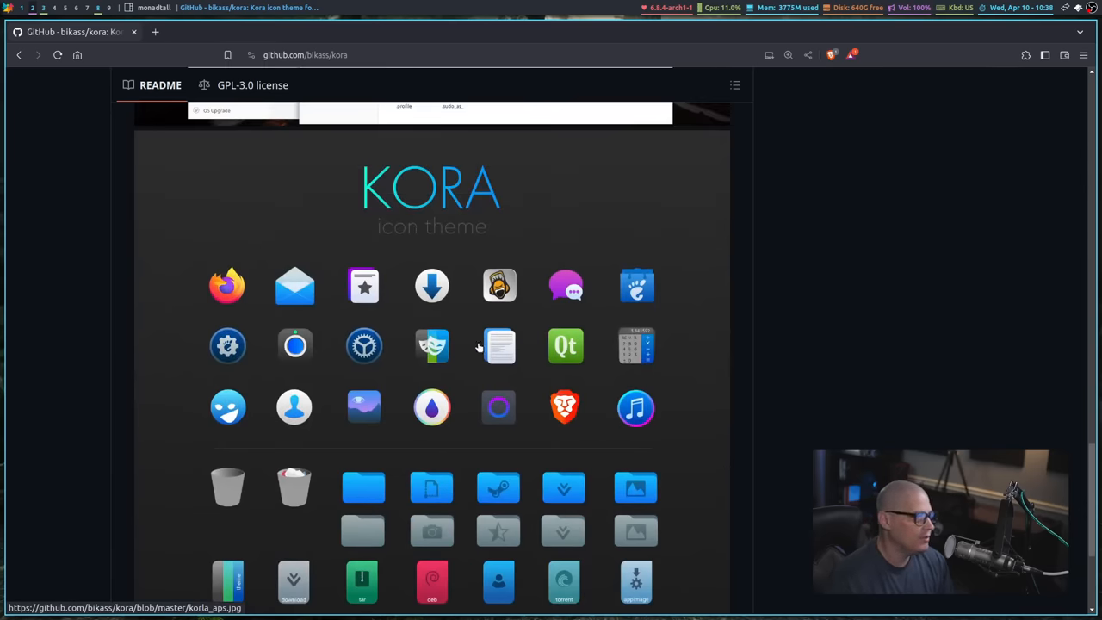
scroll(down, 3)
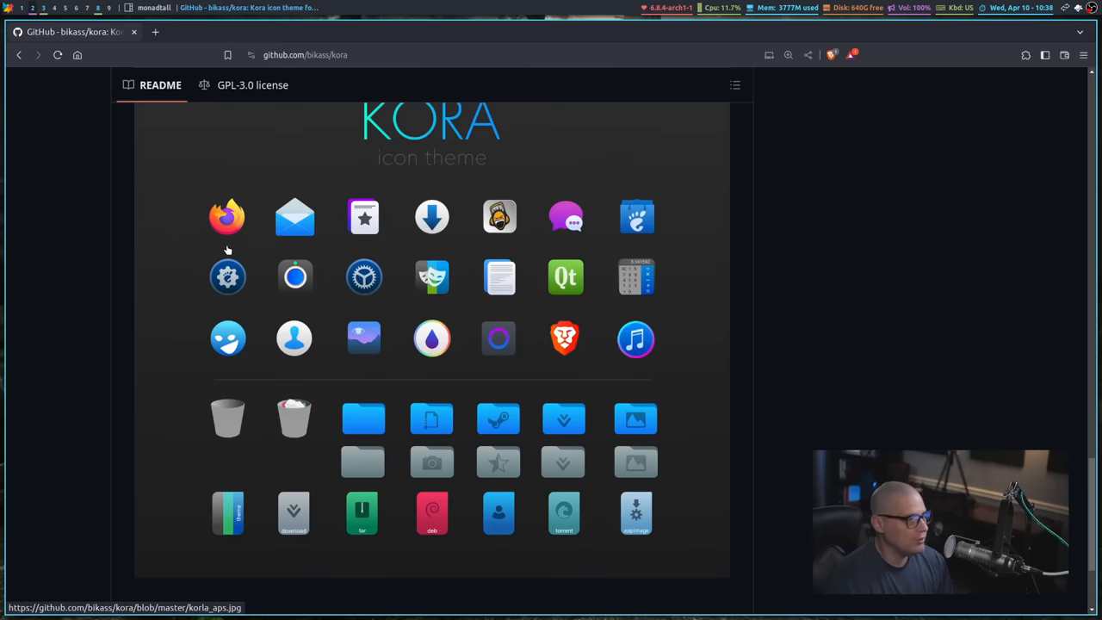
mouse_move(582, 396)
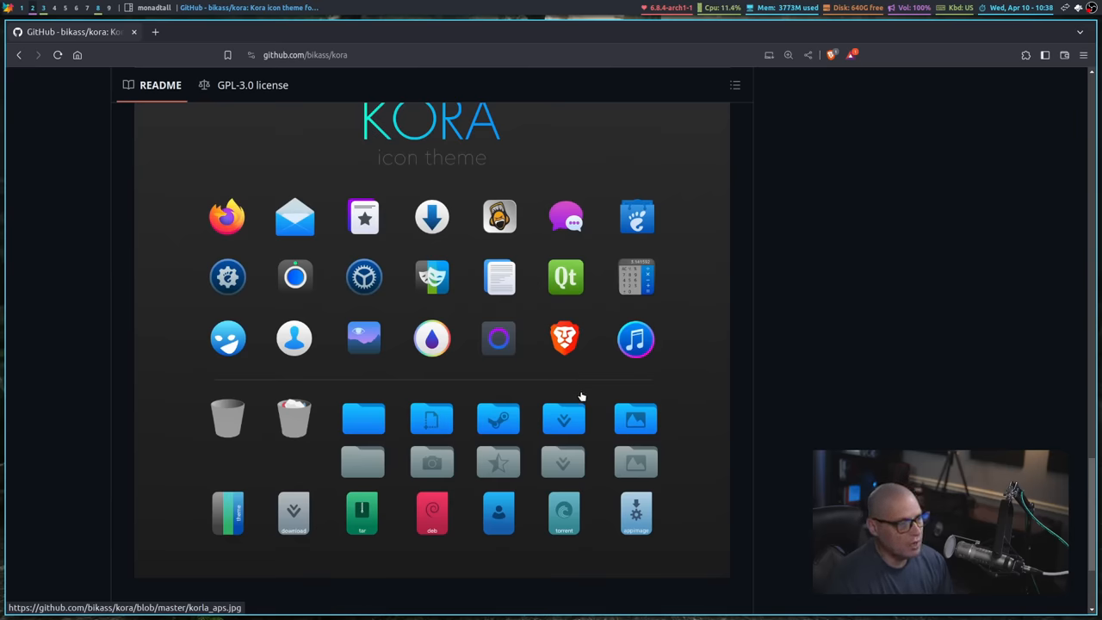
mouse_move(326, 607)
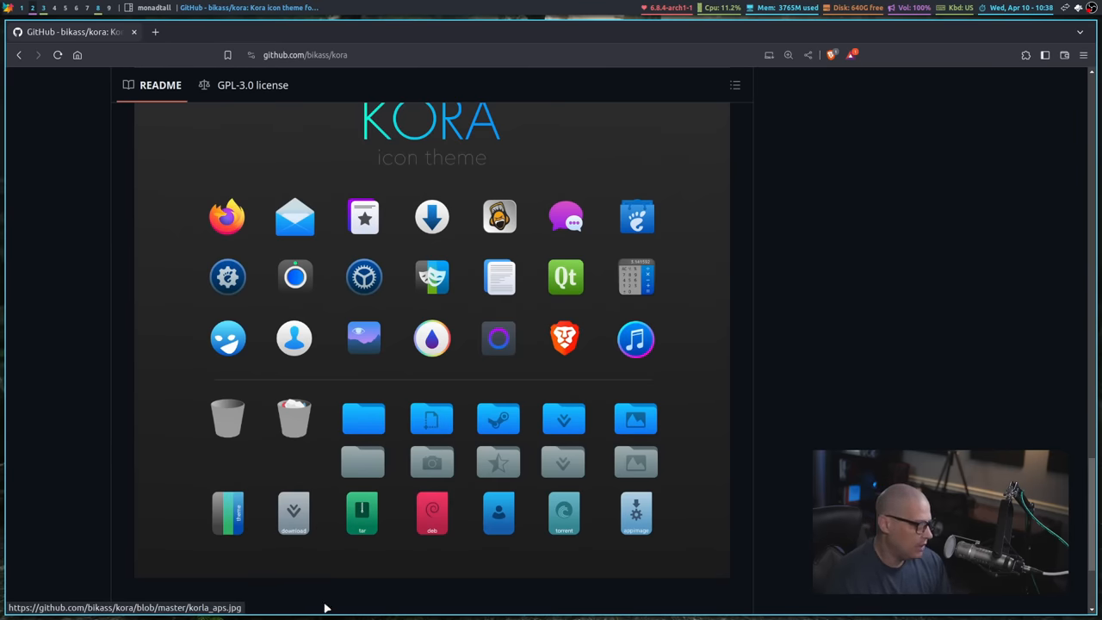
mouse_move(336, 520)
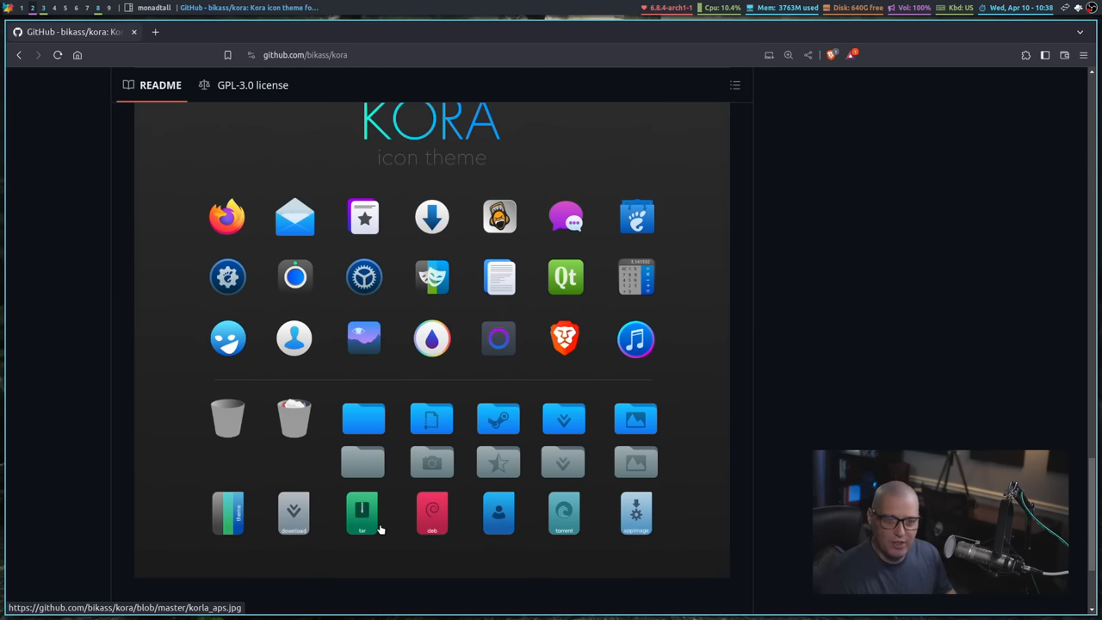
scroll(down, 3)
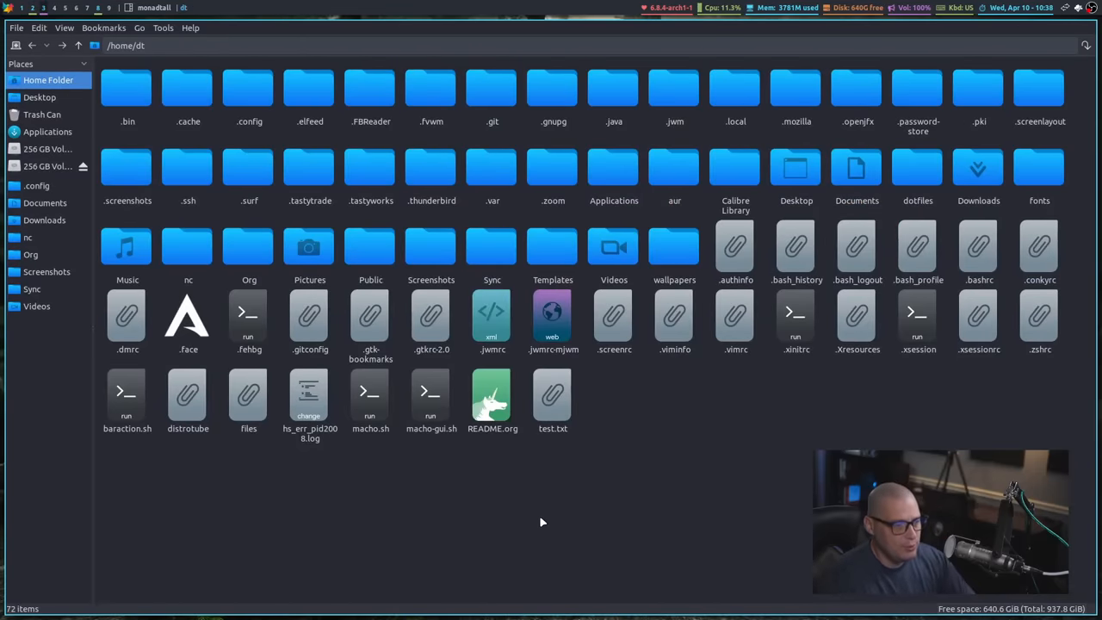
mouse_move(577, 562)
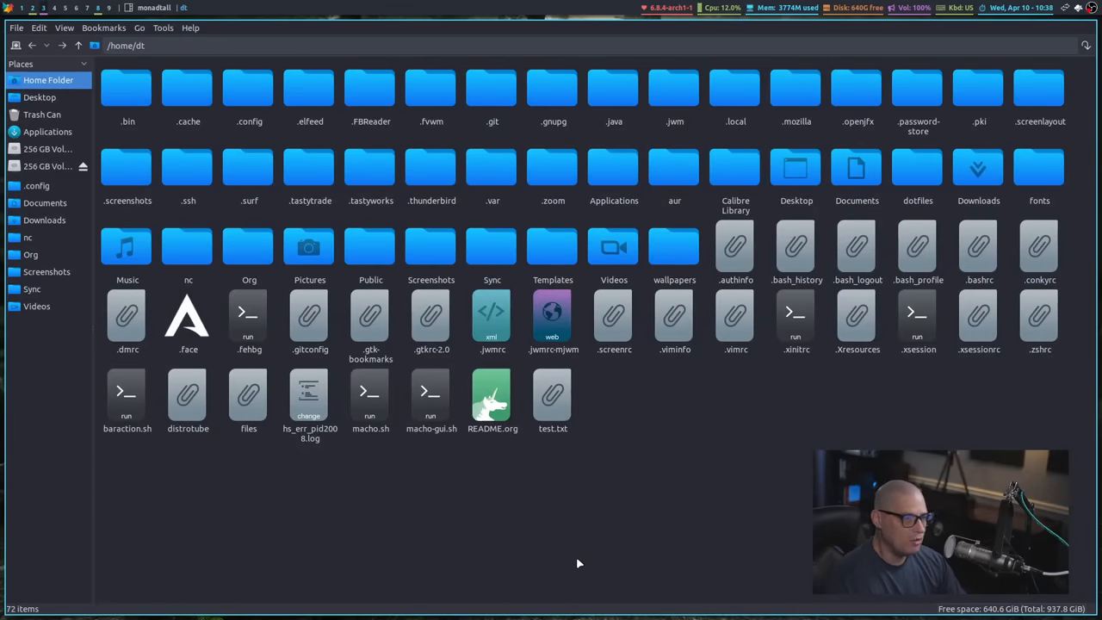
mouse_move(602, 616)
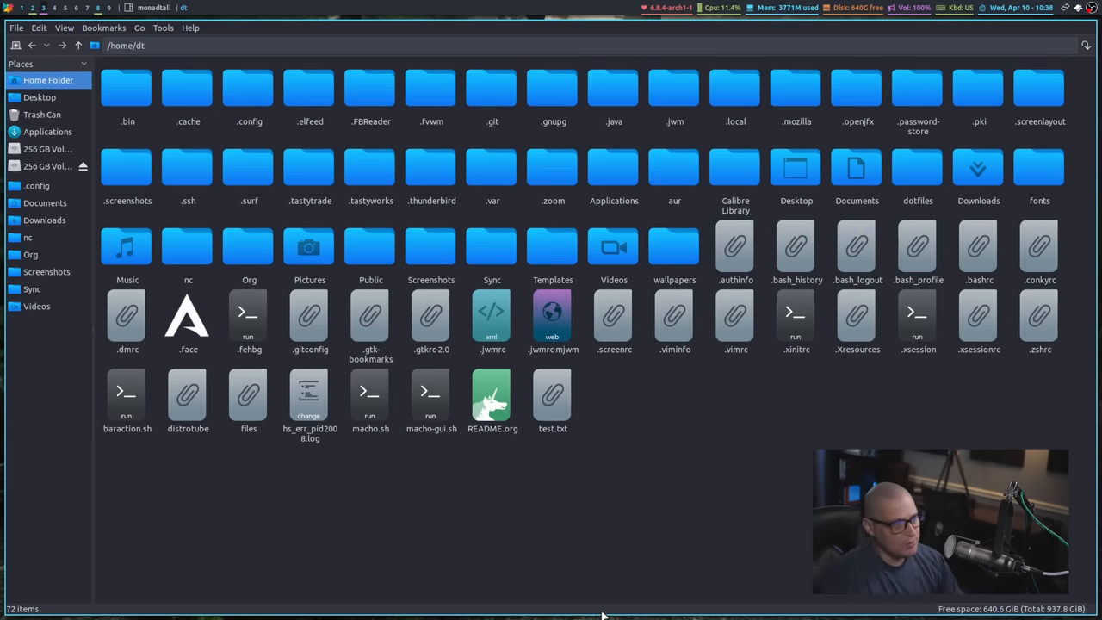
mouse_move(478, 158)
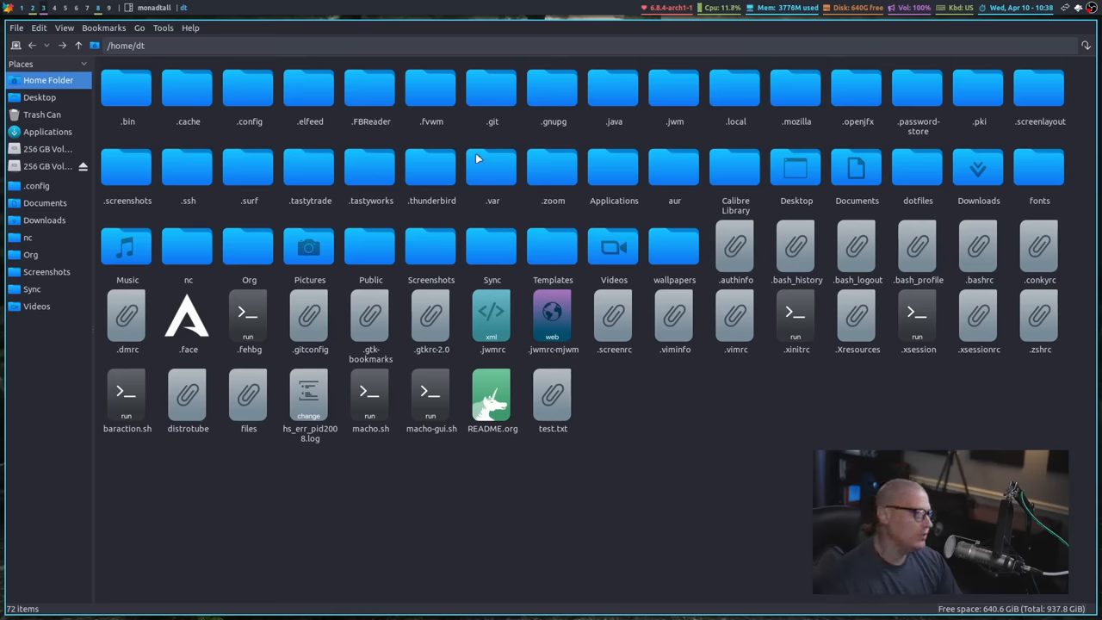
mouse_move(561, 588)
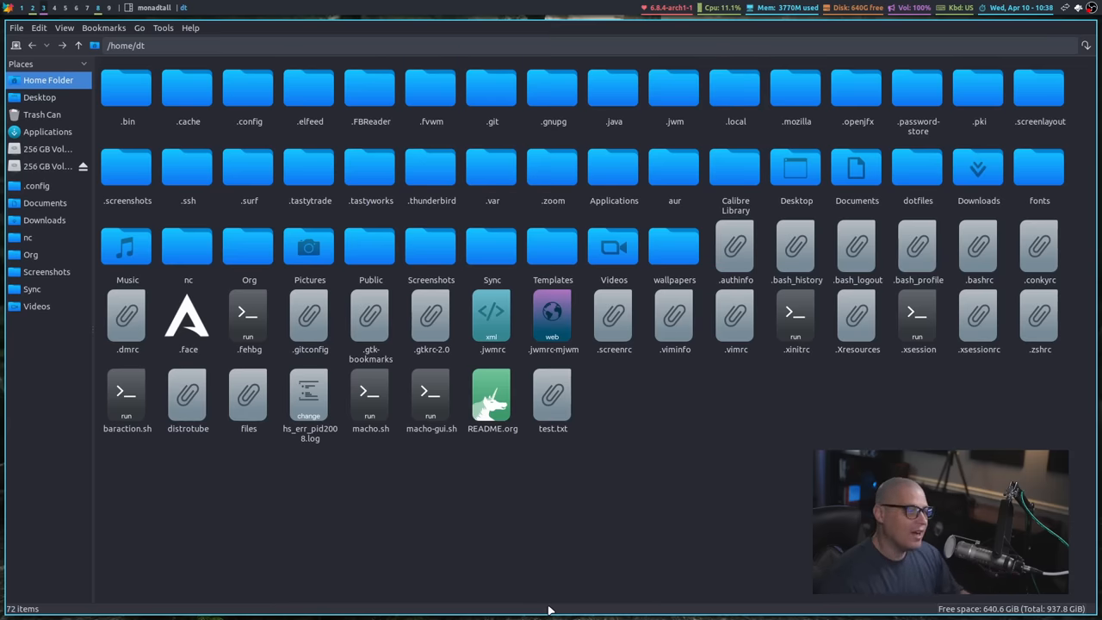
mouse_move(705, 454)
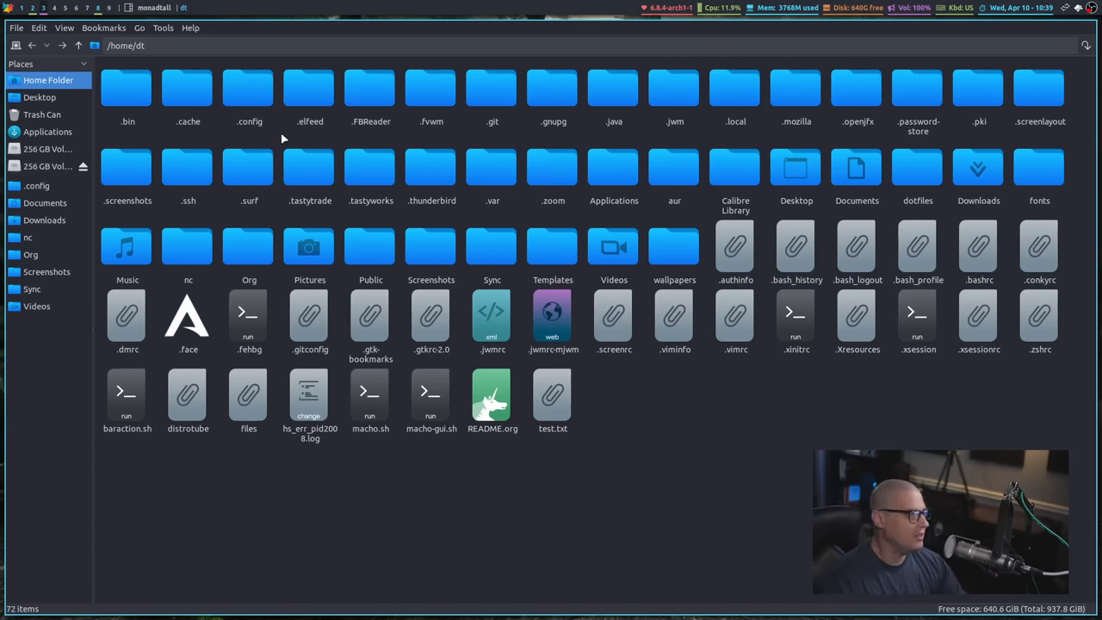
Enter the .config folder from the home folder view.
double_click(248, 86)
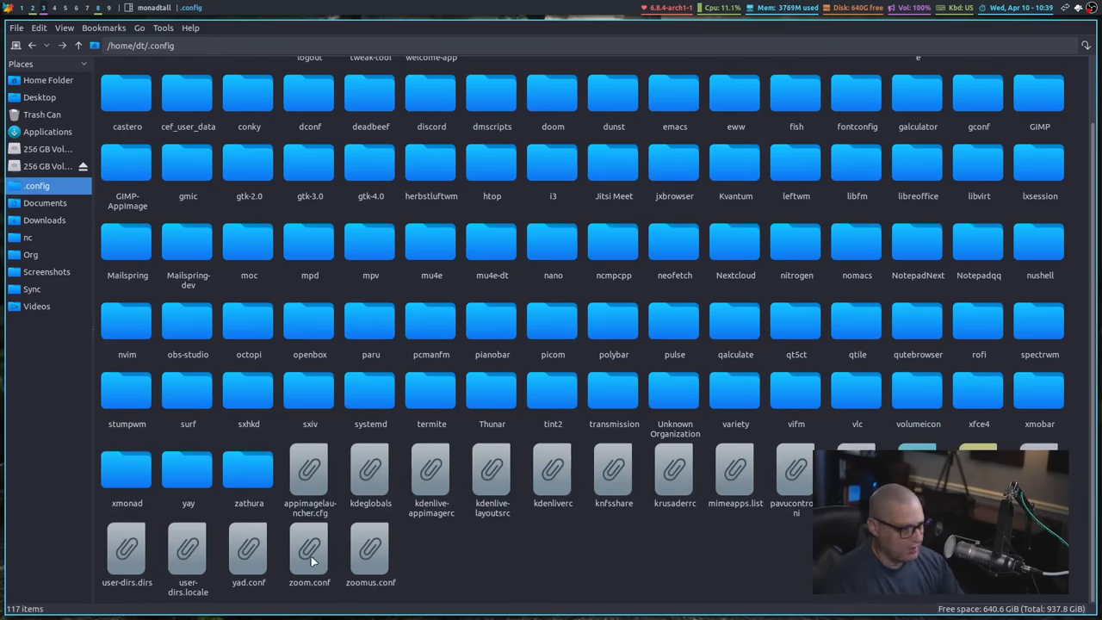
double_click(128, 476)
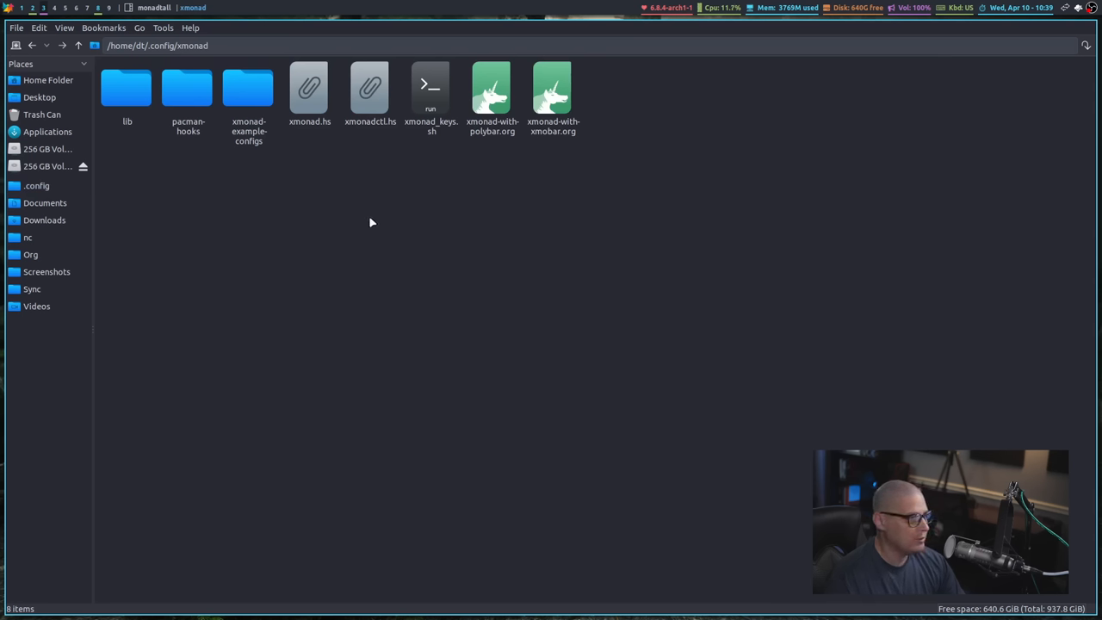
mouse_move(294, 98)
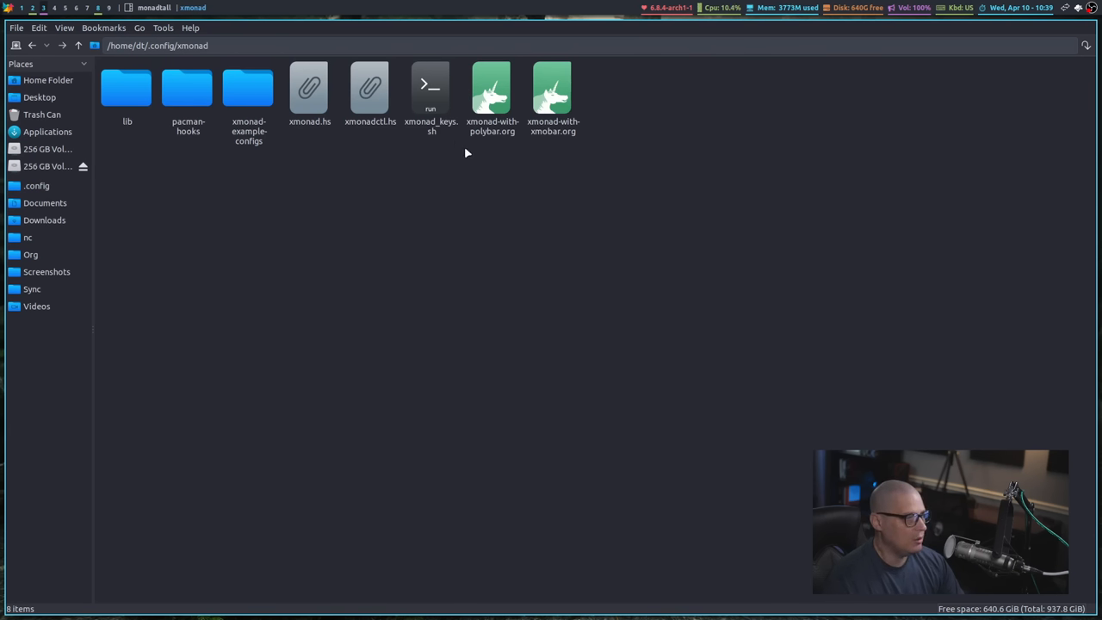
mouse_move(592, 49)
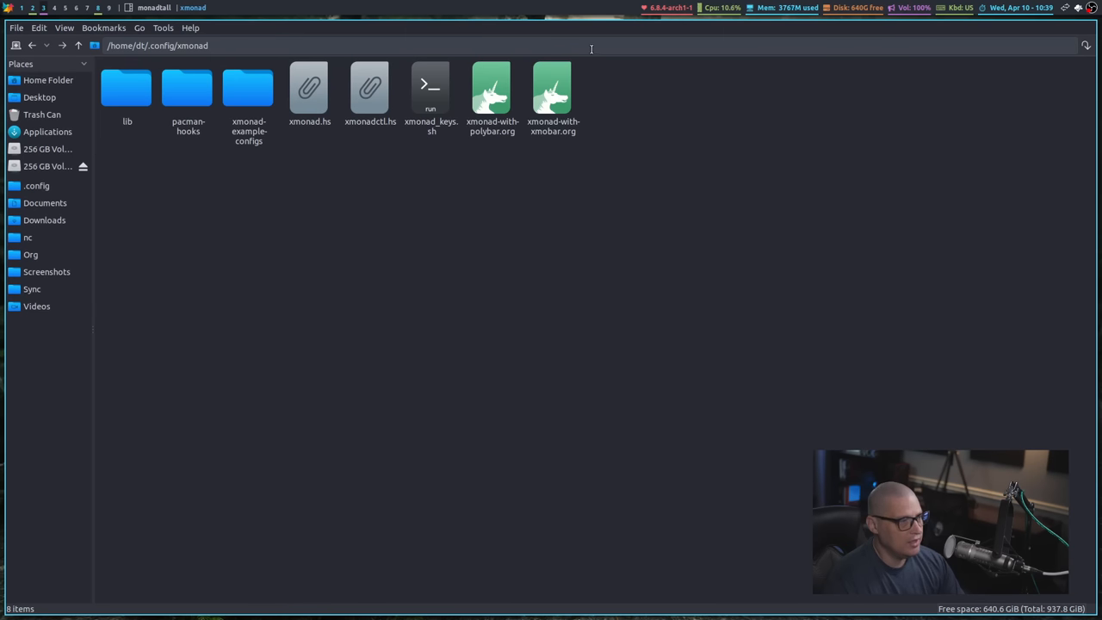
mouse_move(492, 127)
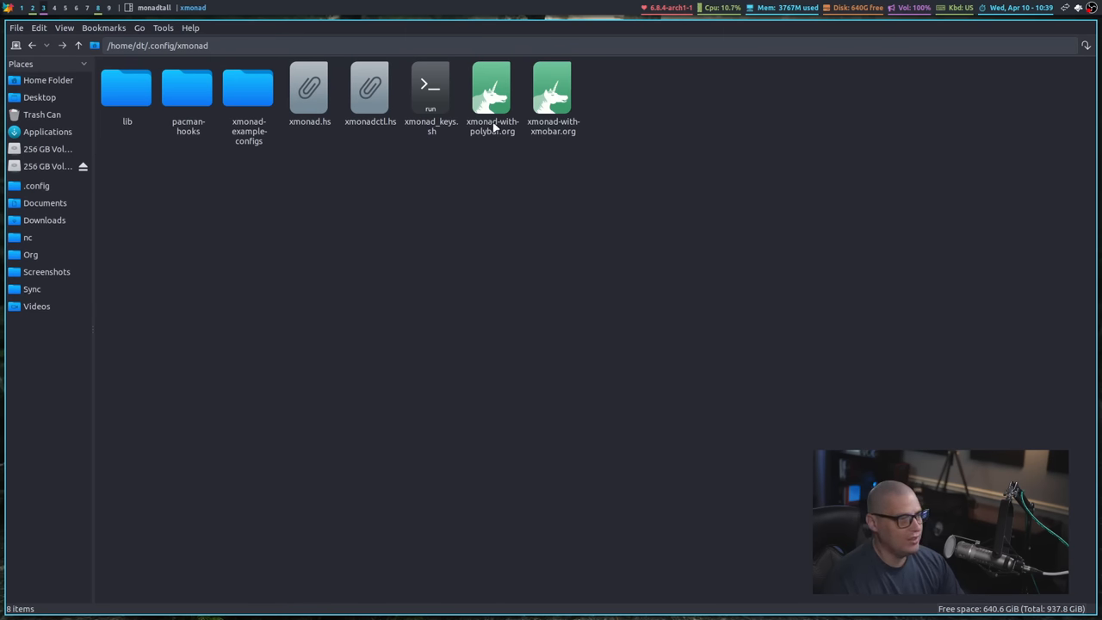
mouse_move(520, 183)
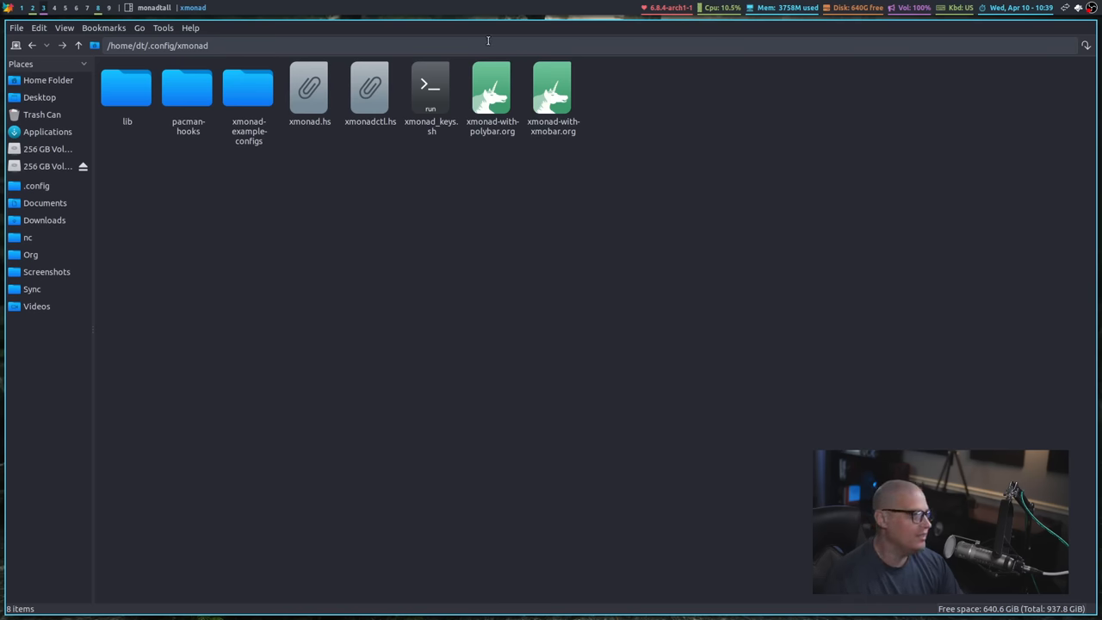
mouse_move(601, 265)
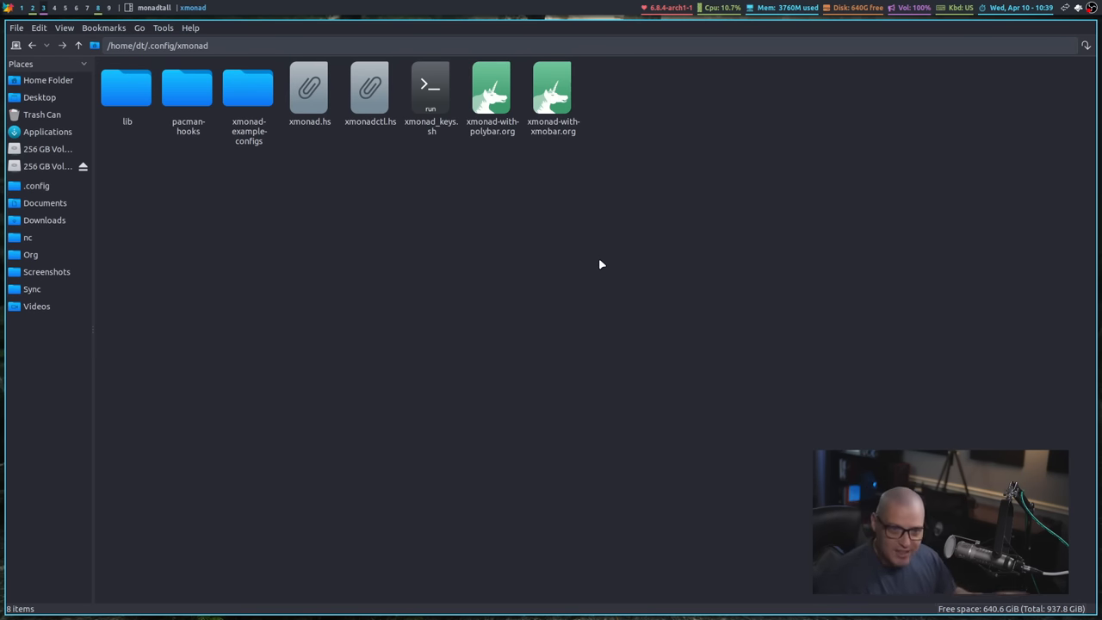
click(80, 44)
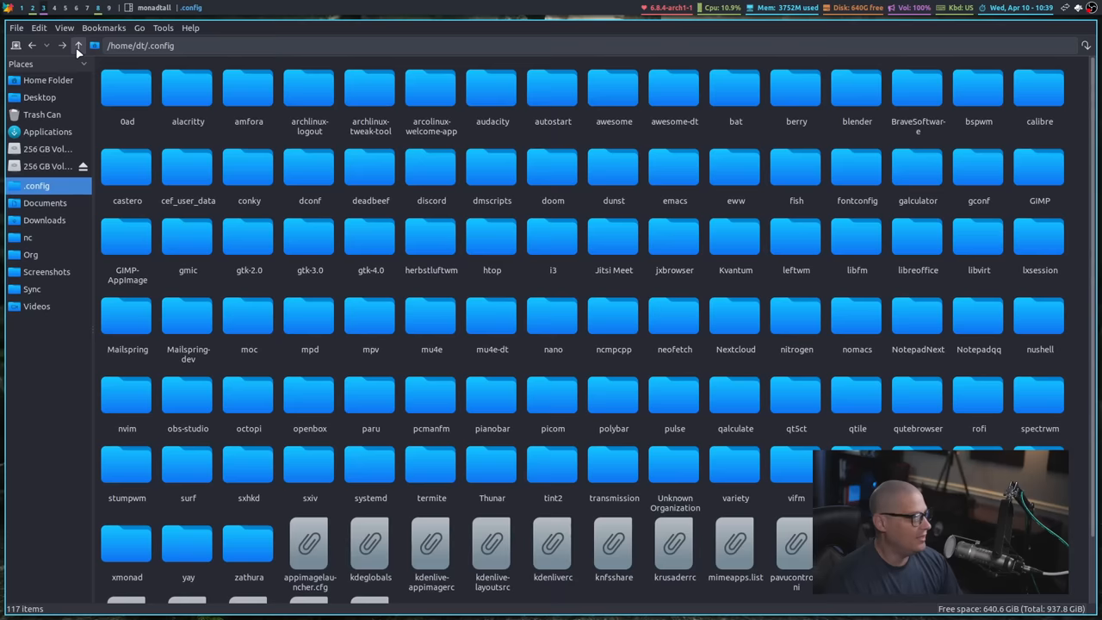
click(78, 45)
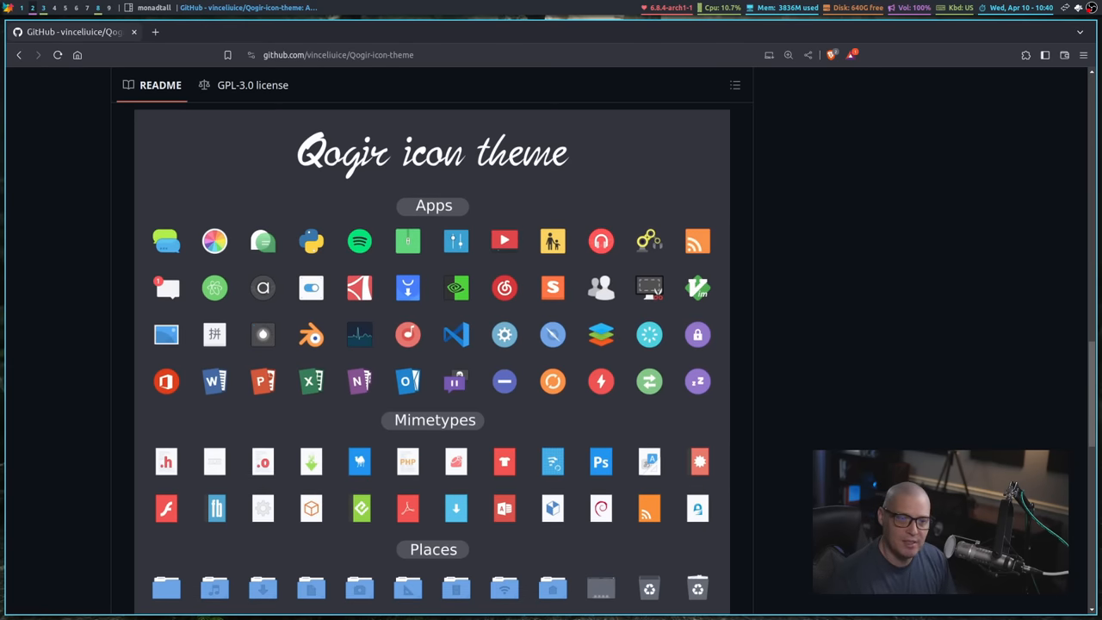
Scroll the Qogir README down to its app, mimetype and places icon previews and back up.
scroll(down, 3)
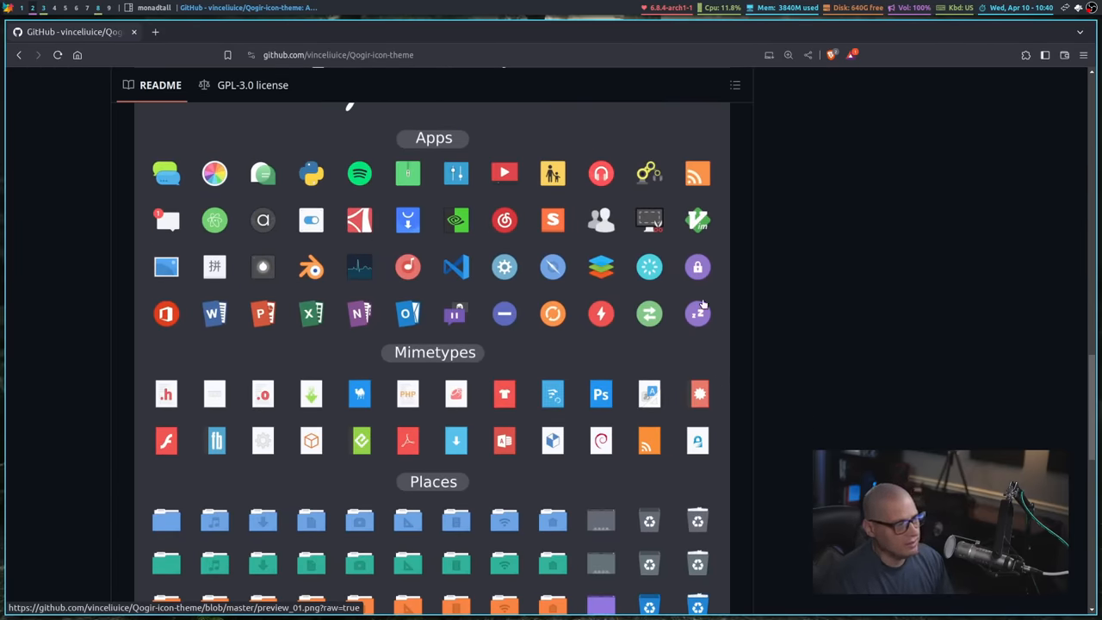
mouse_move(698, 327)
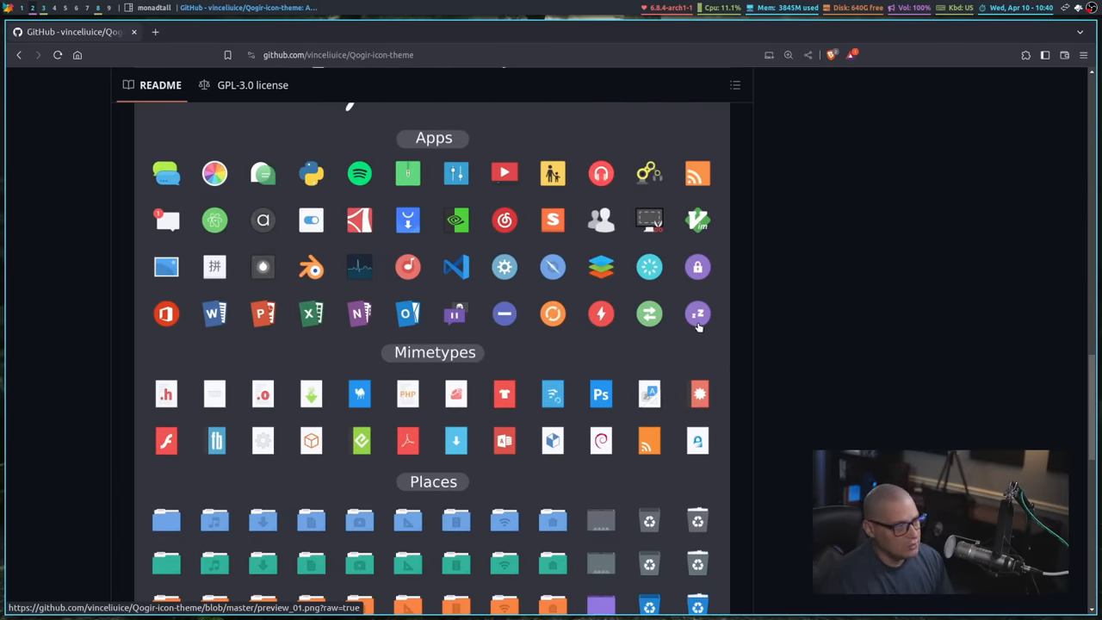
mouse_move(696, 289)
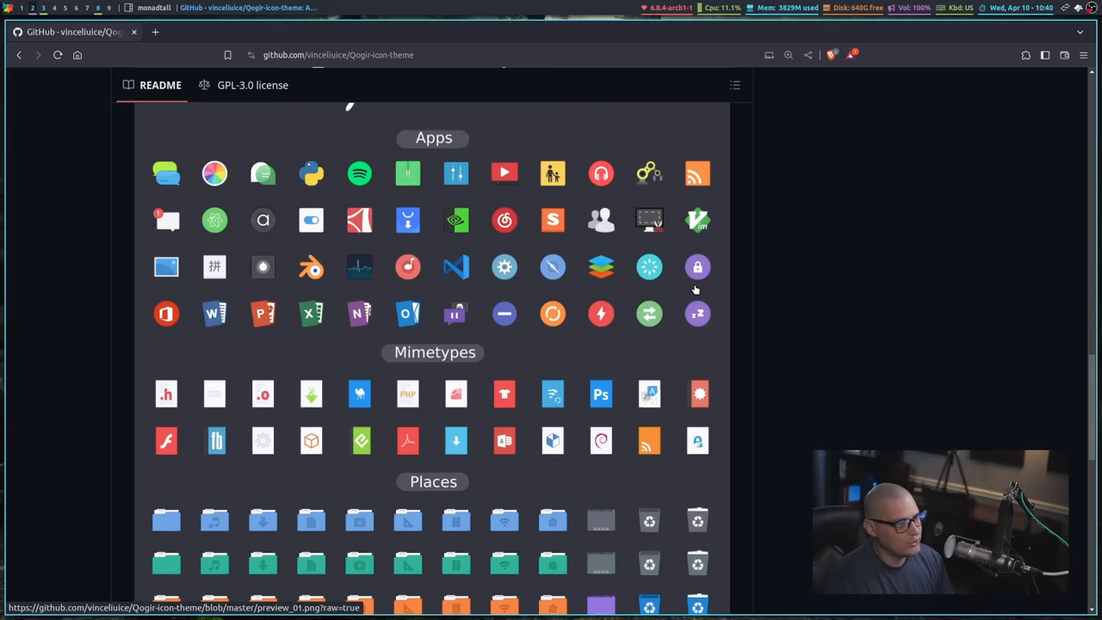
scroll(up, 3)
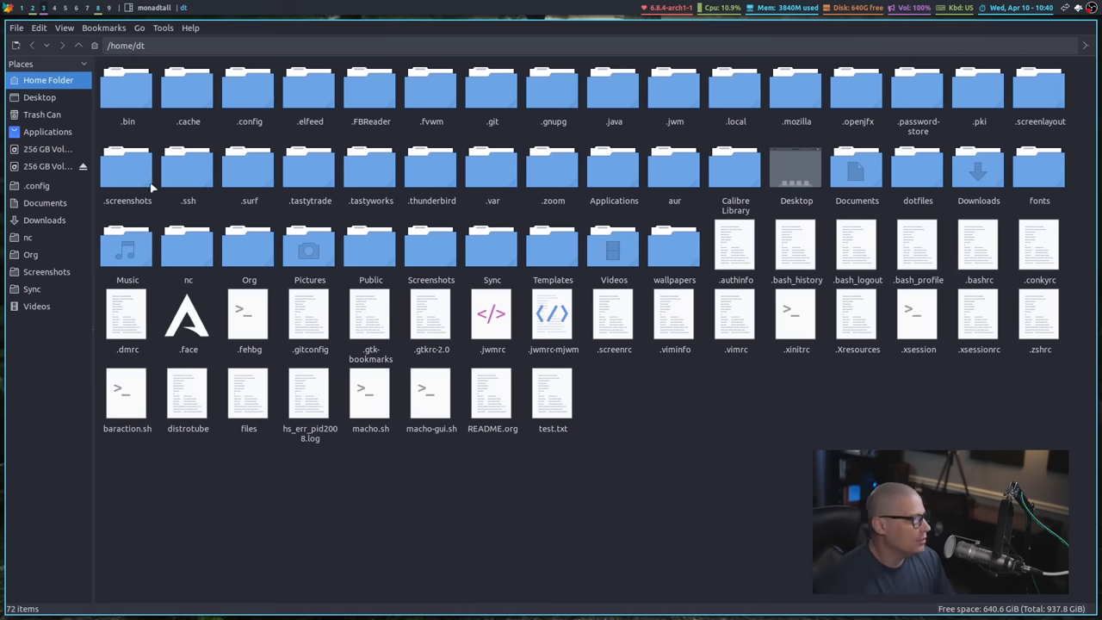
mouse_move(663, 568)
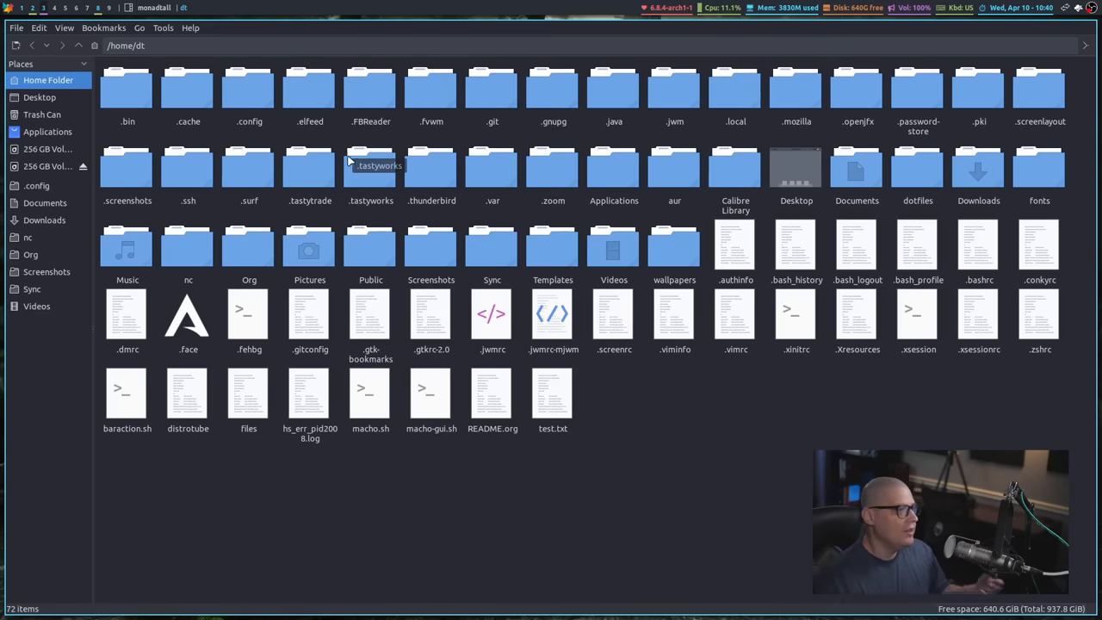
mouse_move(389, 98)
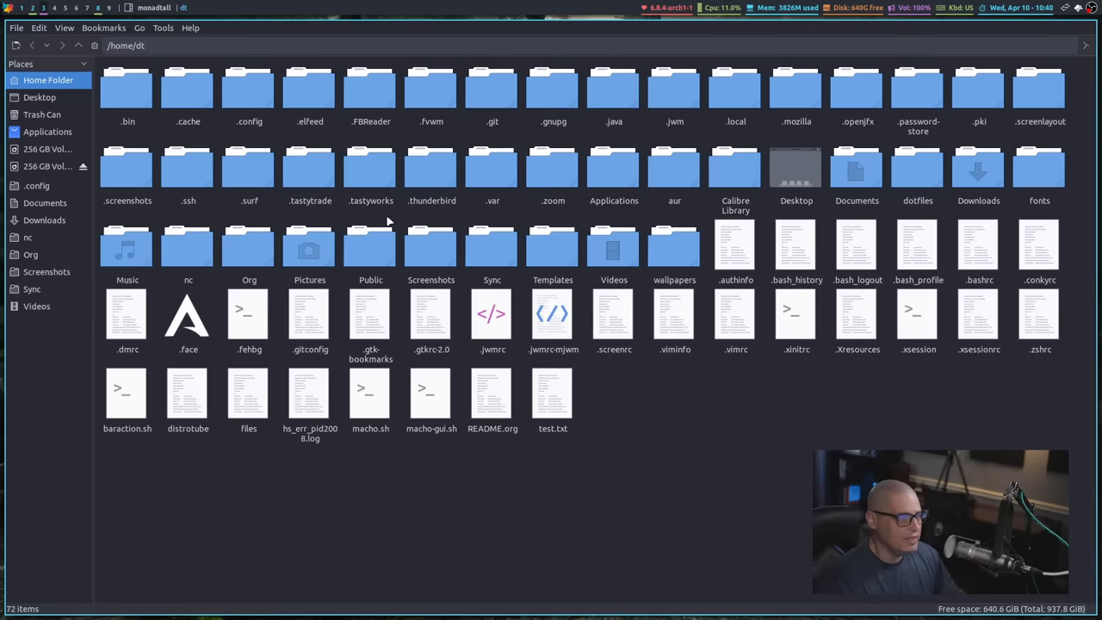
mouse_move(403, 306)
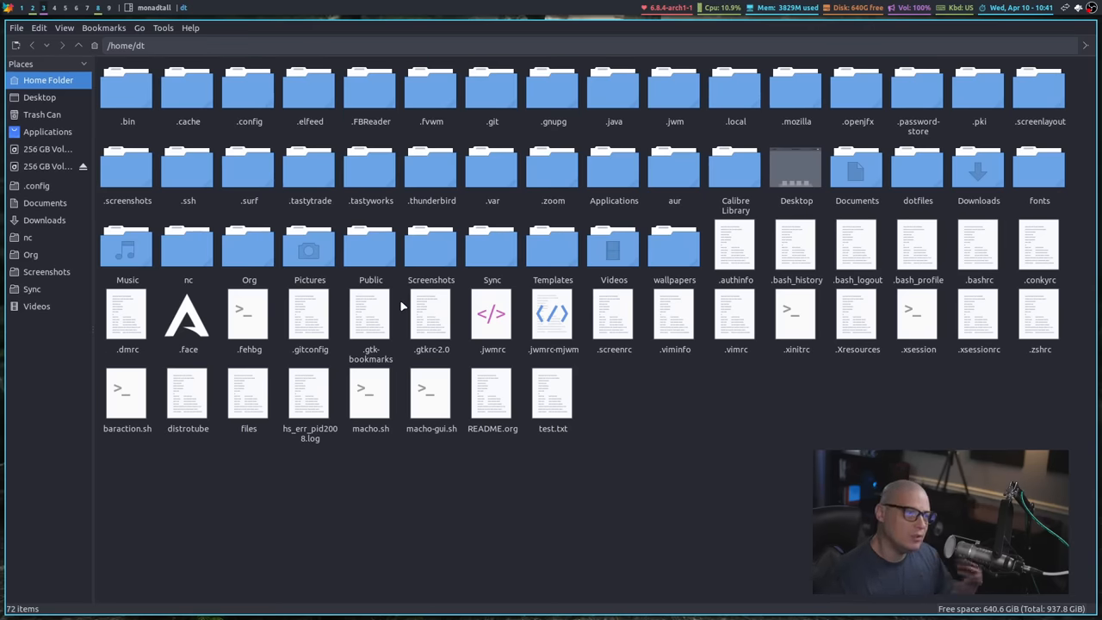
mouse_move(409, 220)
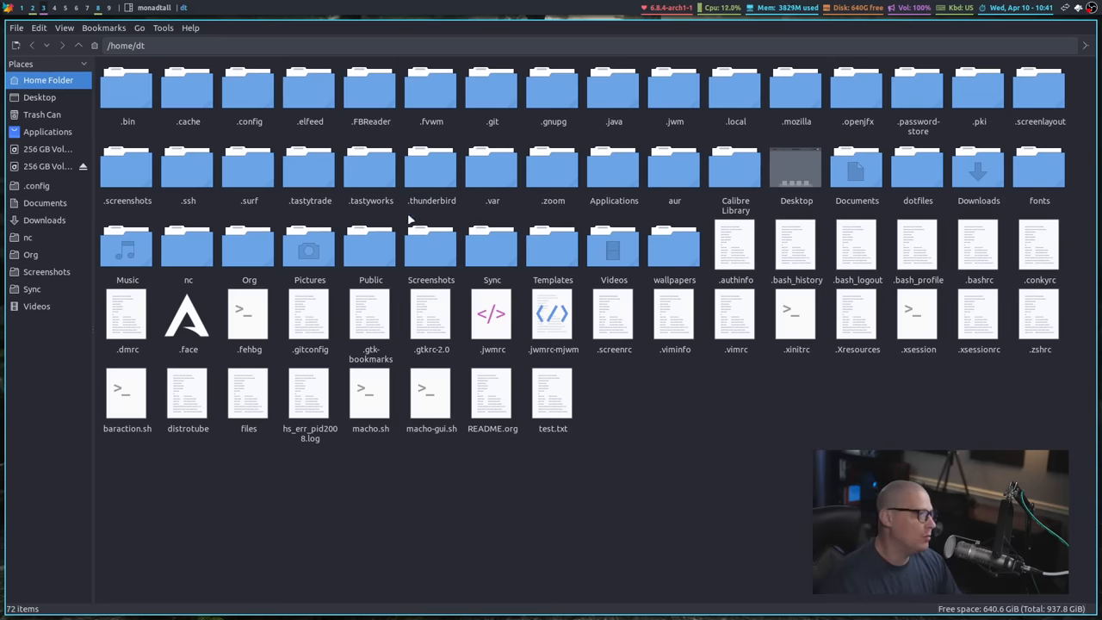
mouse_move(702, 579)
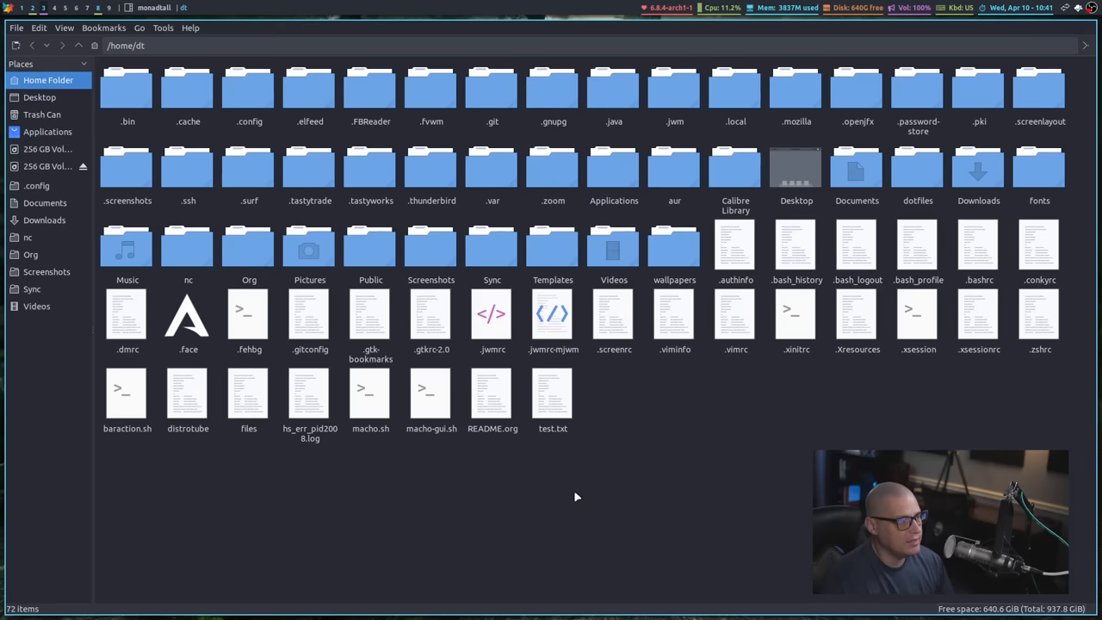
double_click(247, 86)
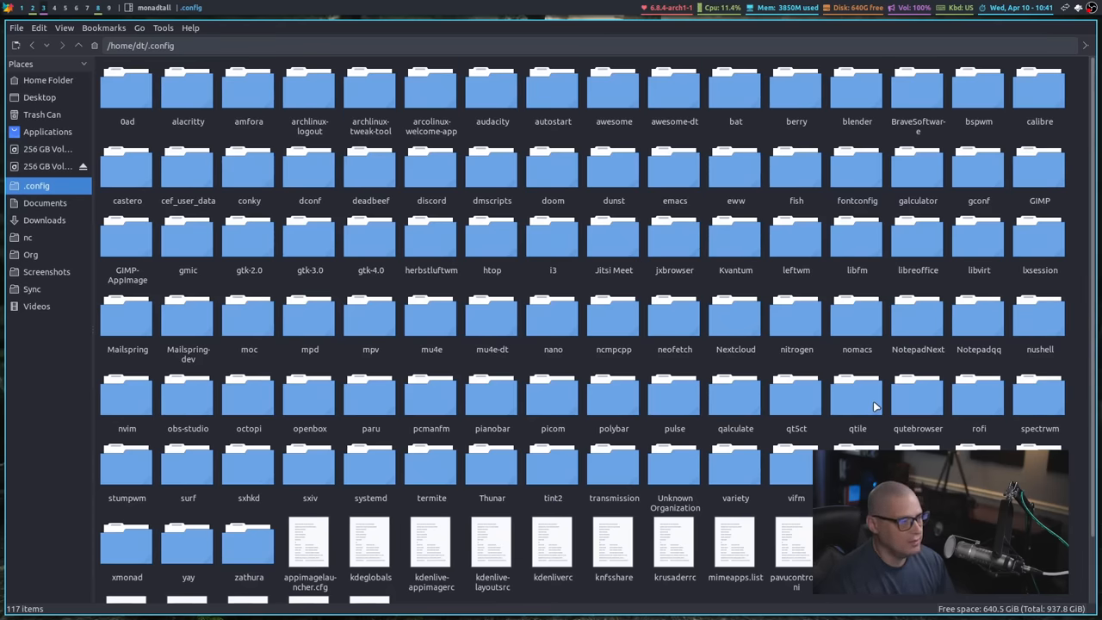
double_click(857, 393)
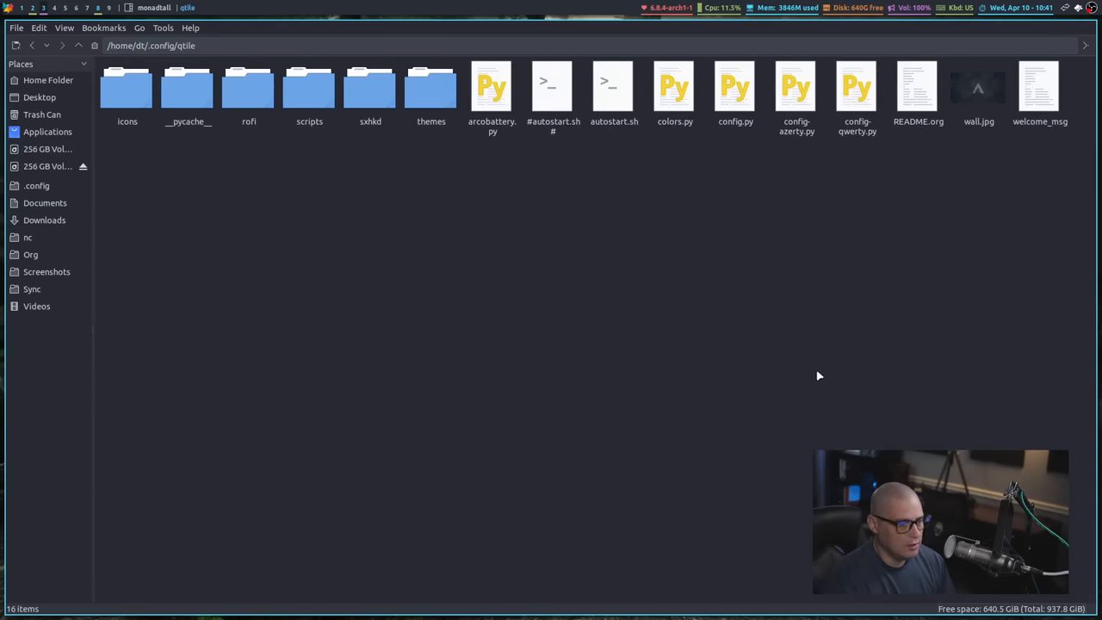
mouse_move(492, 168)
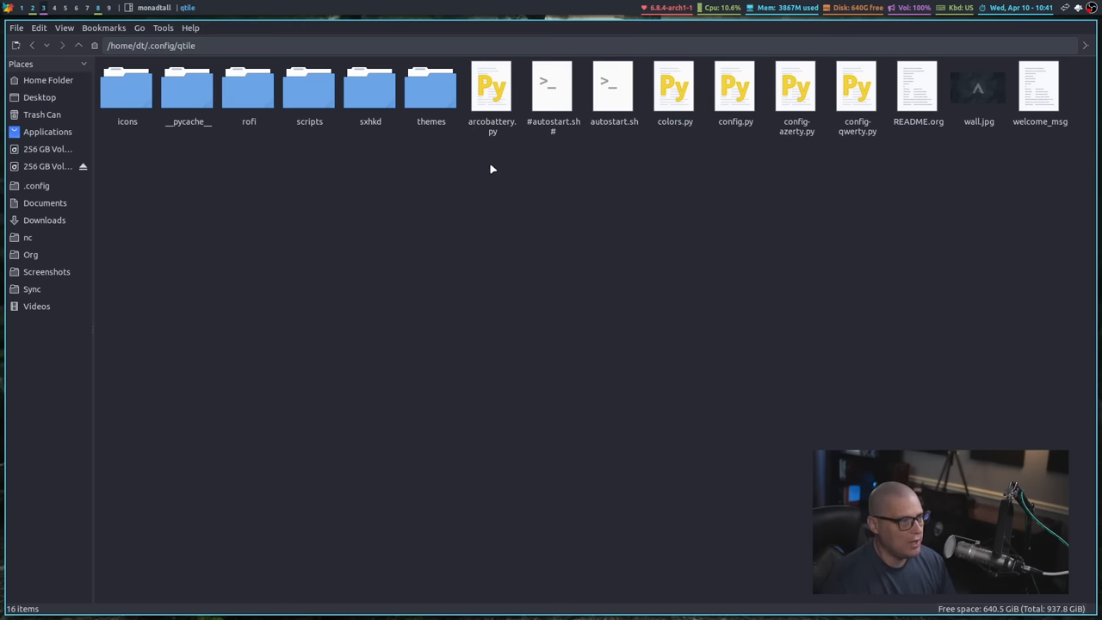
mouse_move(499, 103)
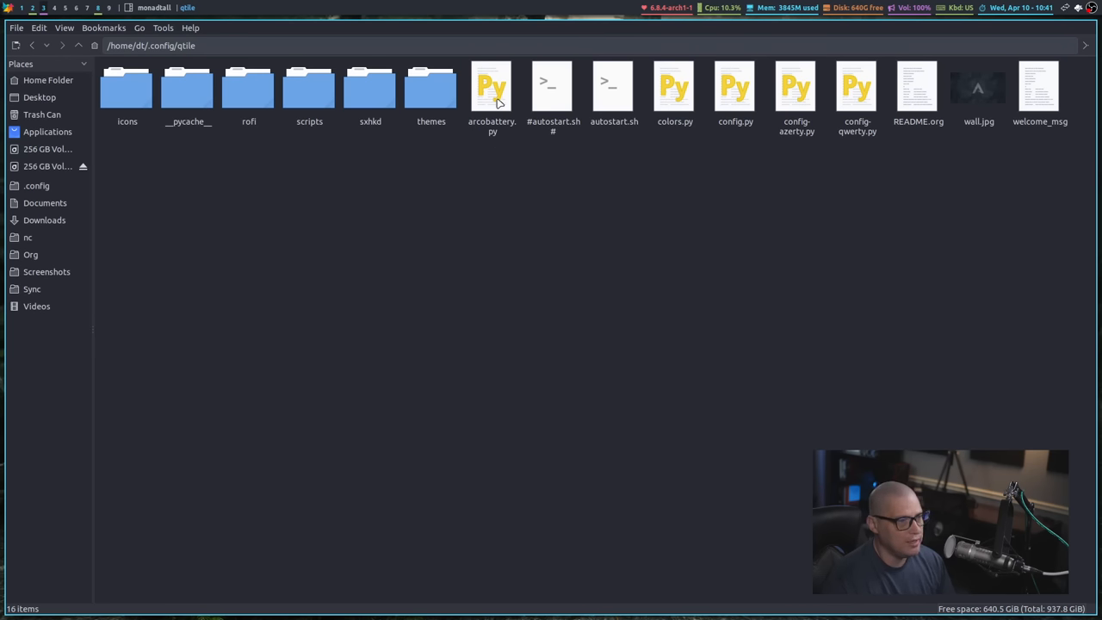
mouse_move(685, 197)
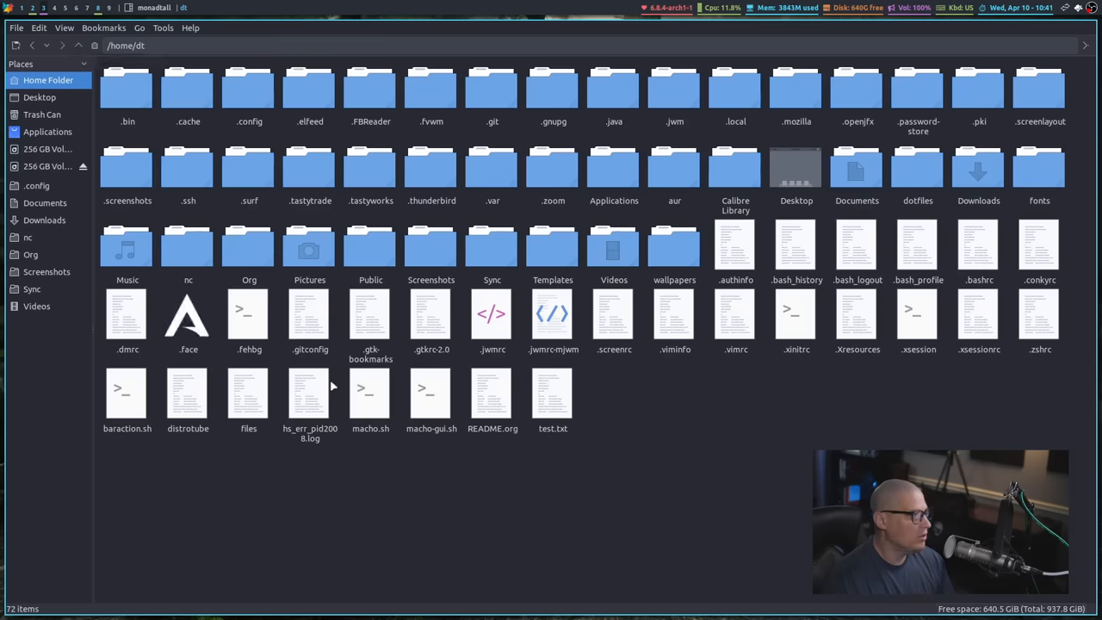
mouse_move(695, 570)
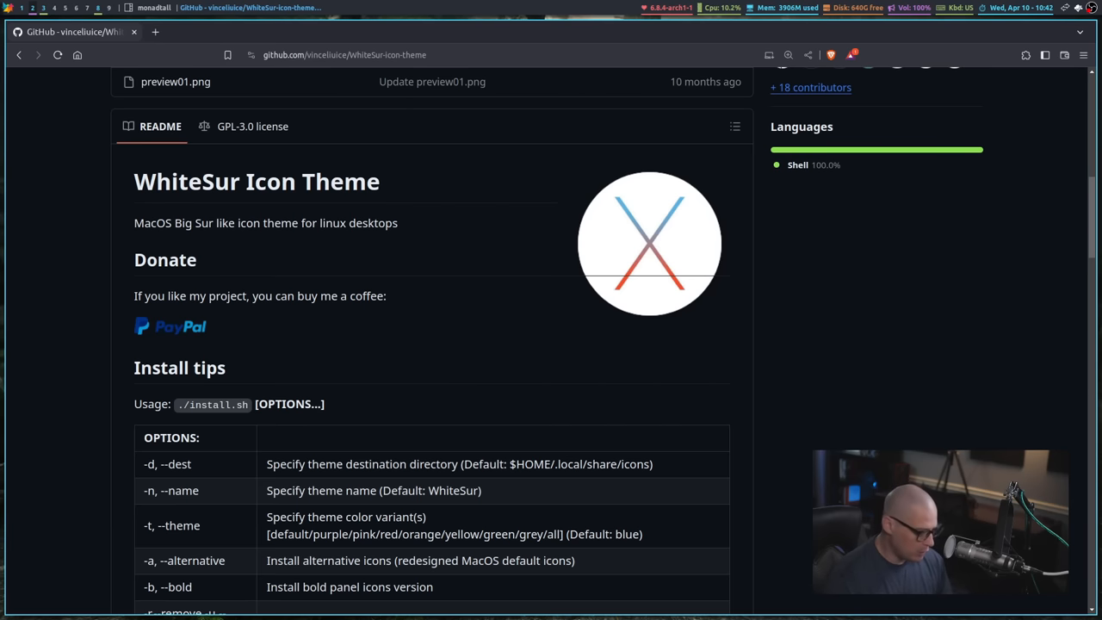
mouse_move(308, 255)
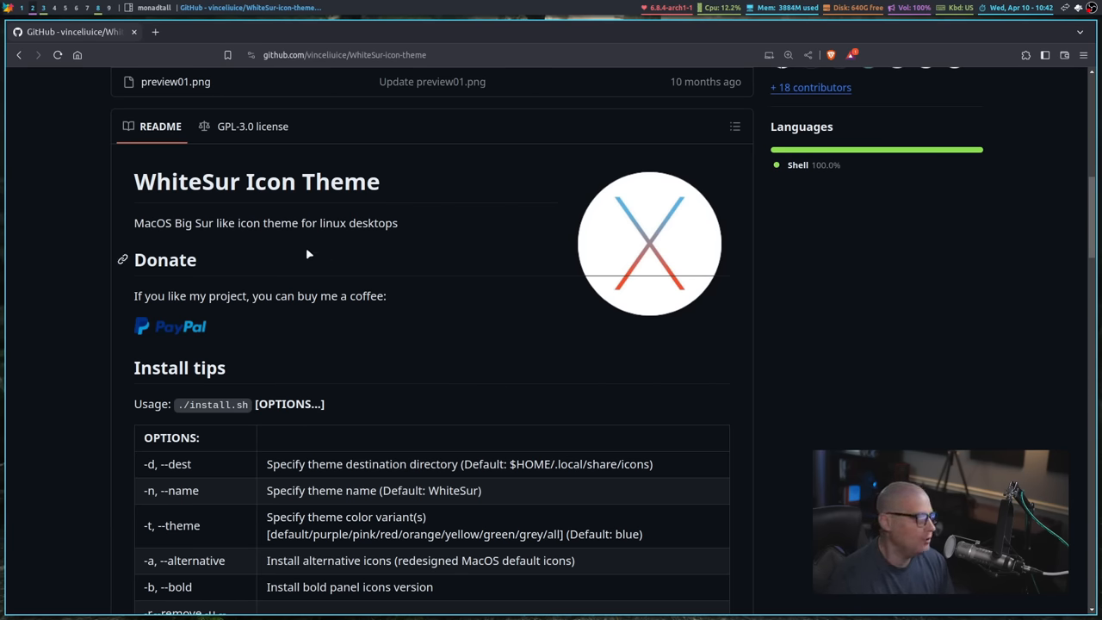
Scroll the WhiteSur README down to its large icon preview image.
scroll(down, 3)
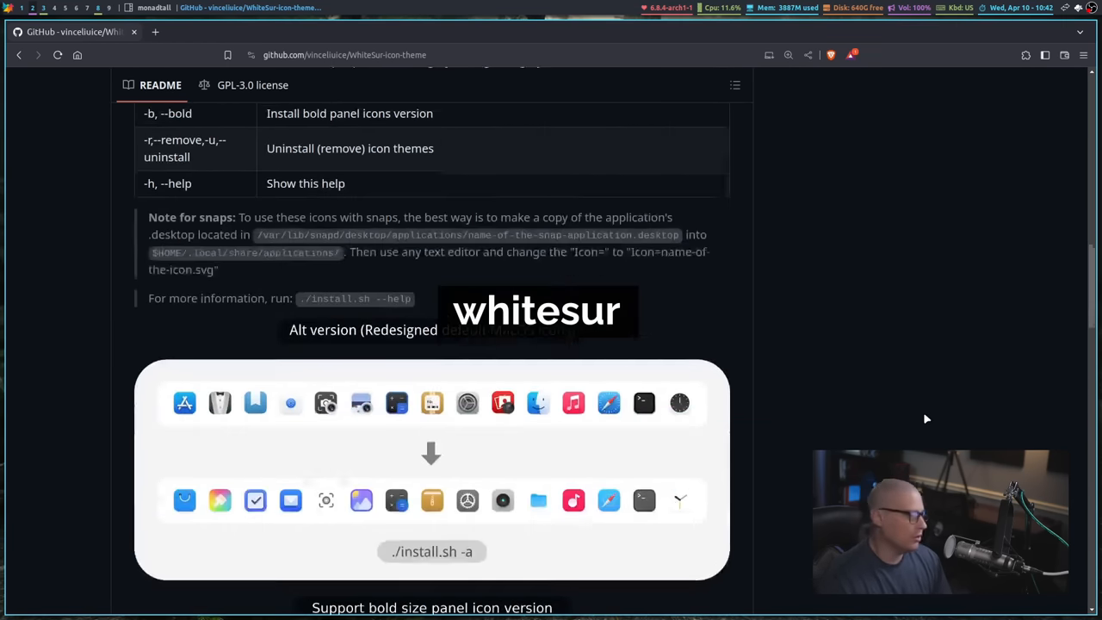
scroll(down, 3)
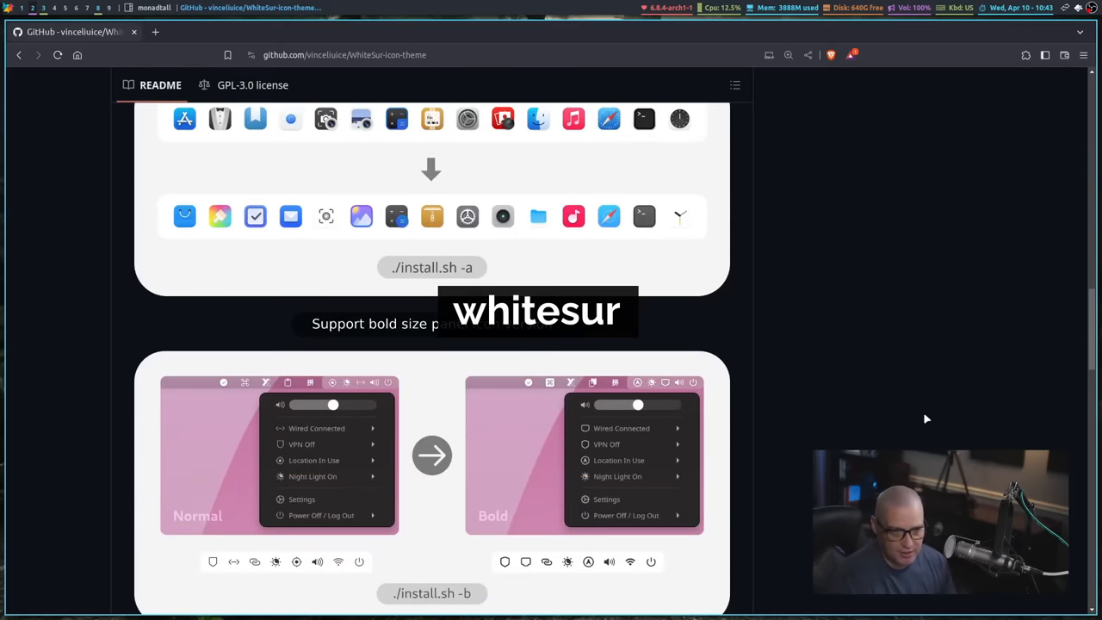
scroll(down, 3)
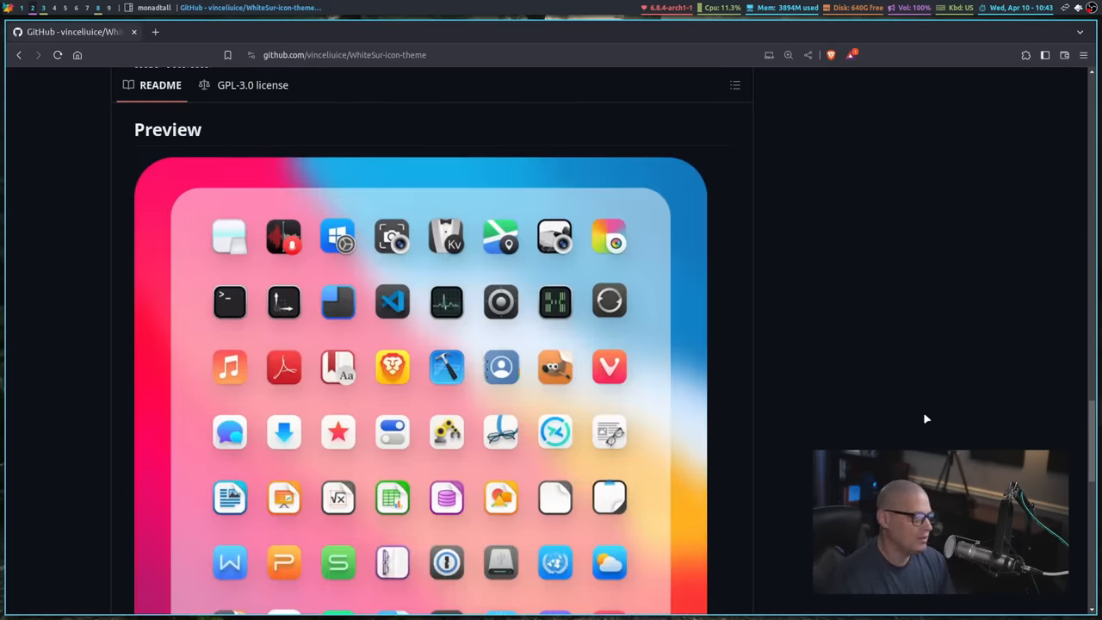
scroll(down, 3)
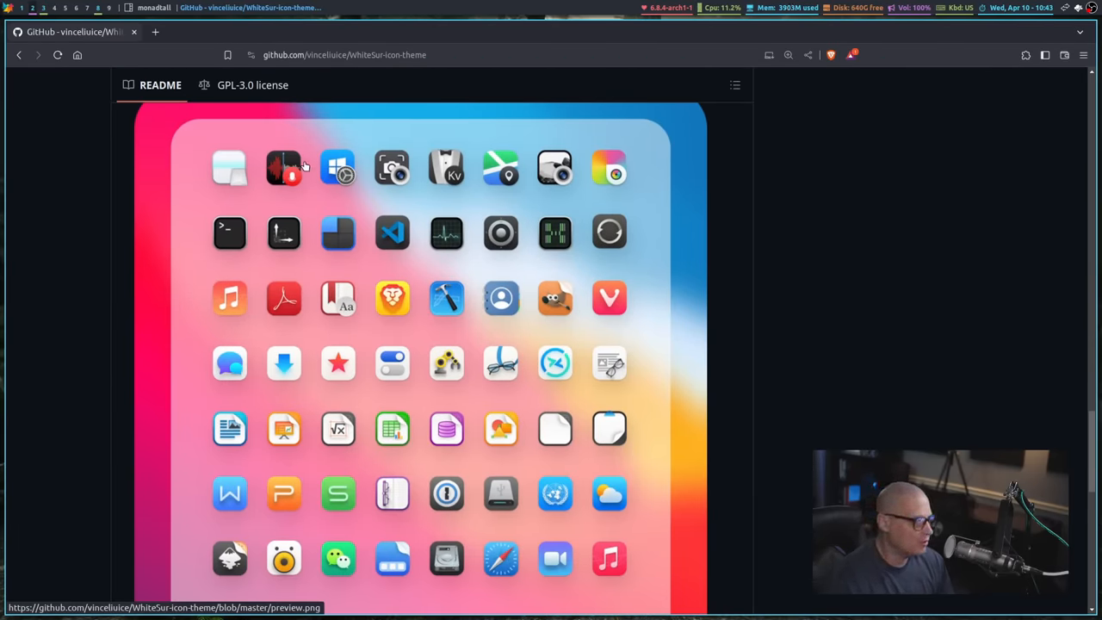
scroll(down, 3)
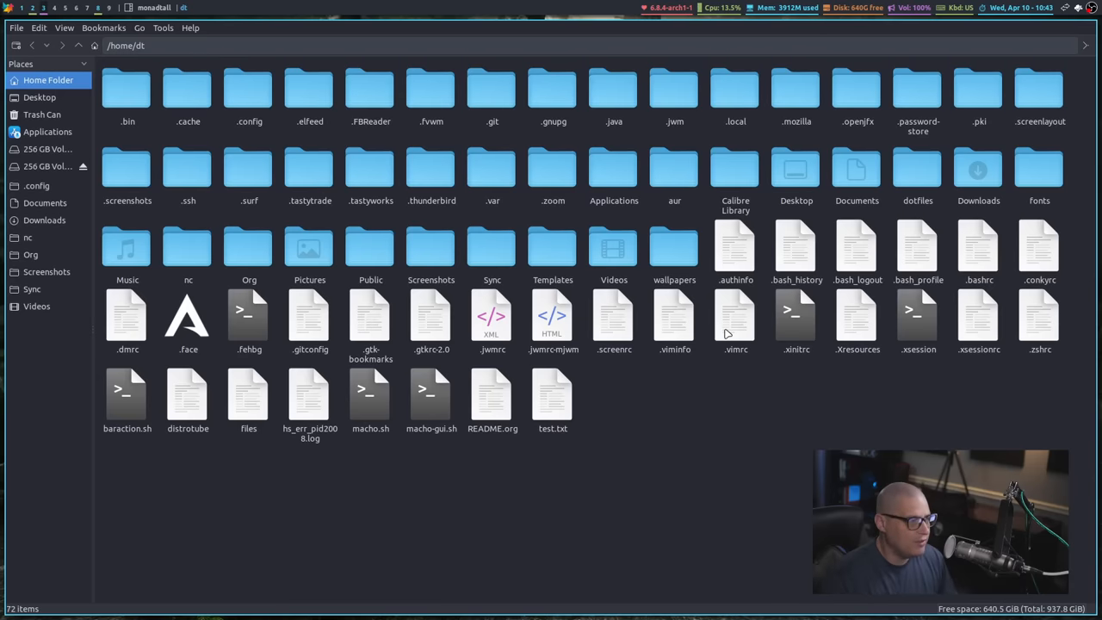
mouse_move(241, 192)
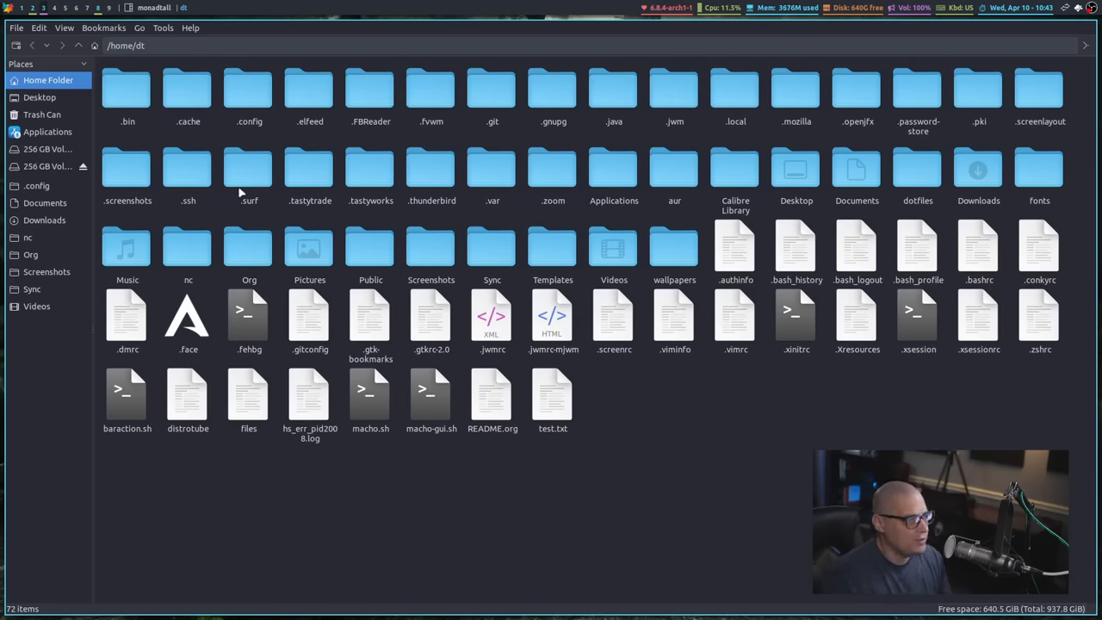
mouse_move(672, 451)
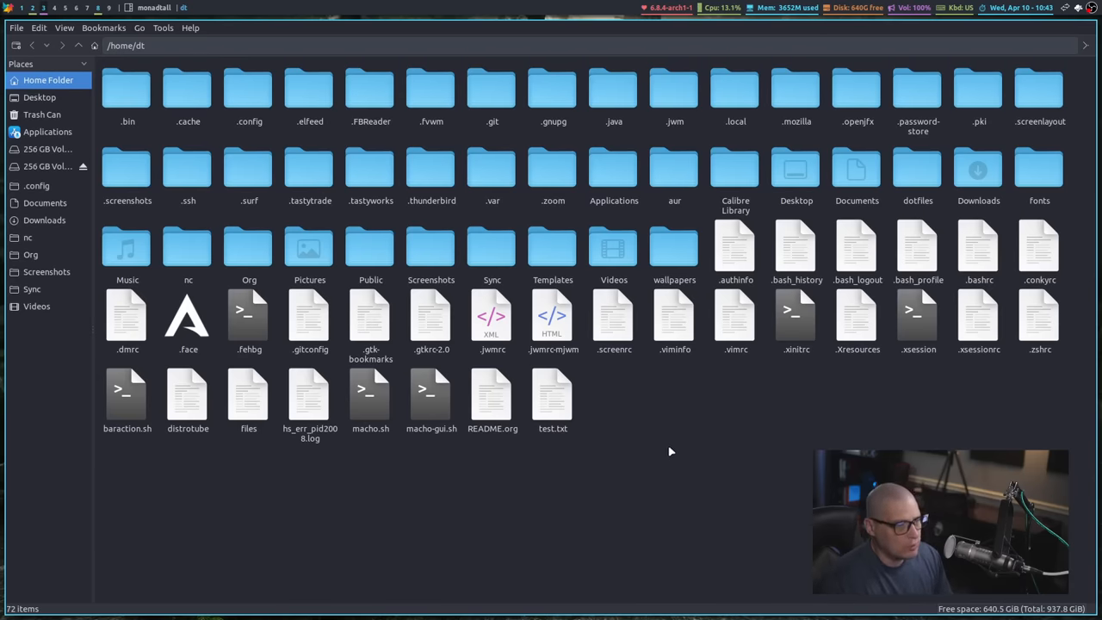
double_click(248, 93)
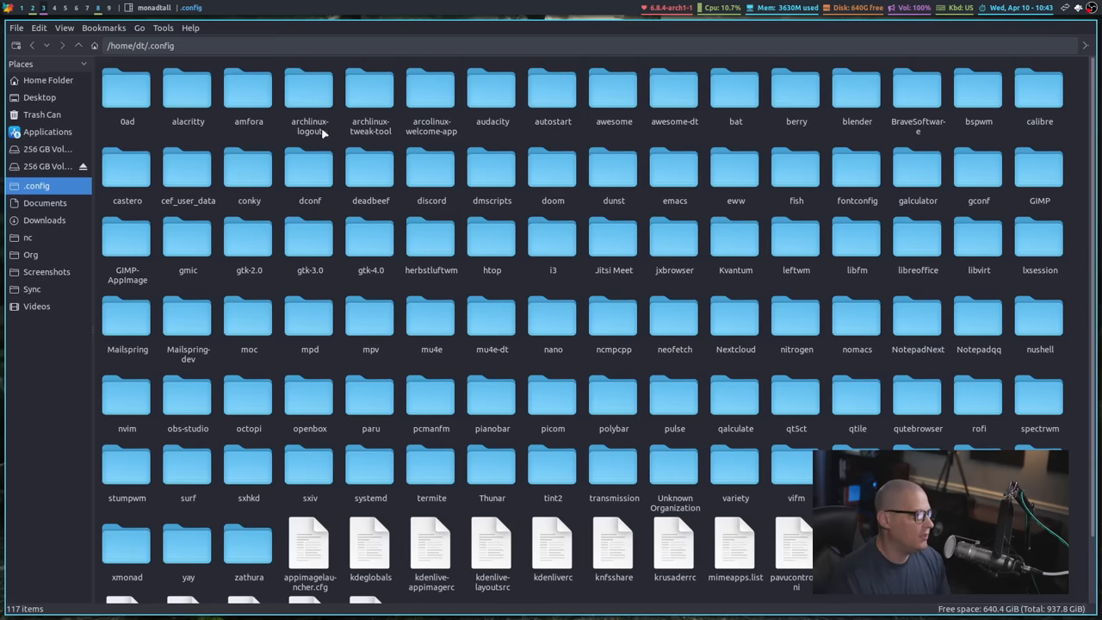
mouse_move(871, 409)
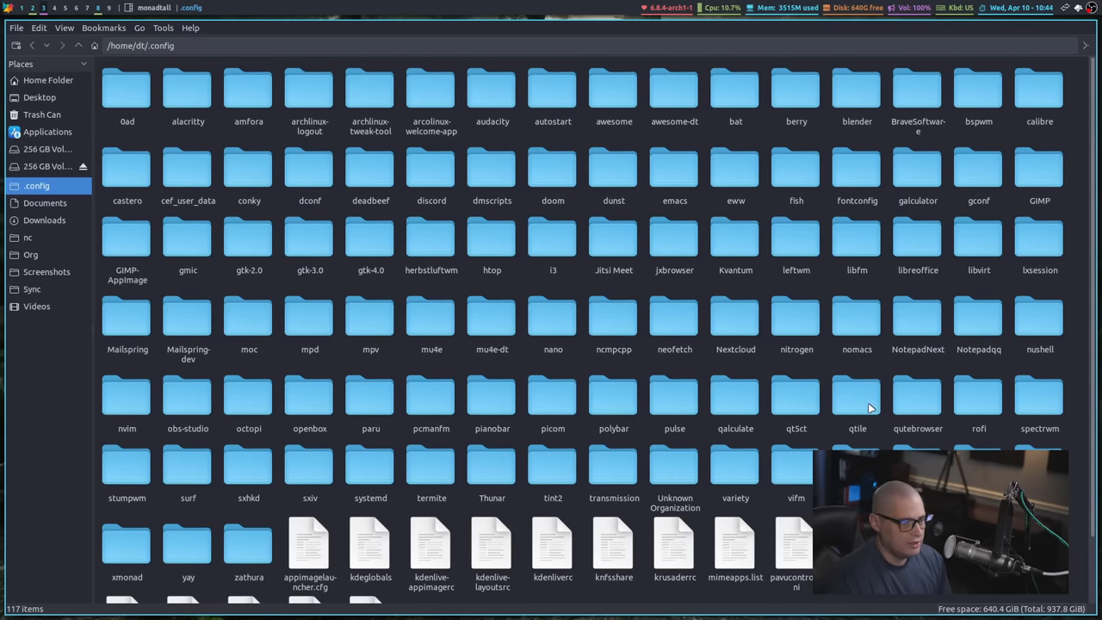
double_click(857, 396)
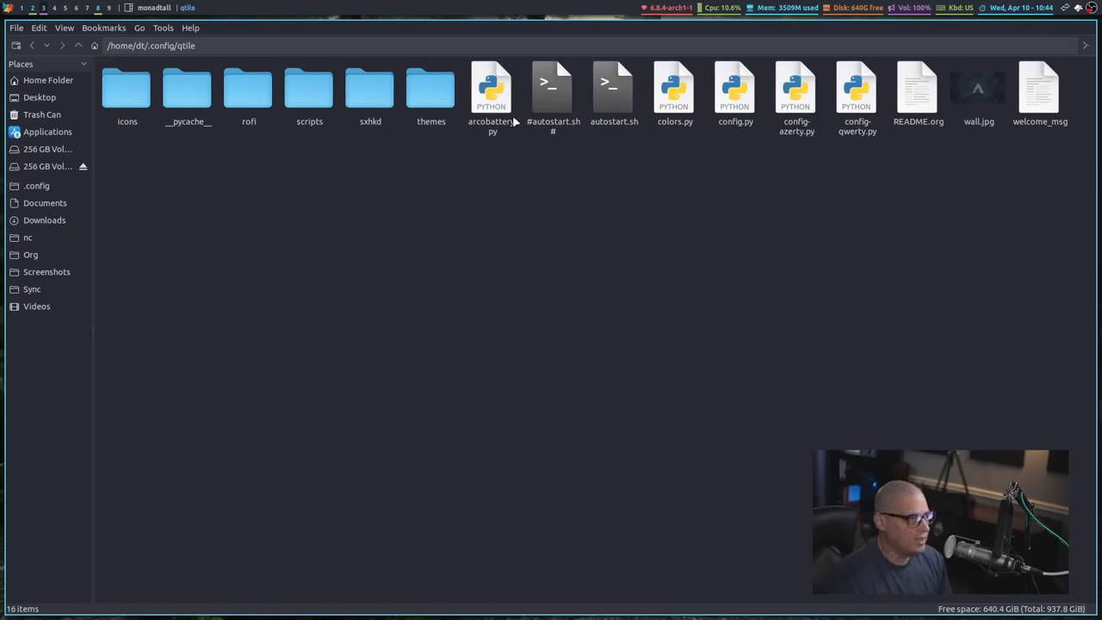
mouse_move(324, 83)
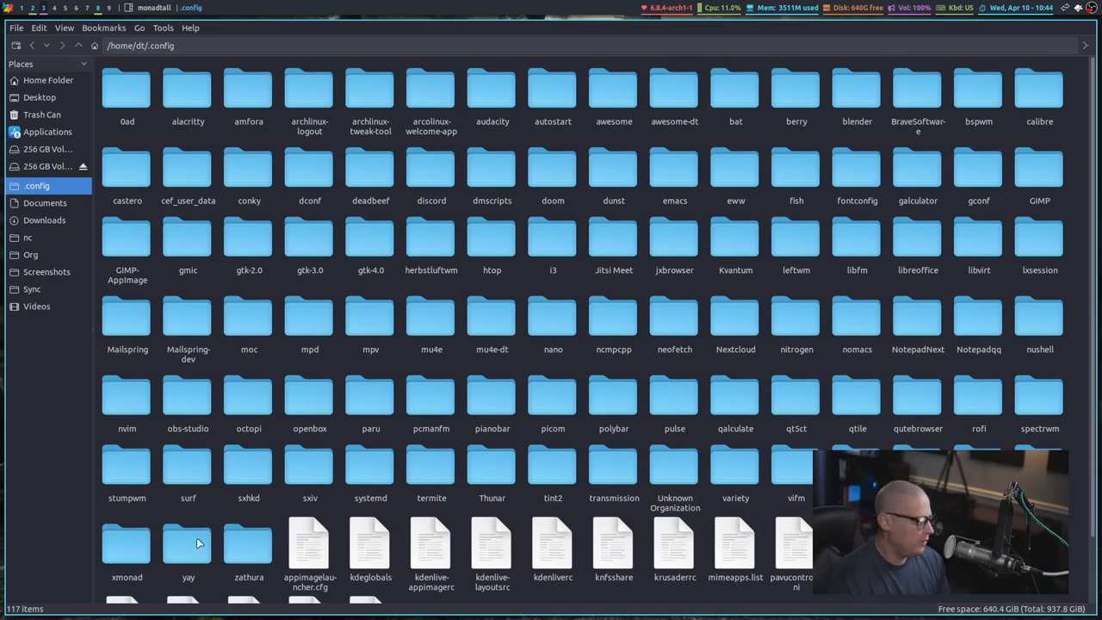
double_click(127, 542)
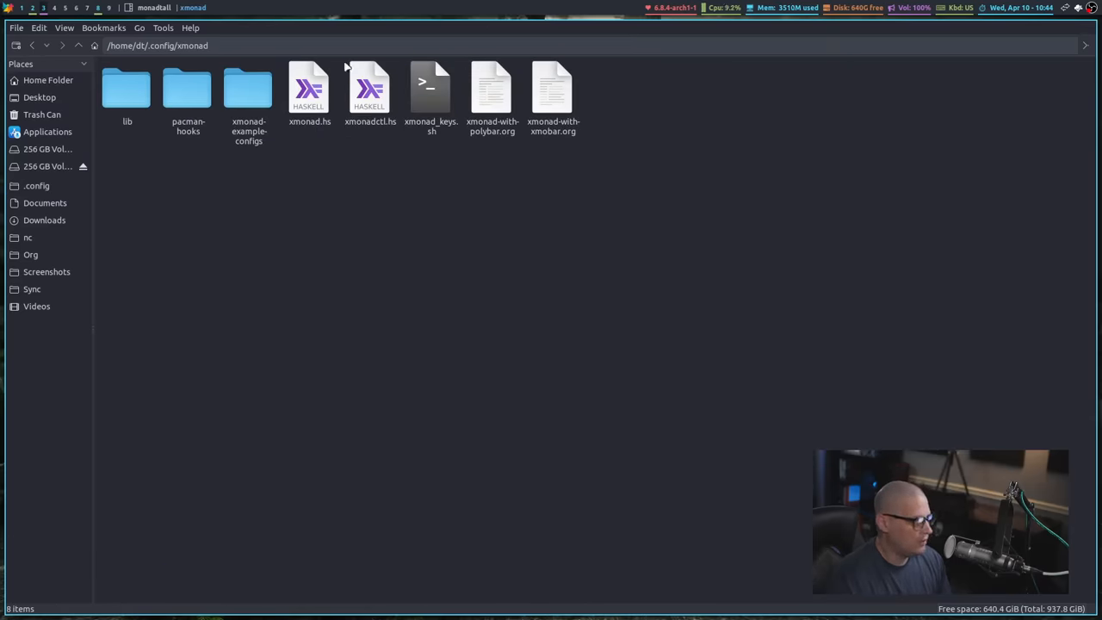
mouse_move(363, 199)
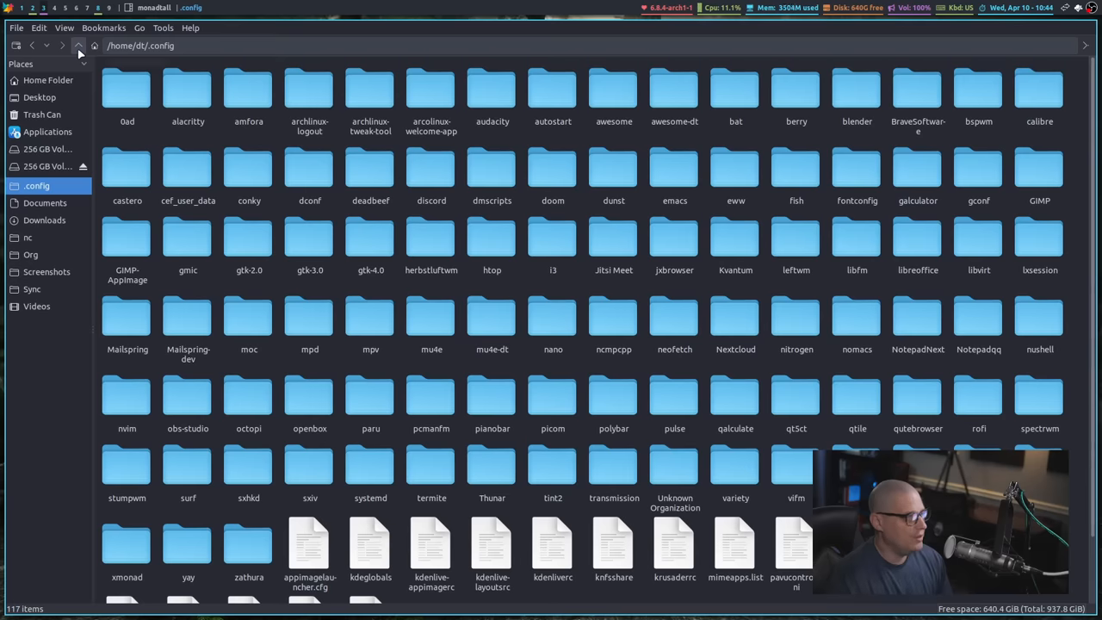
click(79, 45)
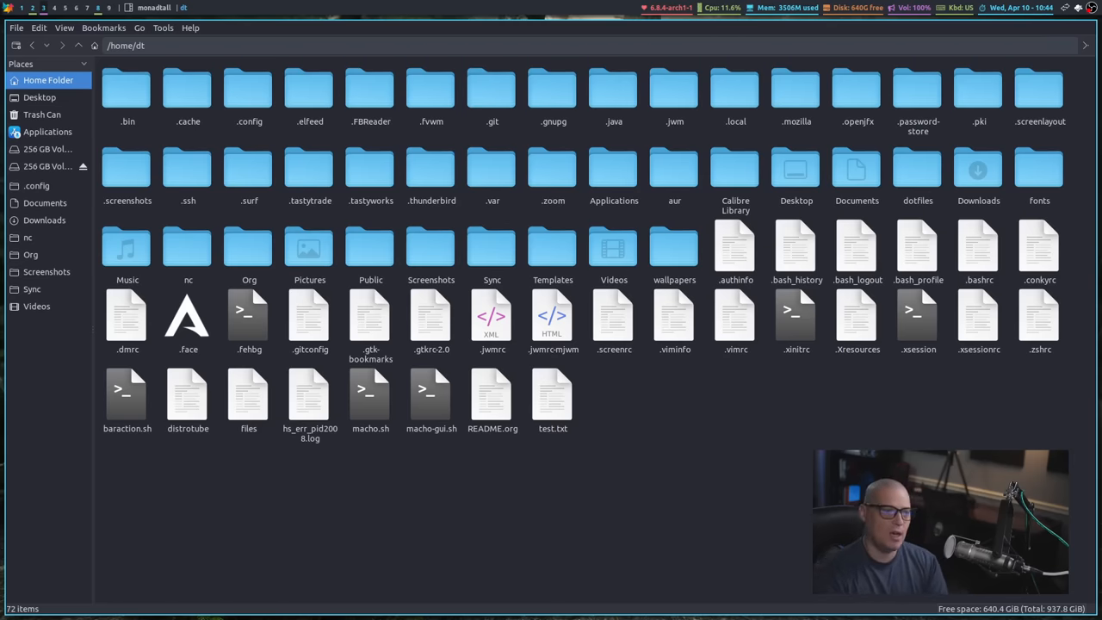
mouse_move(286, 517)
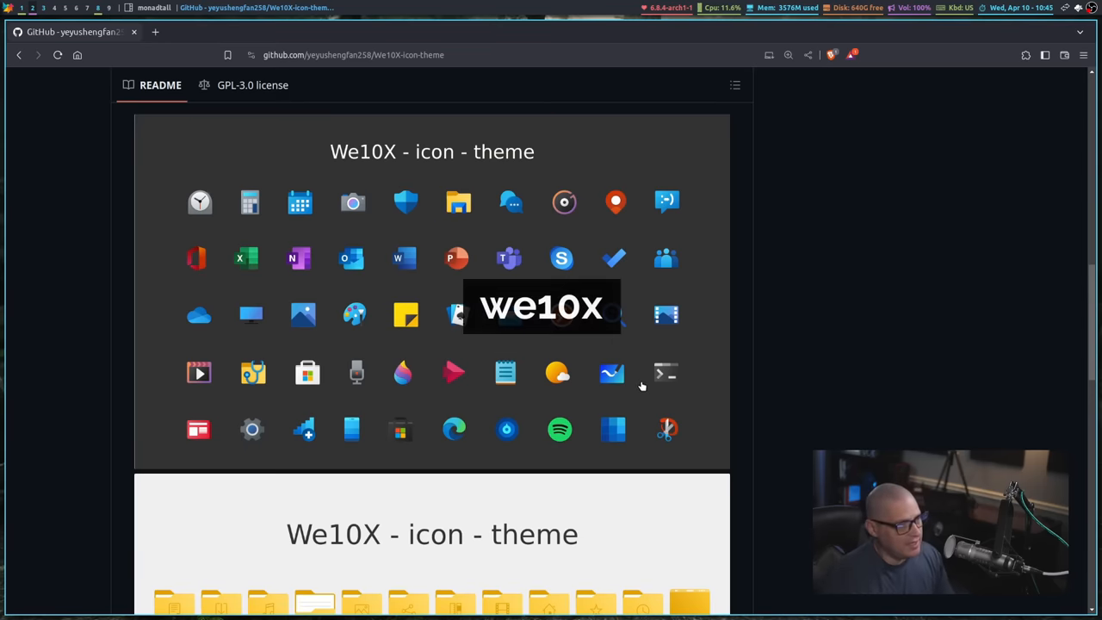
Scroll through the We10X README previews of app icons and coloured folder sets.
scroll(down, 3)
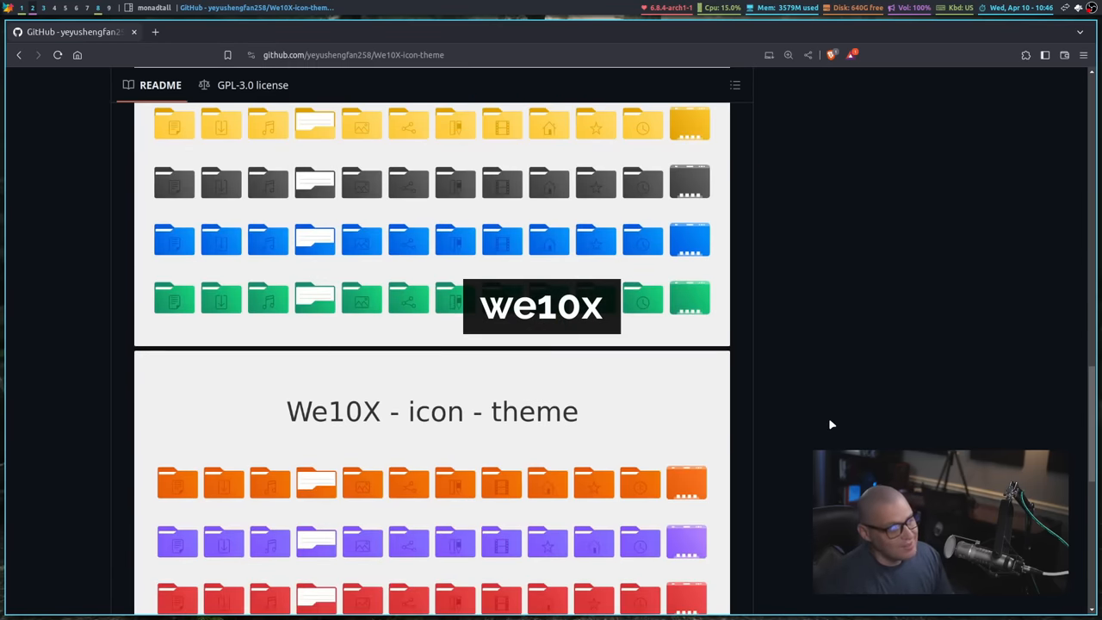
scroll(down, 3)
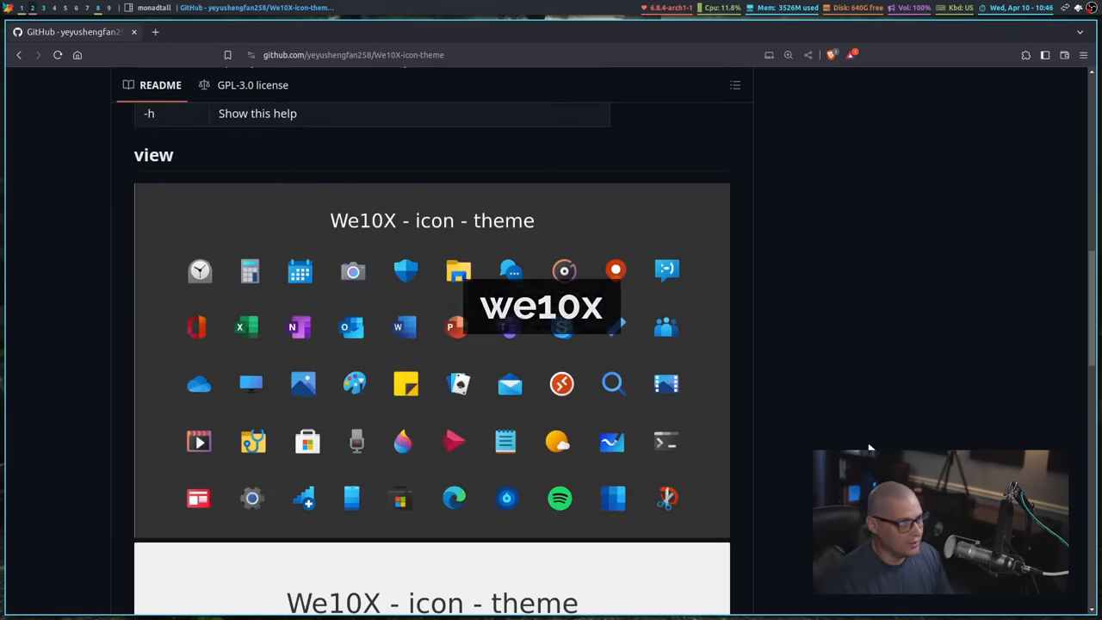
scroll(down, 3)
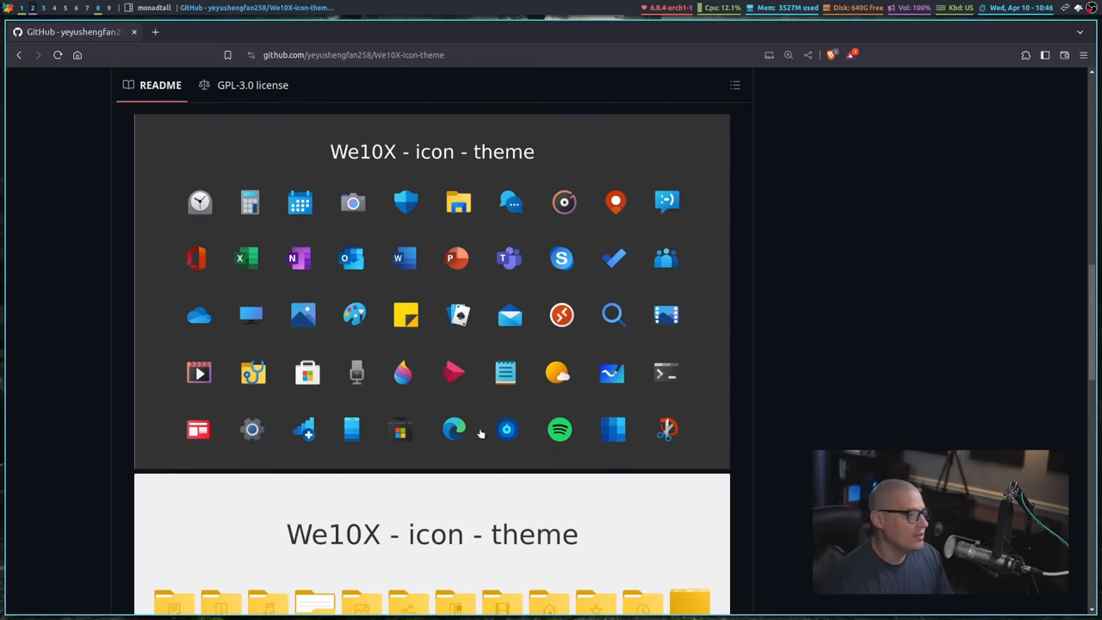
scroll(down, 3)
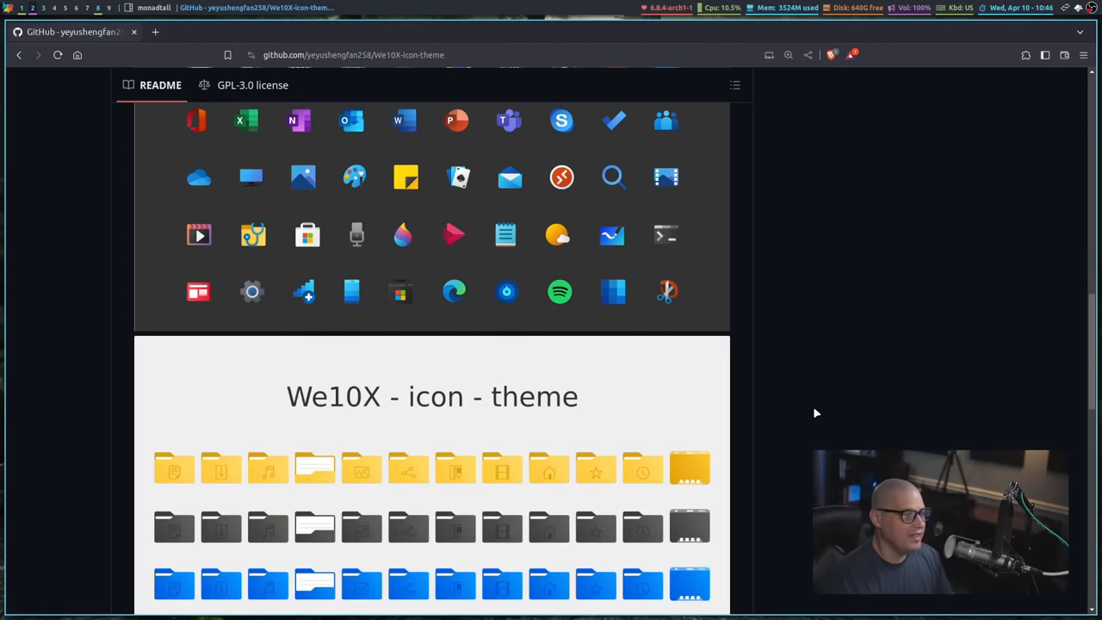
scroll(down, 3)
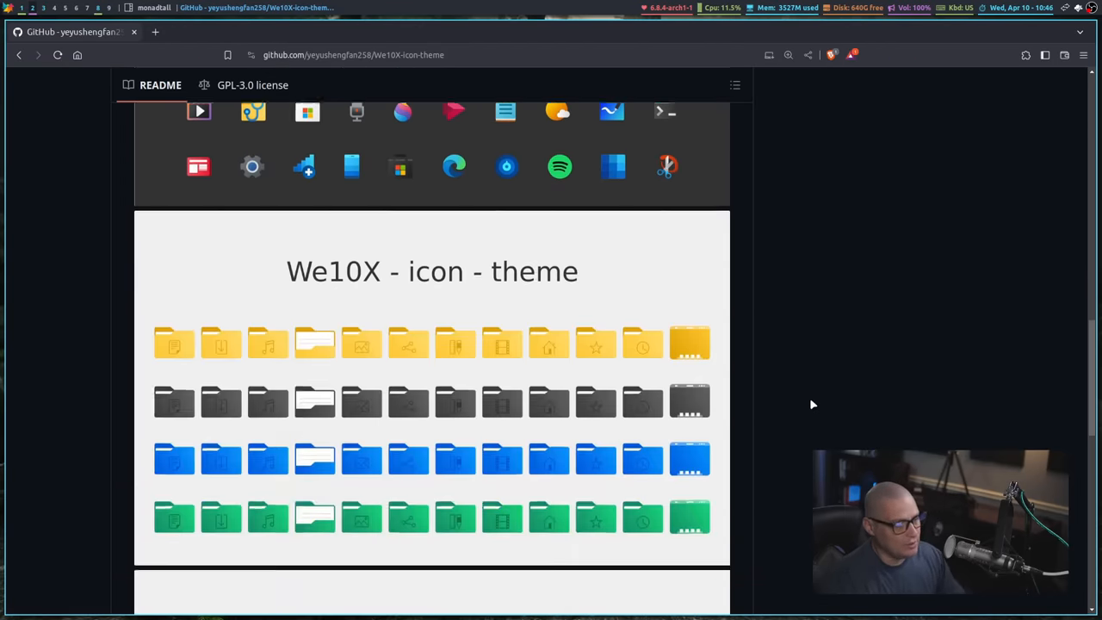
scroll(down, 3)
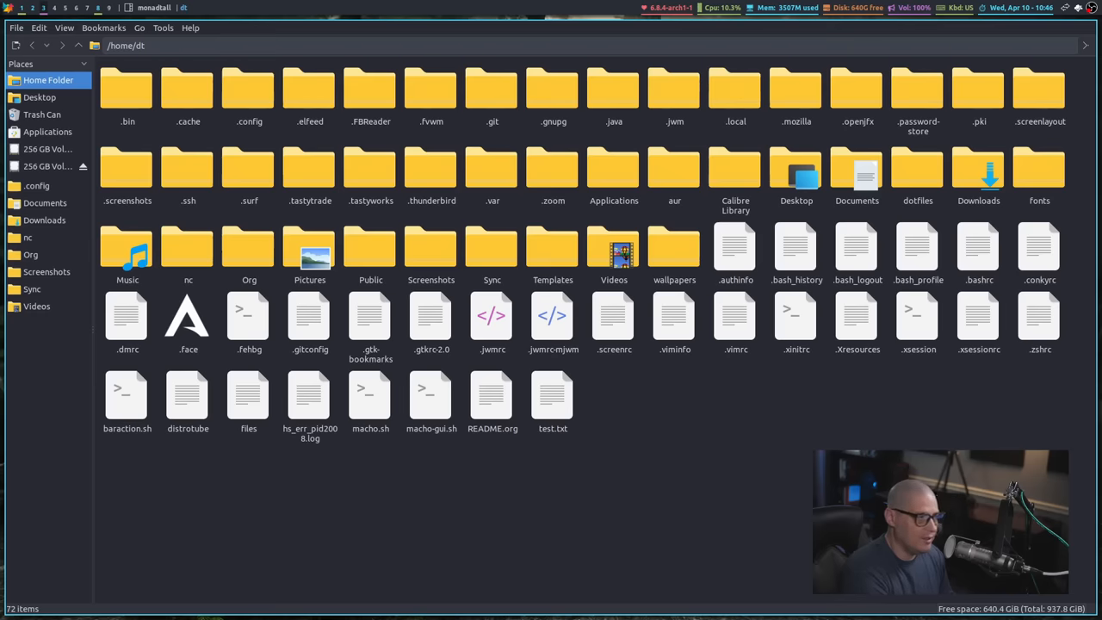
mouse_move(606, 392)
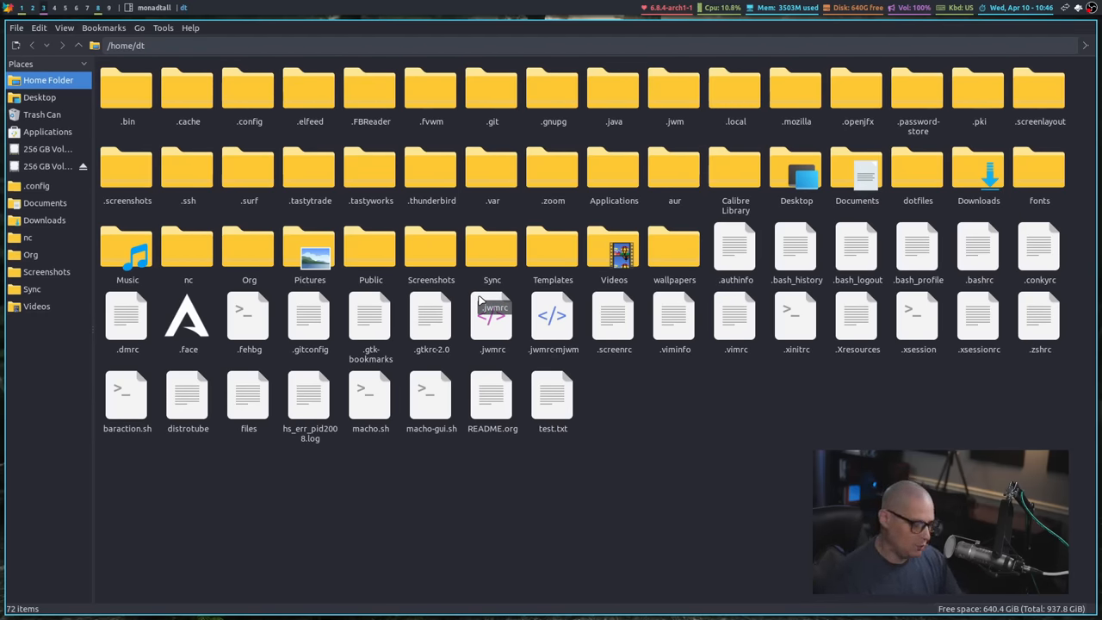
mouse_move(379, 120)
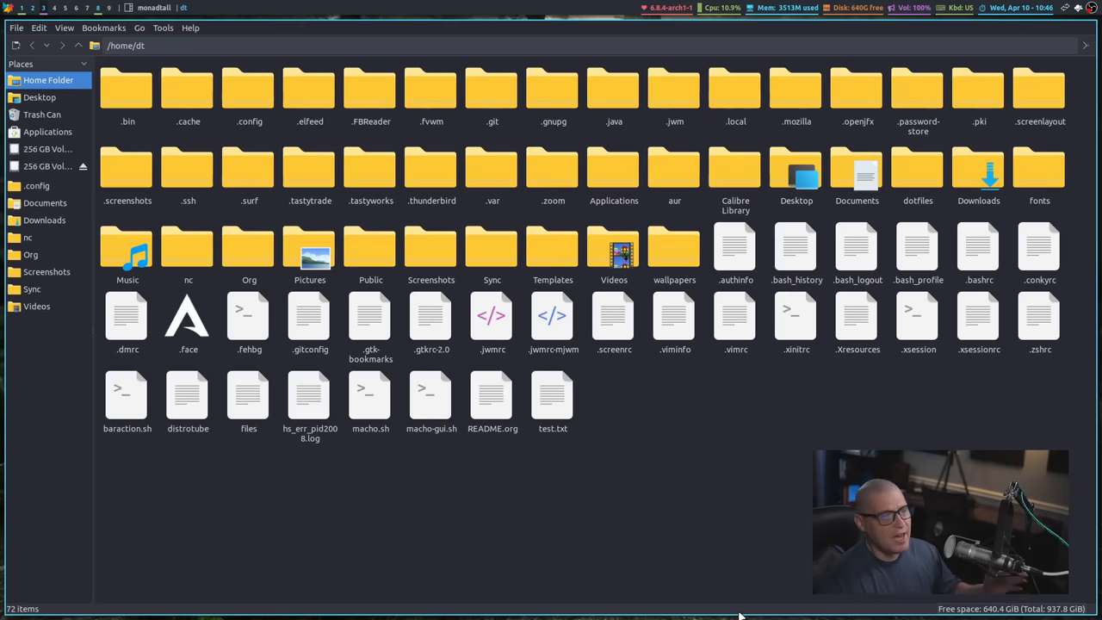
mouse_move(348, 451)
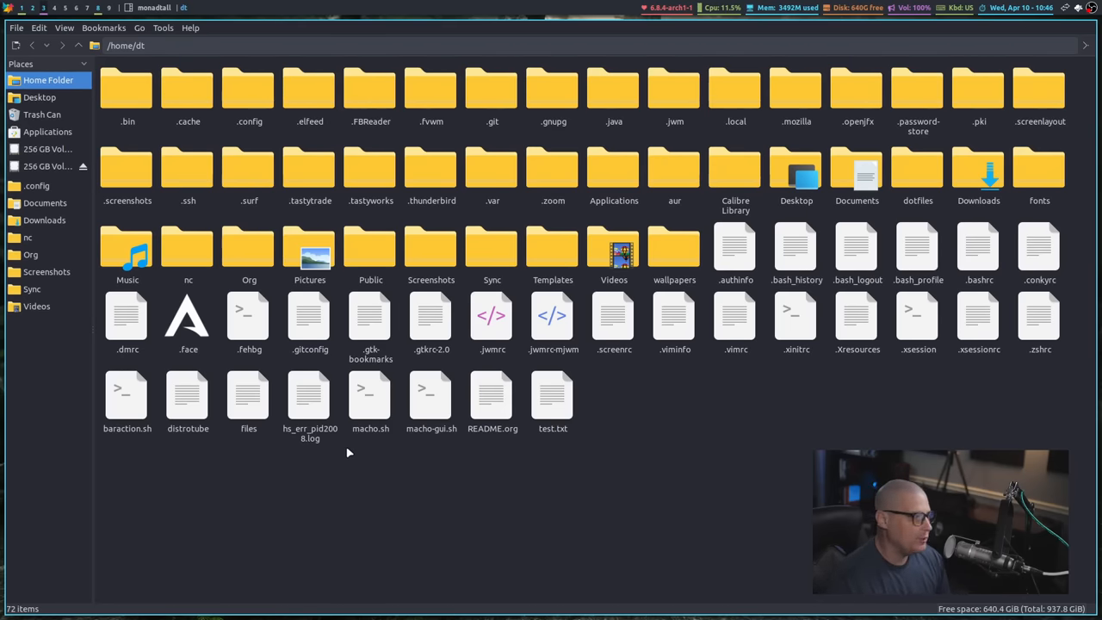
mouse_move(663, 329)
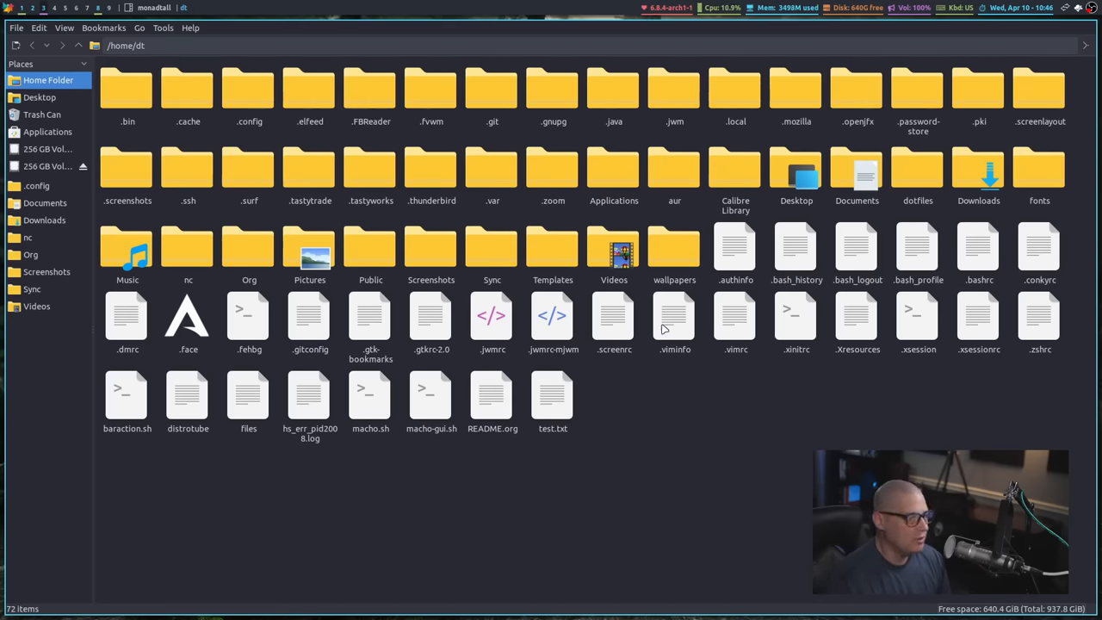
mouse_move(313, 275)
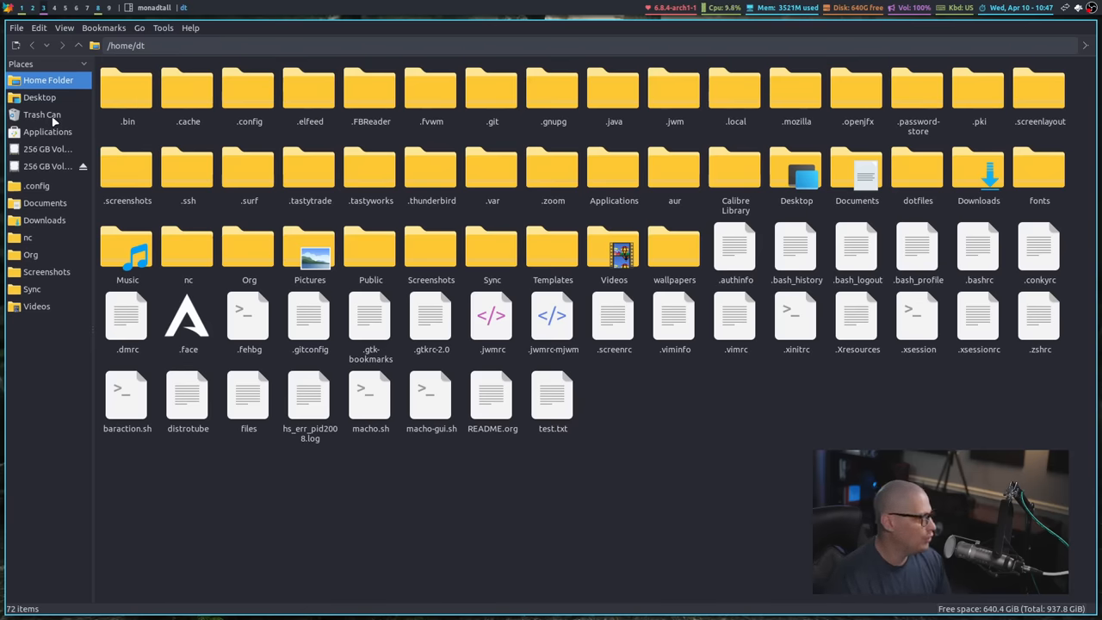
mouse_move(272, 479)
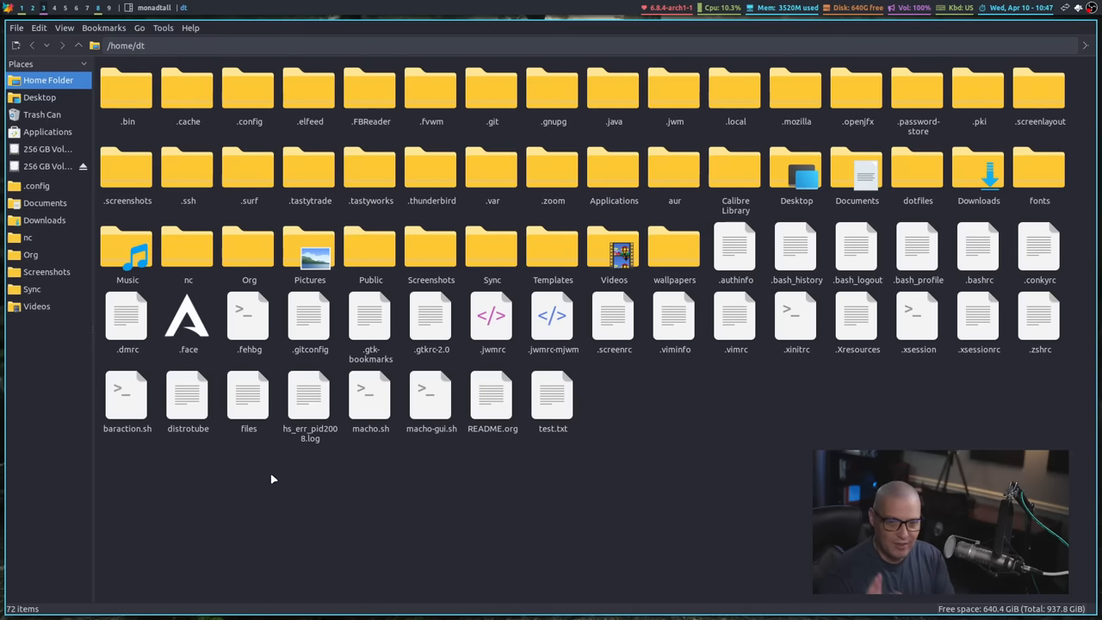
mouse_move(299, 585)
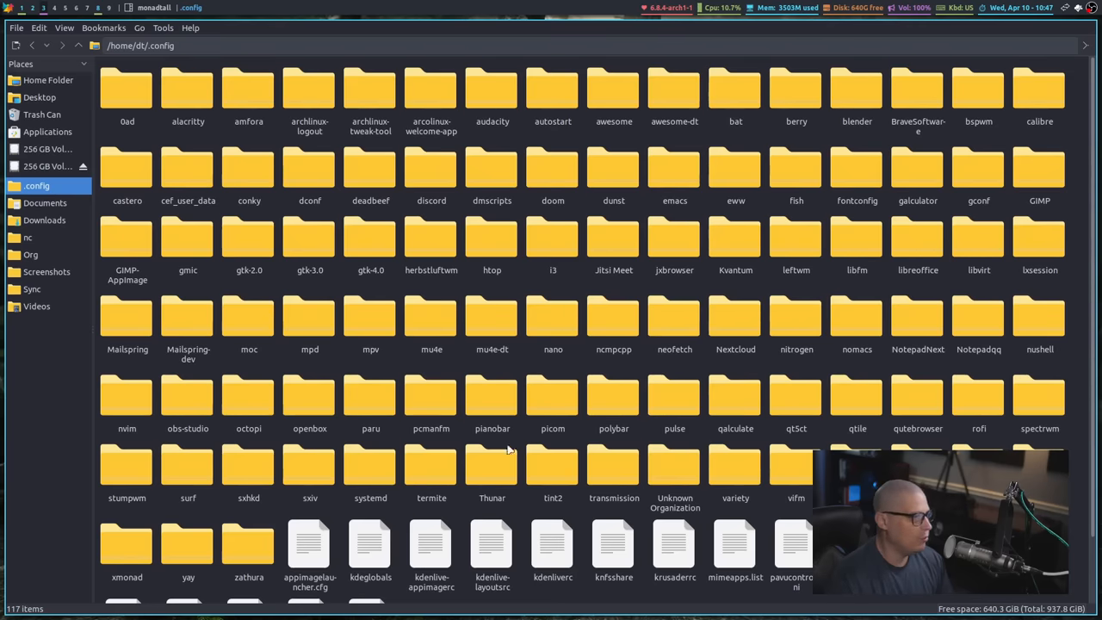
mouse_move(566, 282)
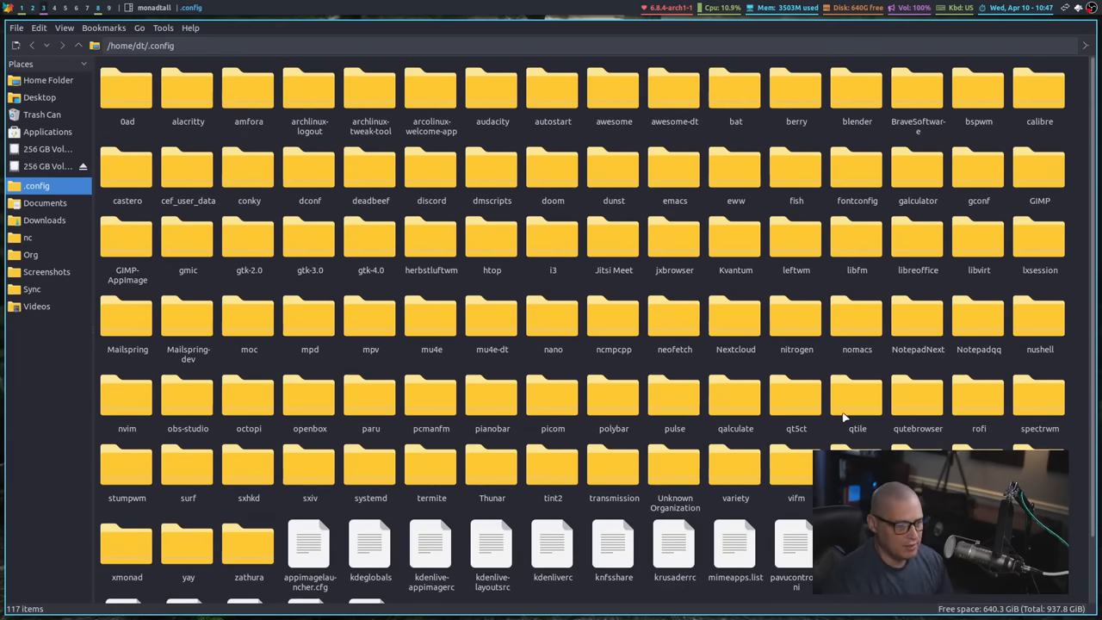
Enter the qtile configuration folder, then head toward the xmonad folder.
double_click(858, 405)
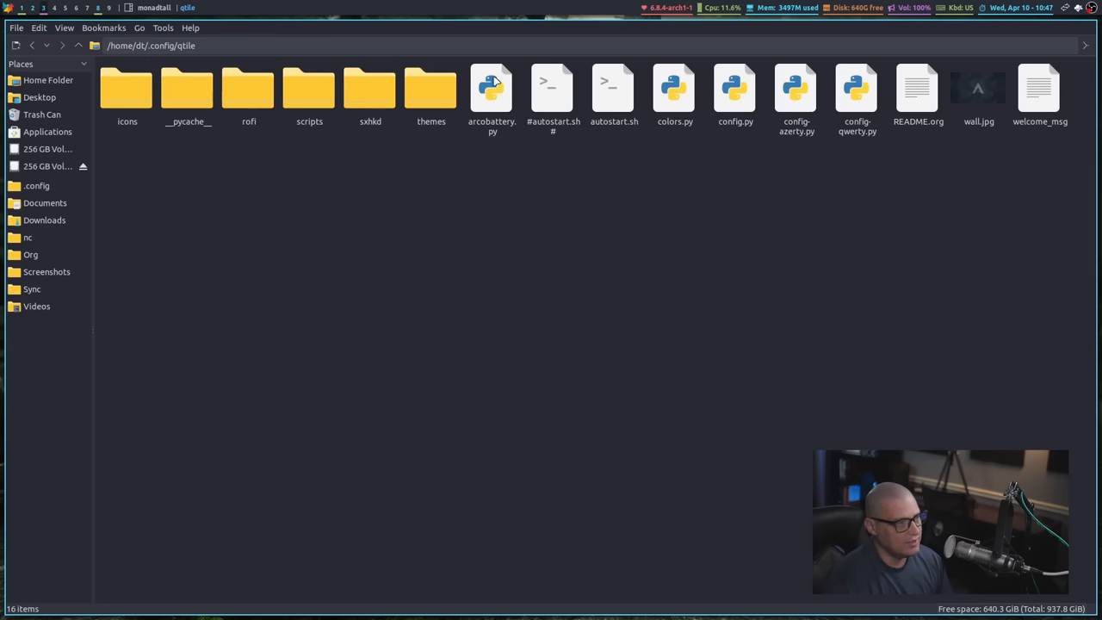
mouse_move(502, 110)
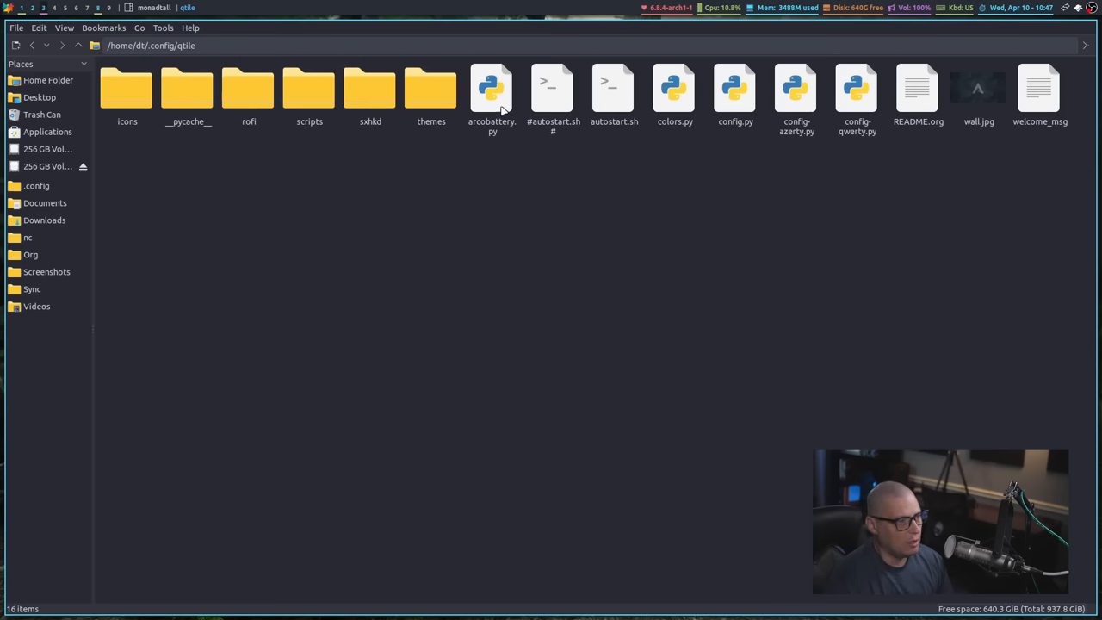
mouse_move(293, 187)
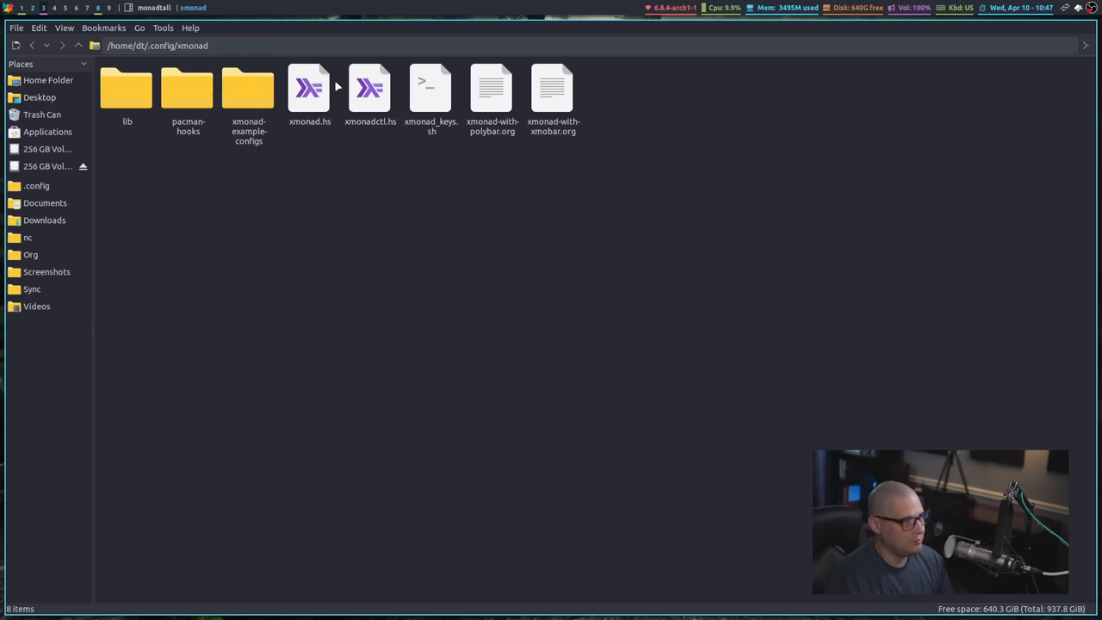
mouse_move(321, 129)
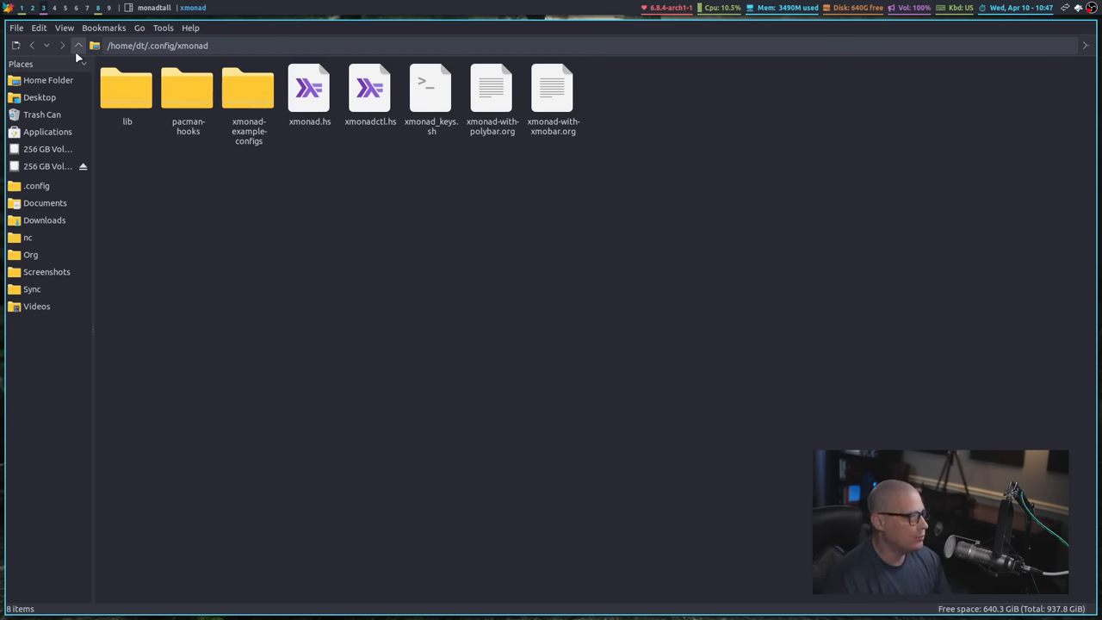
click(80, 45)
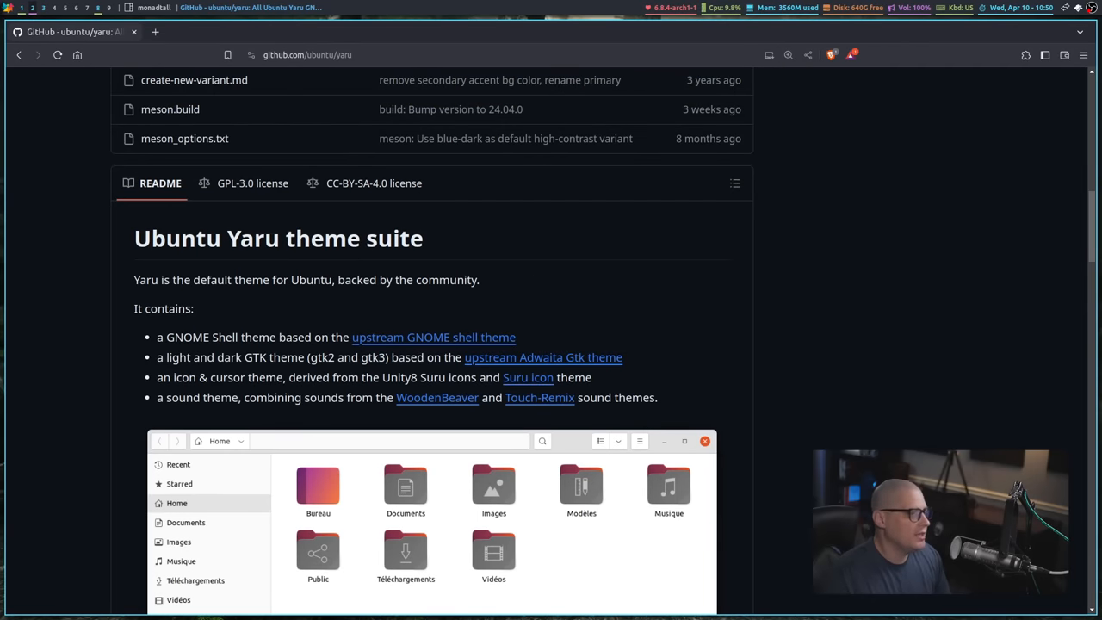
Scroll the Yaru README down to the dark Nautilus file-manager screenshot.
scroll(down, 3)
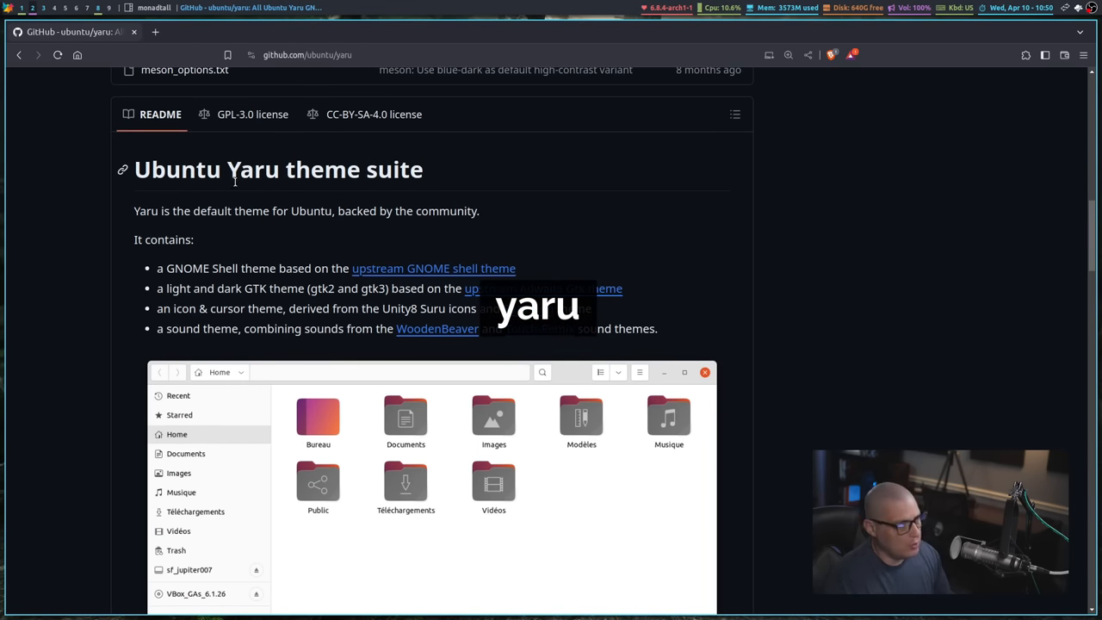
scroll(down, 3)
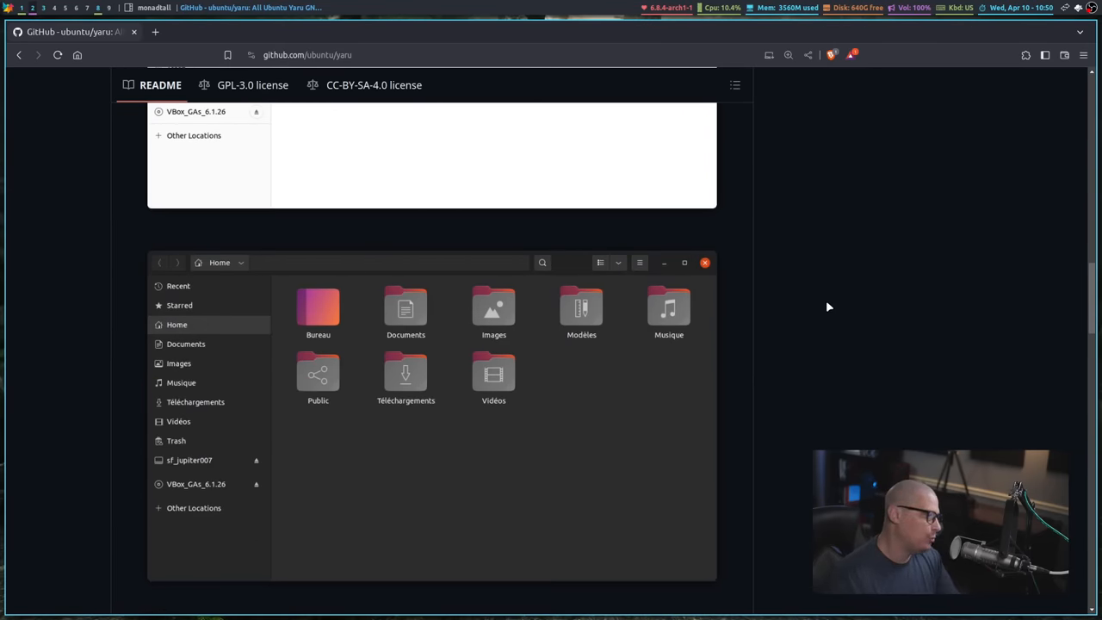
mouse_move(829, 370)
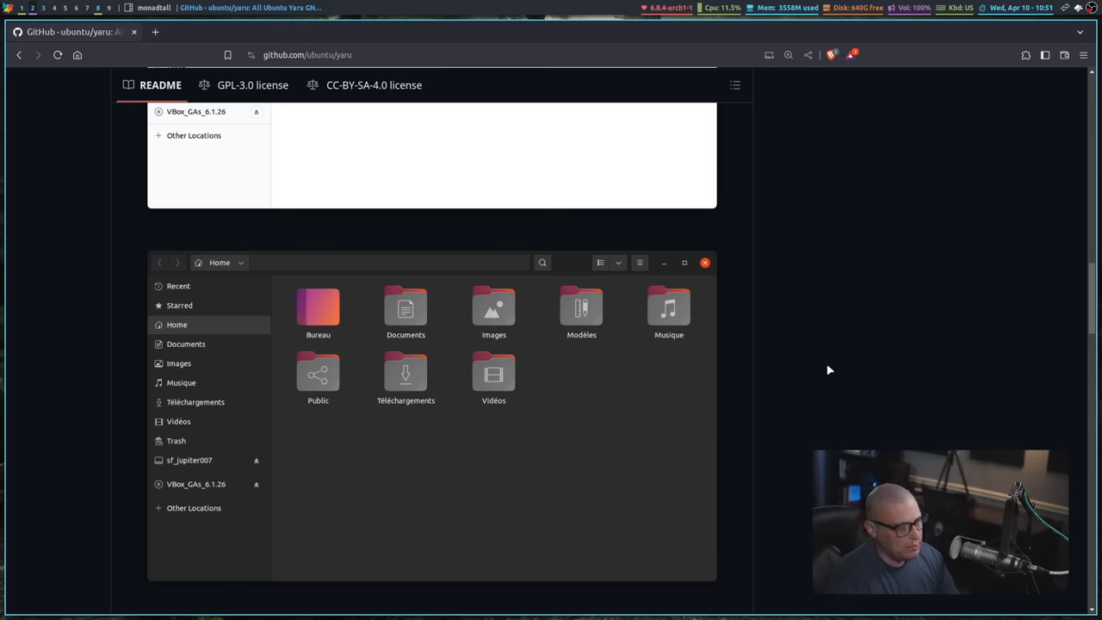
mouse_move(916, 371)
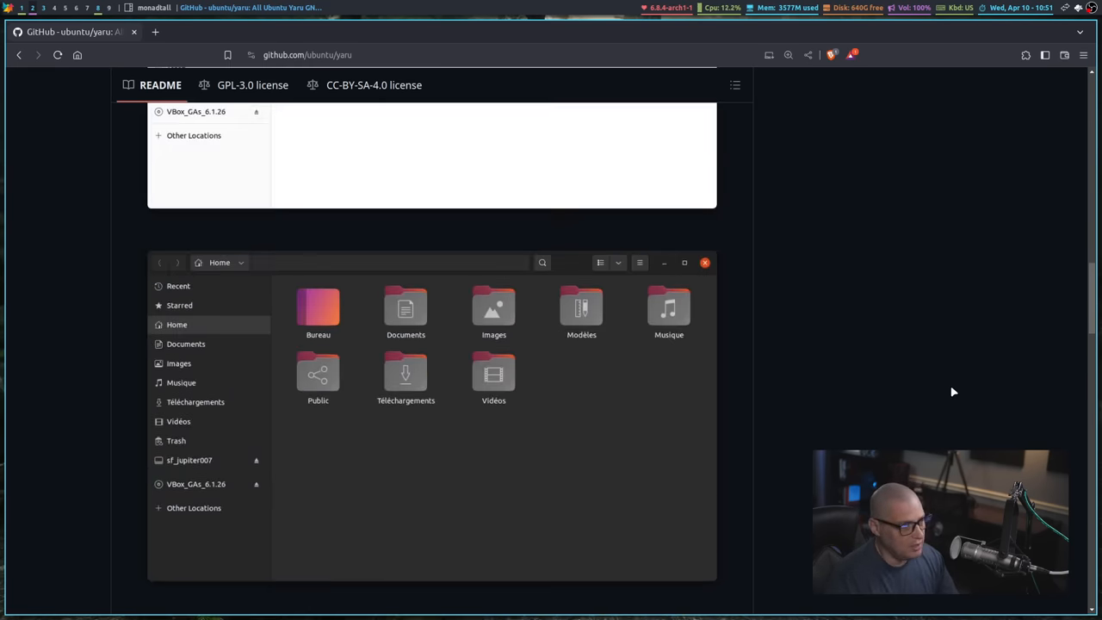
mouse_move(906, 403)
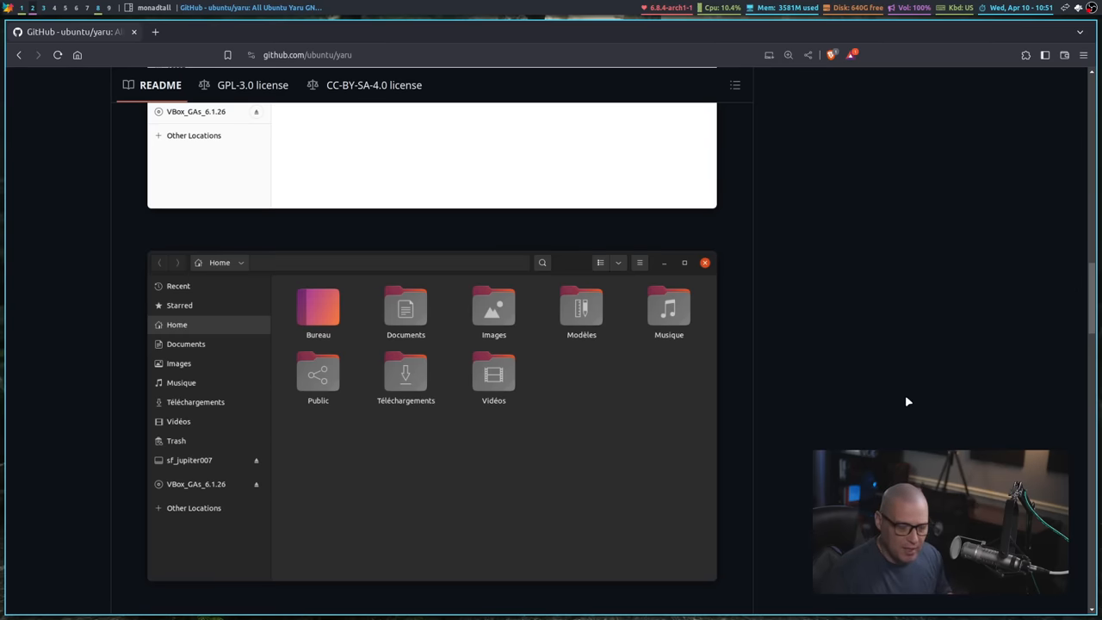
mouse_move(833, 420)
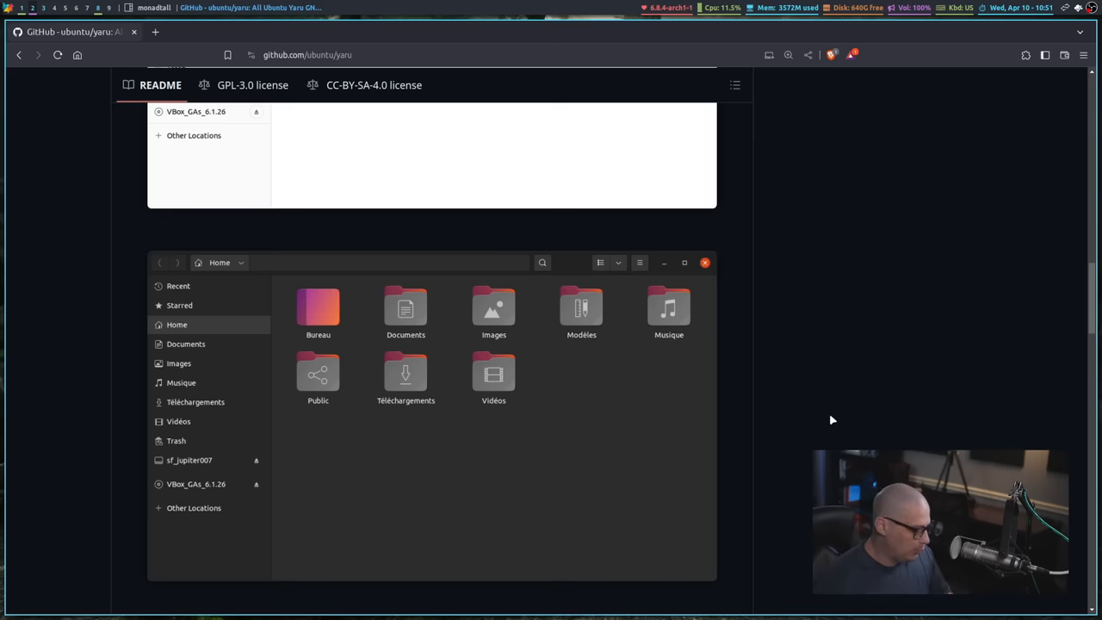
mouse_move(846, 447)
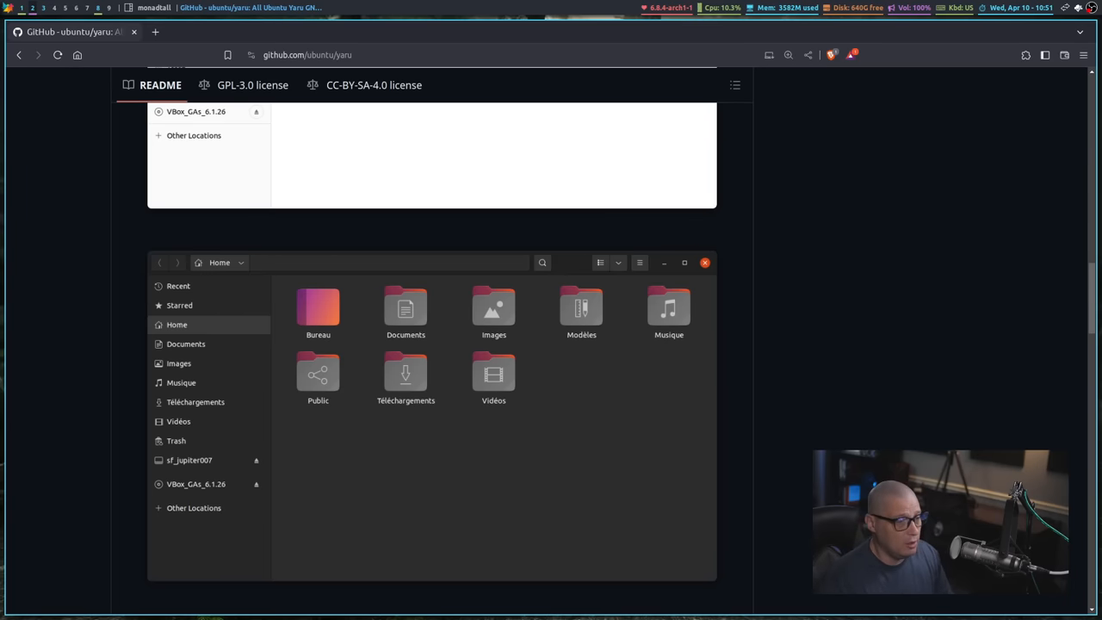
mouse_move(254, 279)
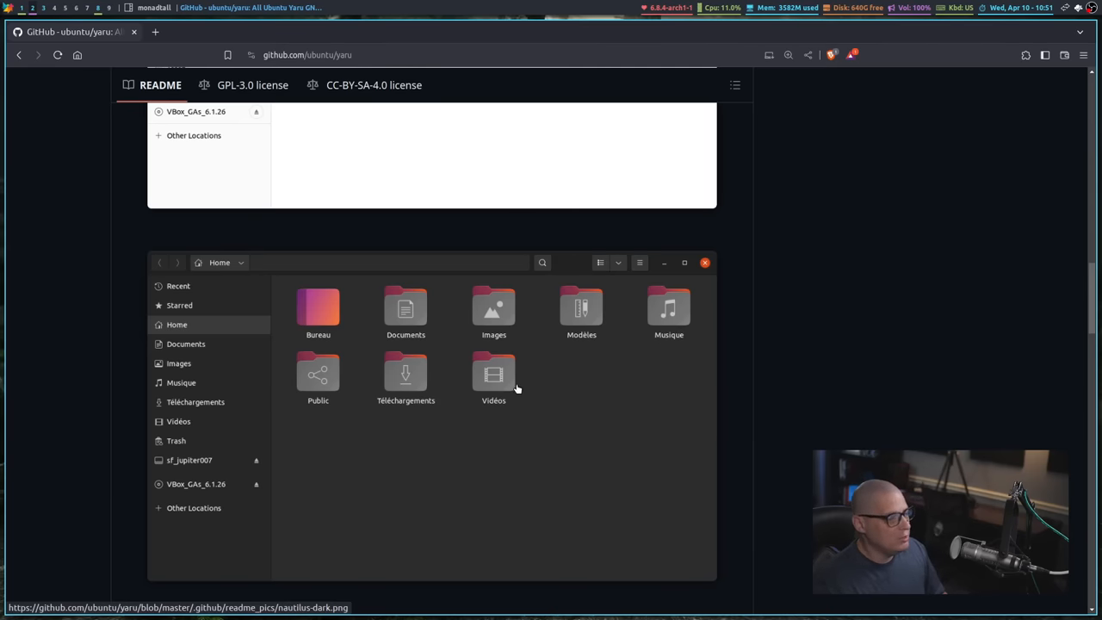
mouse_move(692, 478)
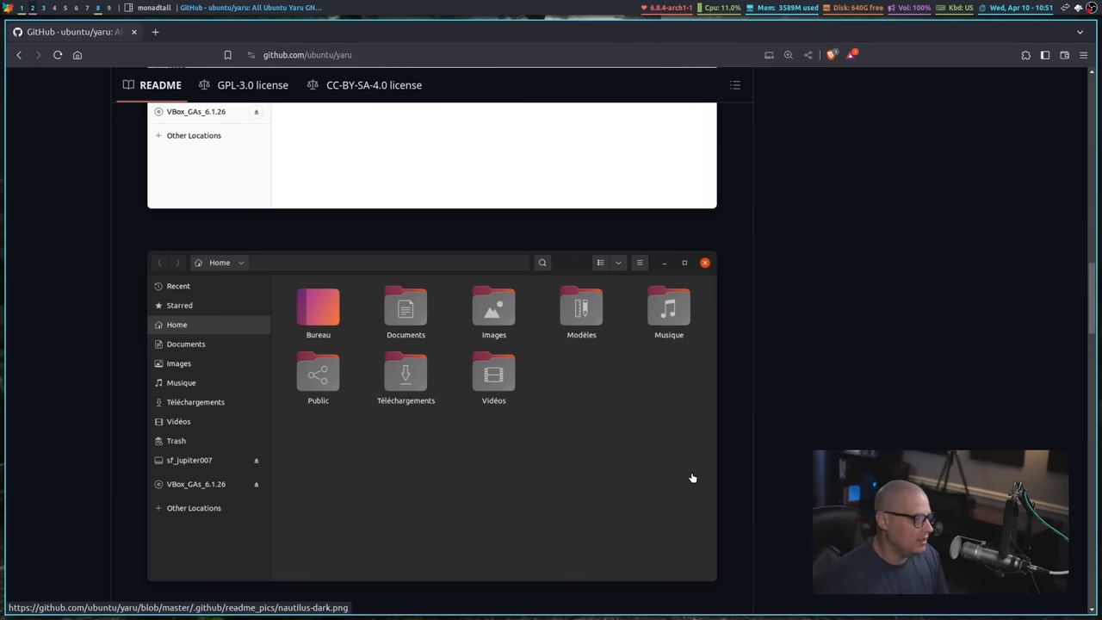
mouse_move(382, 324)
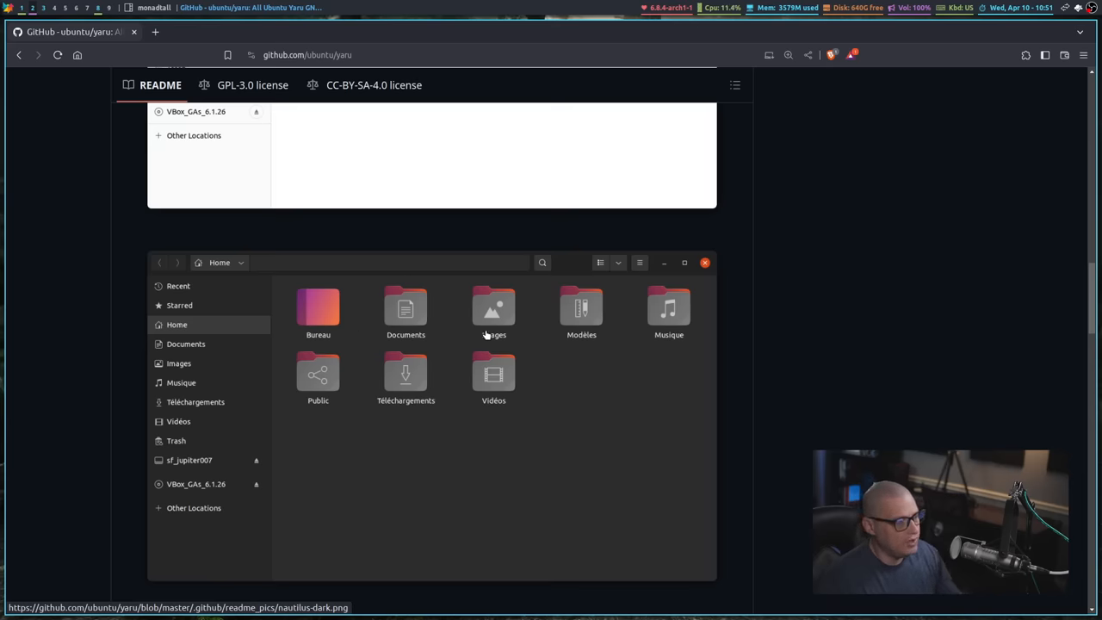
mouse_move(574, 437)
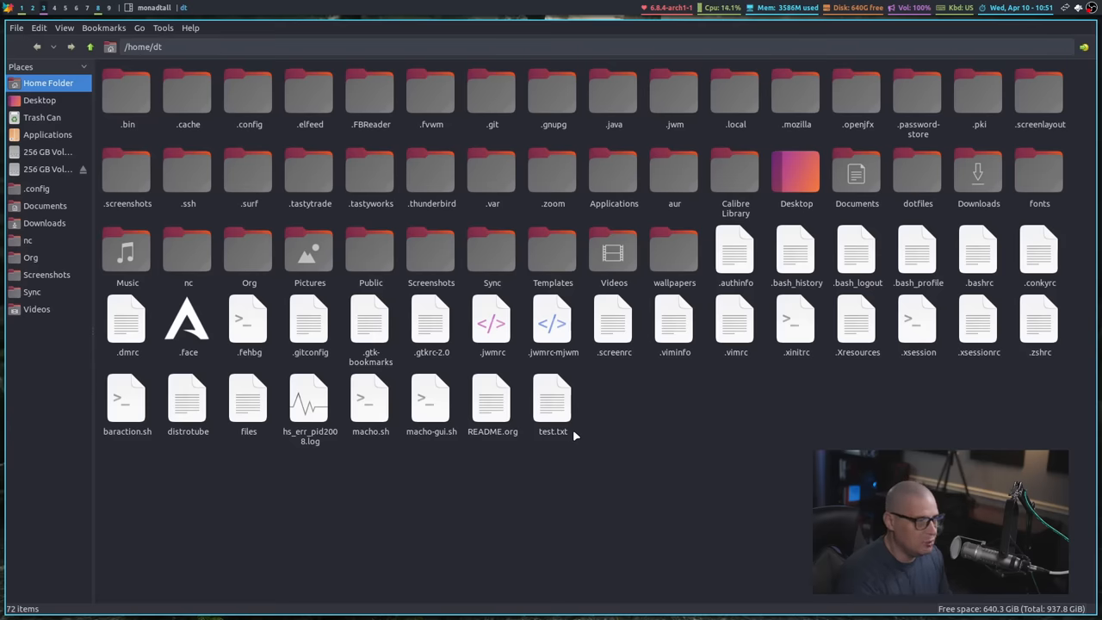
mouse_move(630, 79)
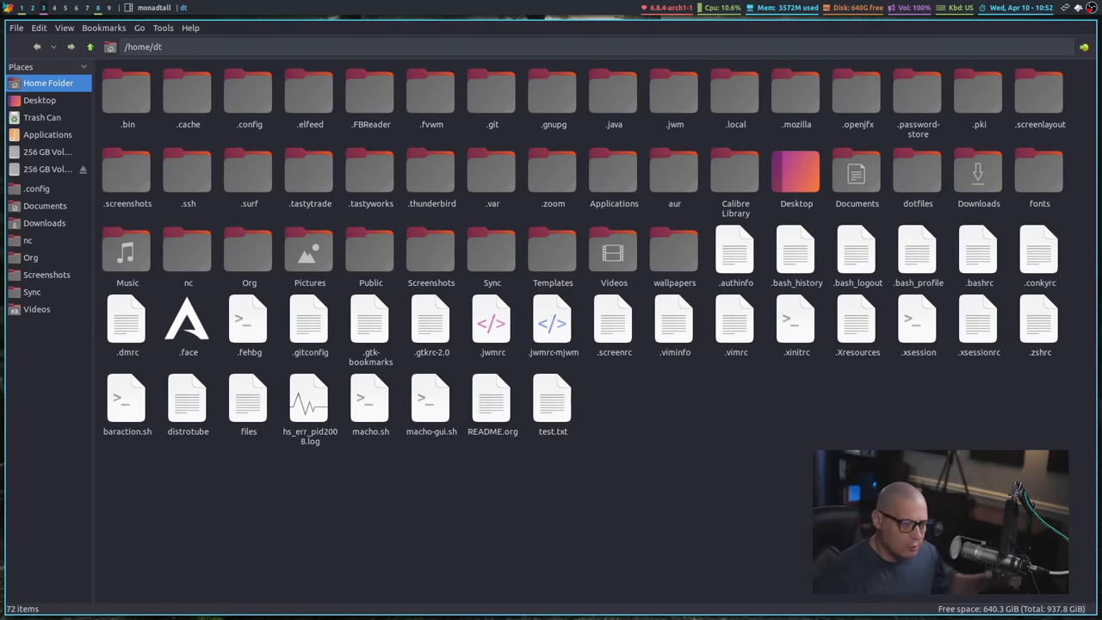
Browse into .config with the Yaru icons and return to the home folder.
click(248, 95)
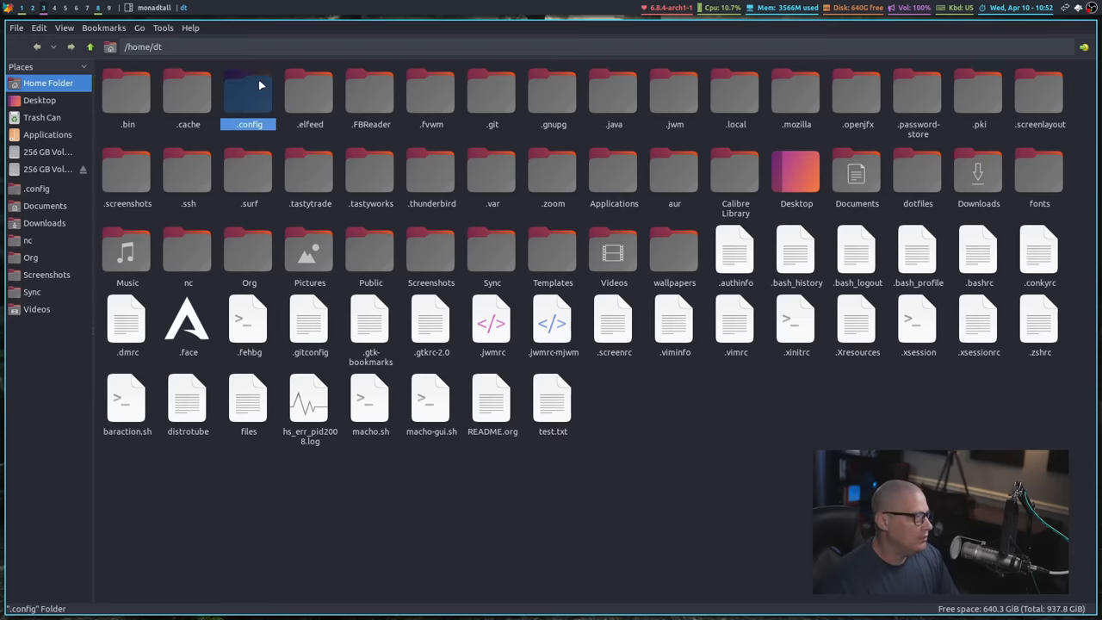
double_click(247, 94)
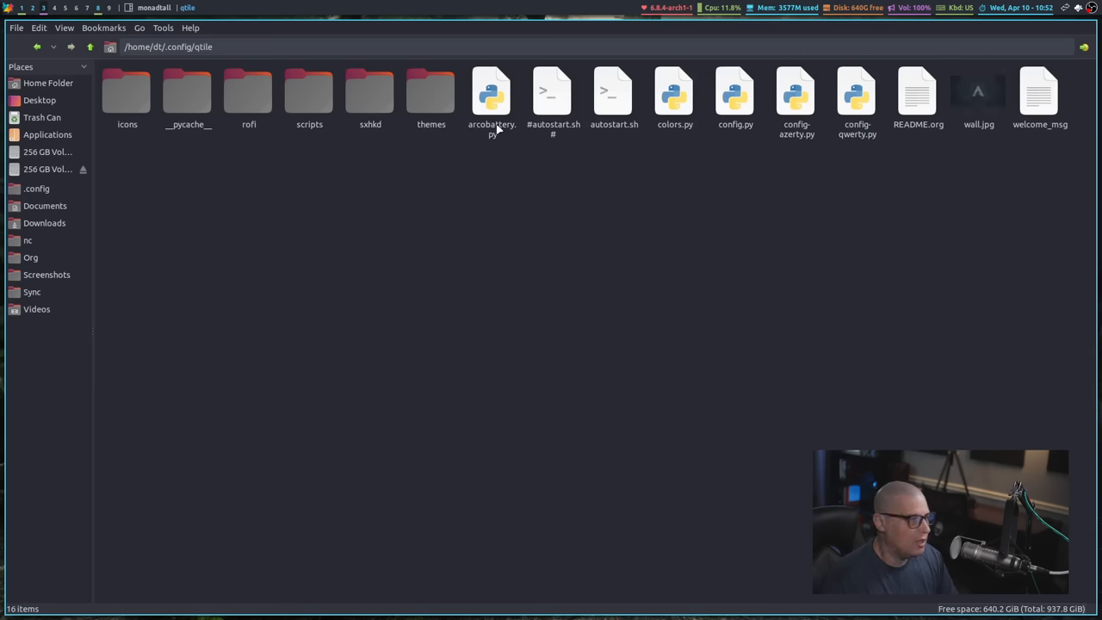
mouse_move(164, 72)
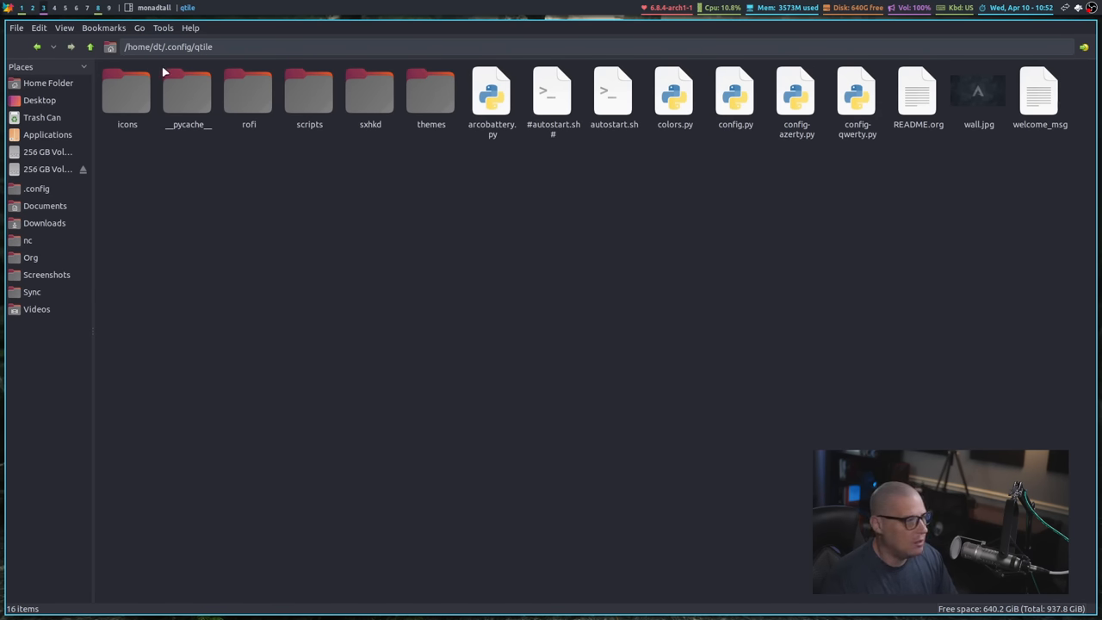
click(36, 188)
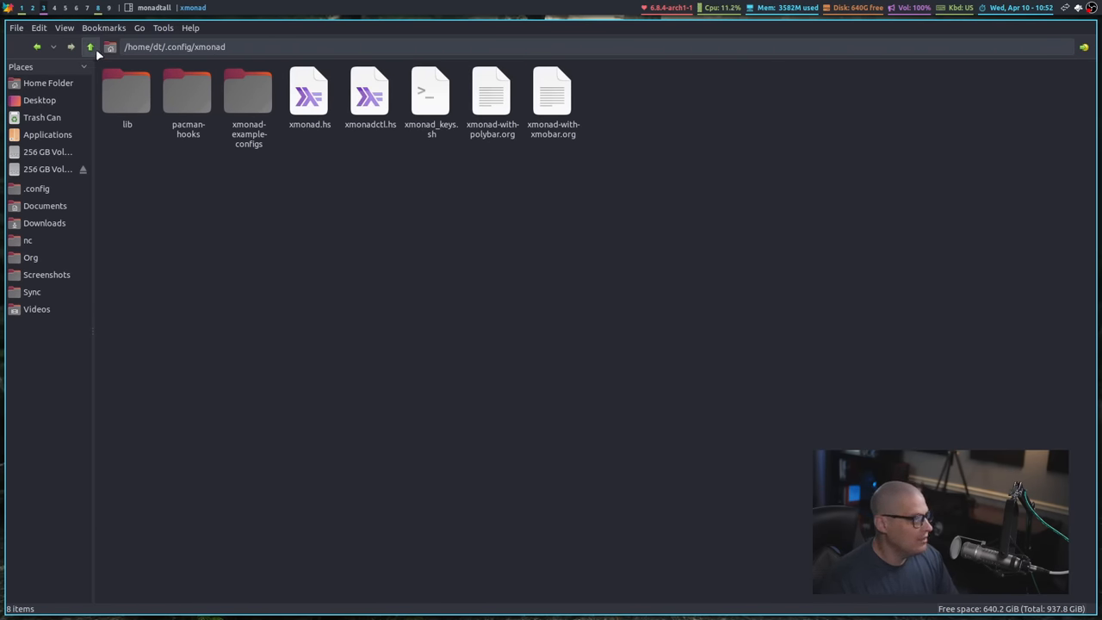
click(89, 47)
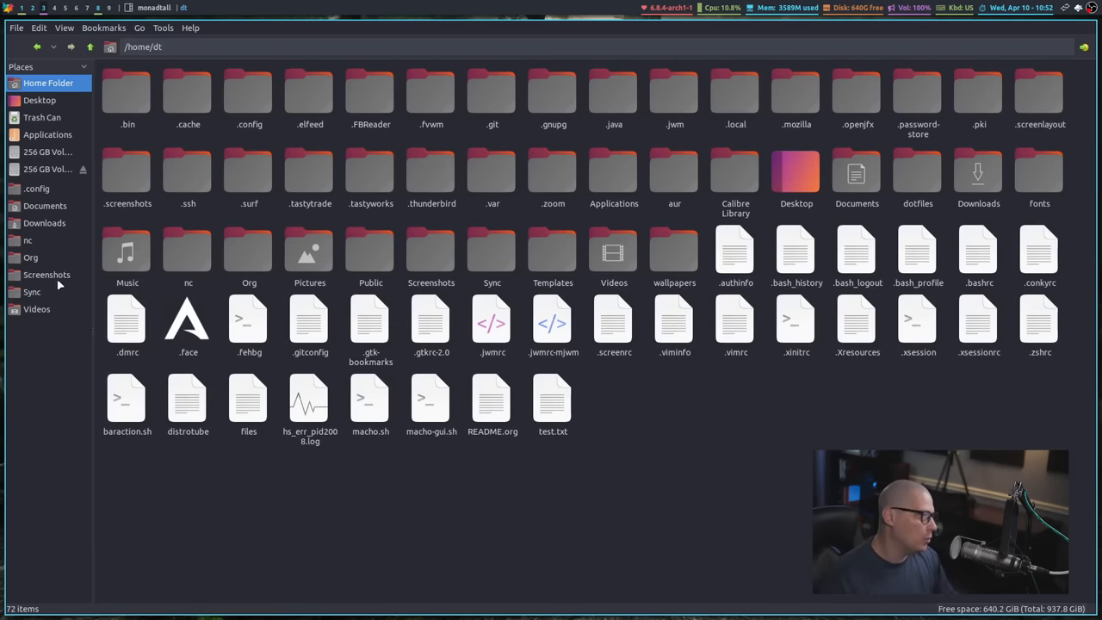
mouse_move(248, 203)
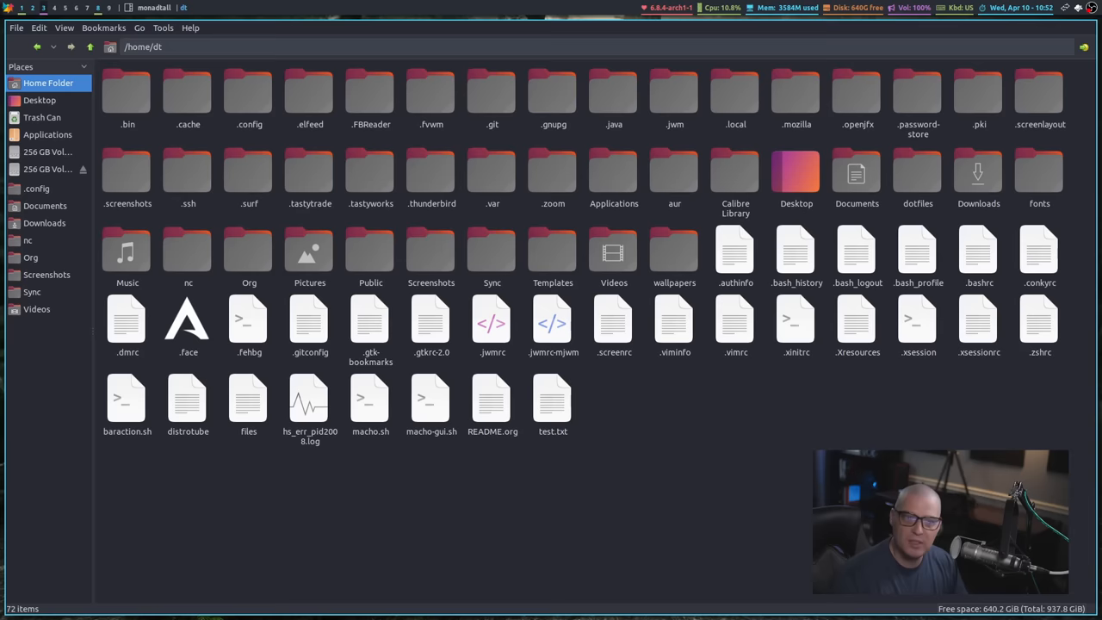
mouse_move(747, 566)
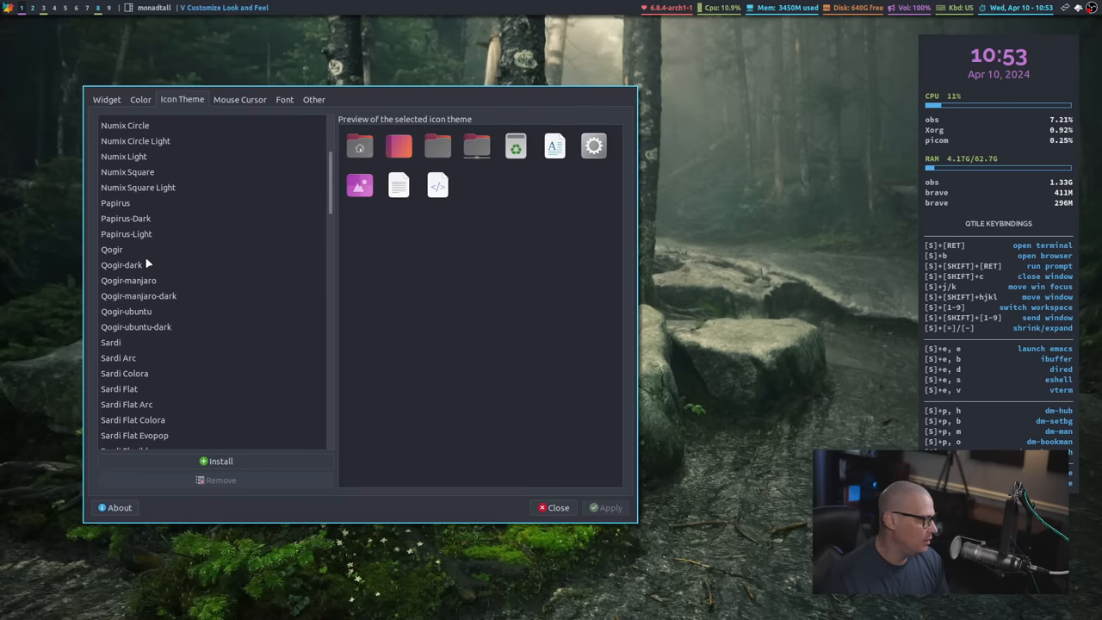
Select Qogir-dark as the icon theme in the look and feel settings.
click(121, 265)
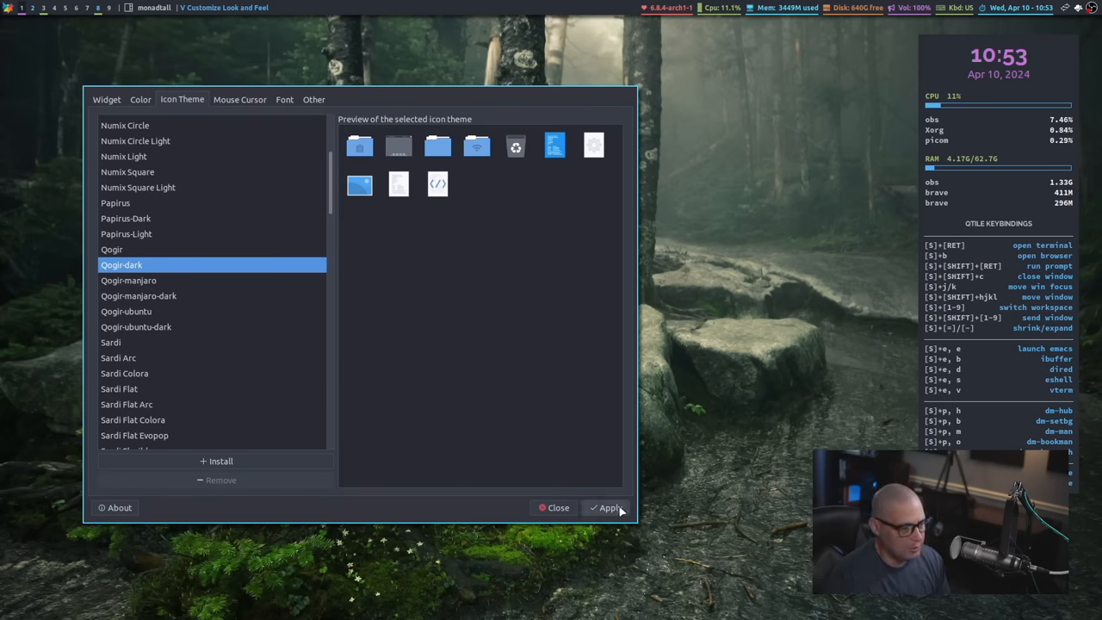